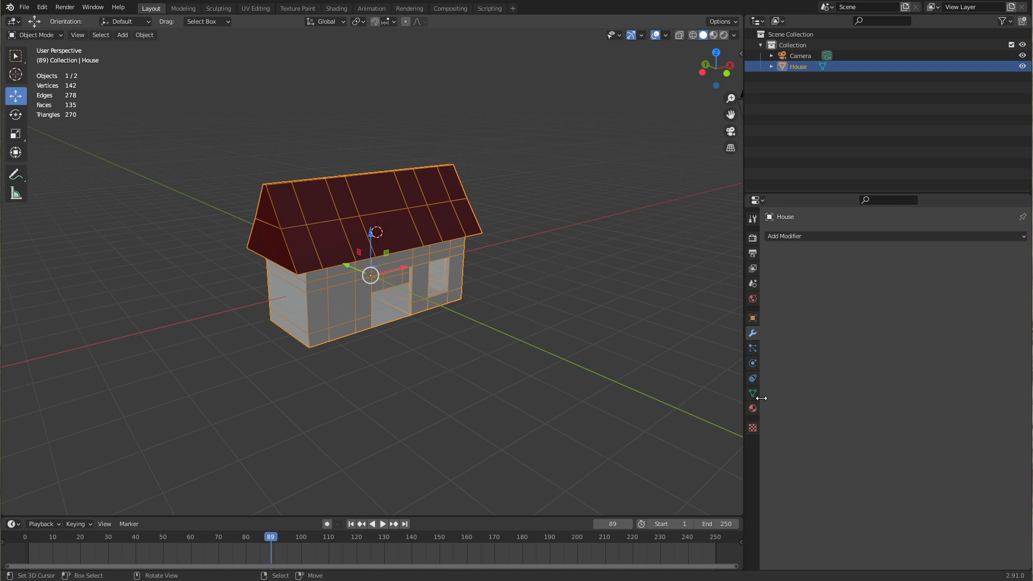
Step: Add a Build modifier to the House object from the Generate list
{"action": "left_click", "coordinate": [785, 235]}
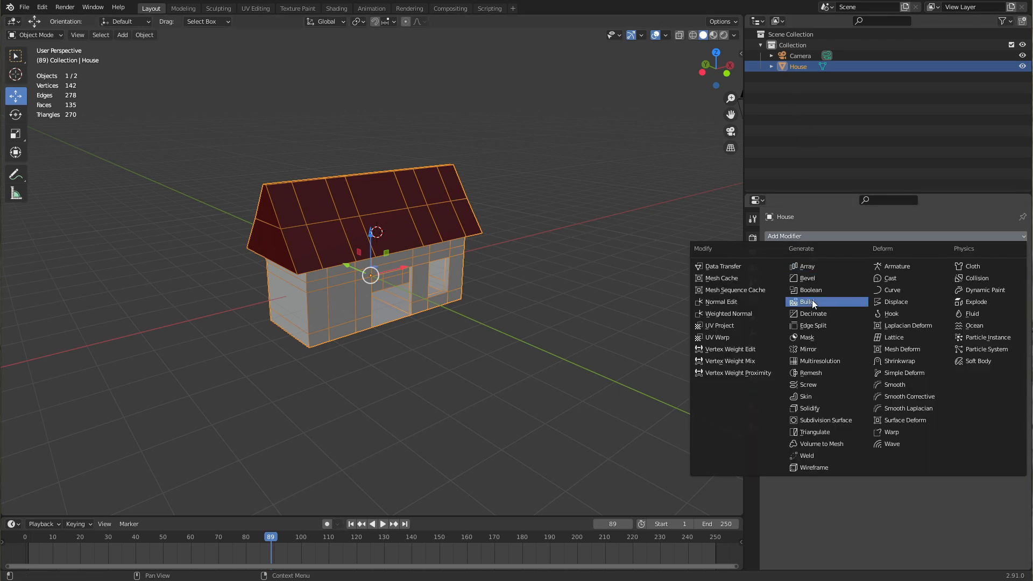
{"action": "left_click", "coordinate": [805, 302]}
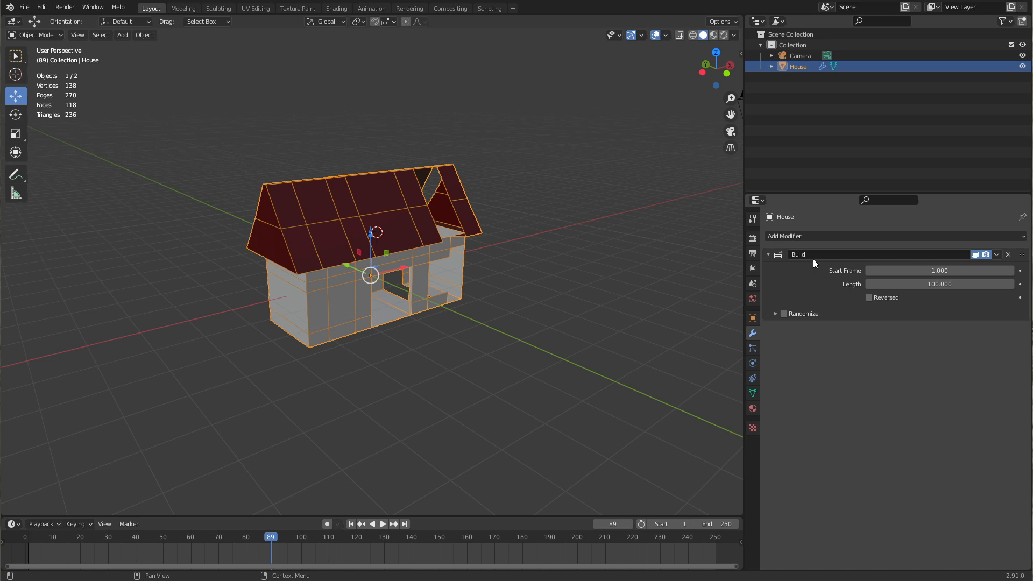
{"action": "mouse_move", "coordinate": [950, 331]}
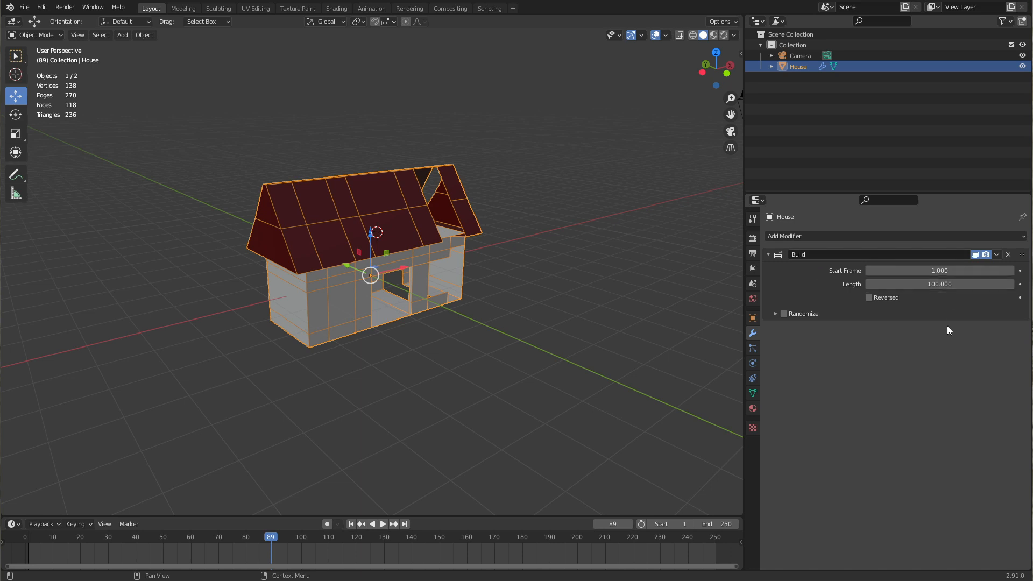
{"action": "mouse_move", "coordinate": [941, 335]}
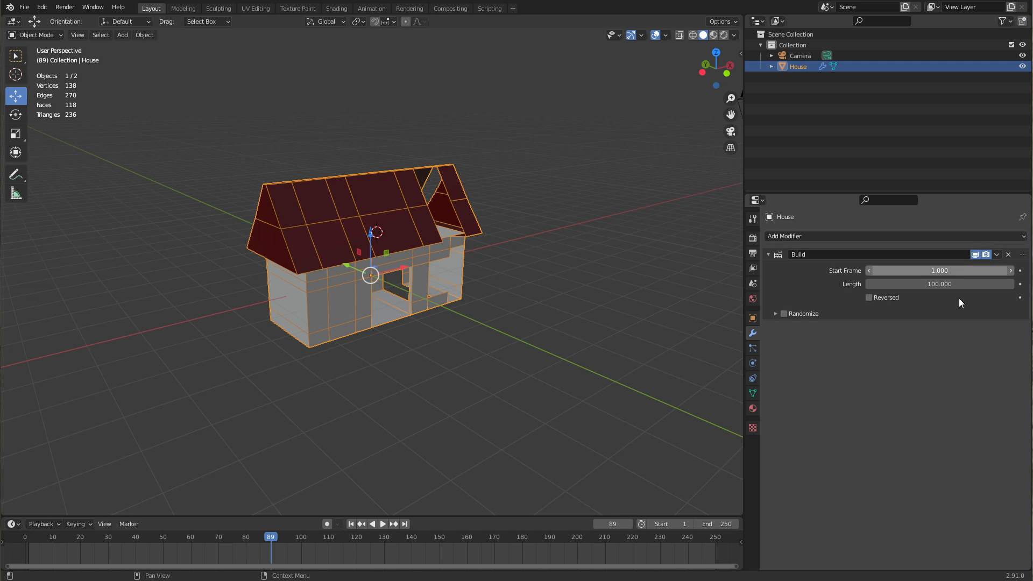
{"action": "mouse_move", "coordinate": [868, 304]}
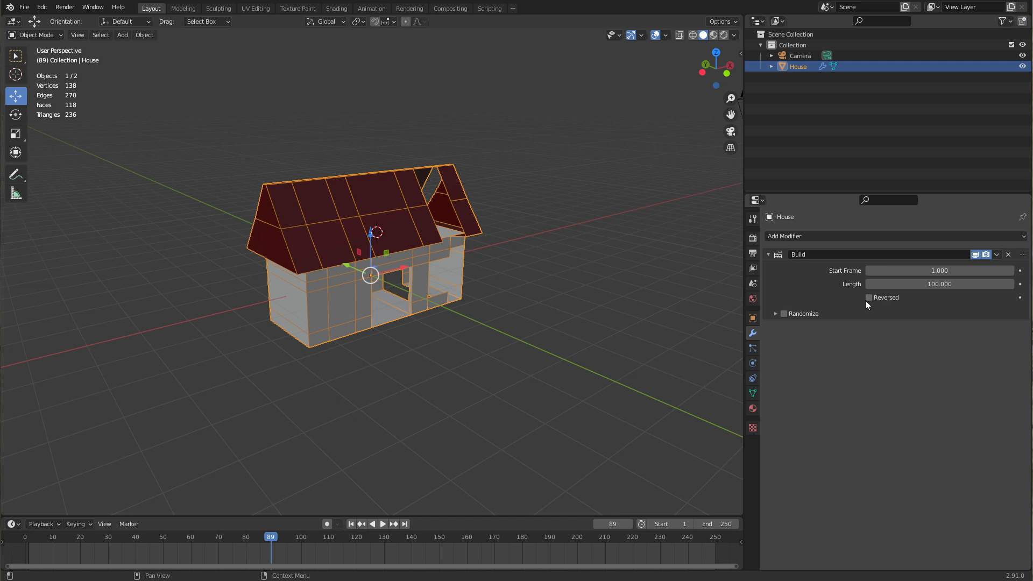
{"action": "mouse_move", "coordinate": [876, 315]}
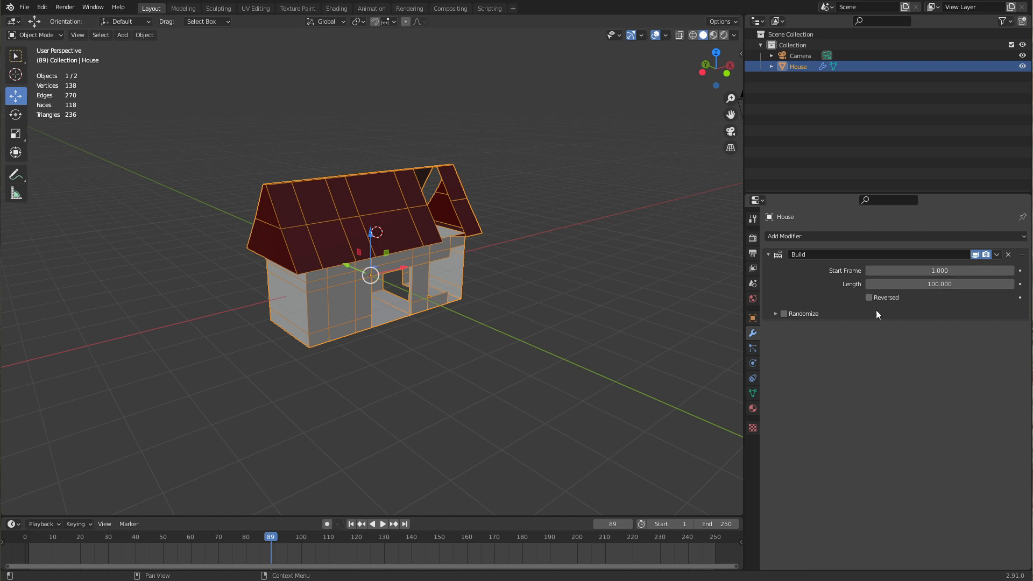
{"action": "mouse_move", "coordinate": [925, 270]}
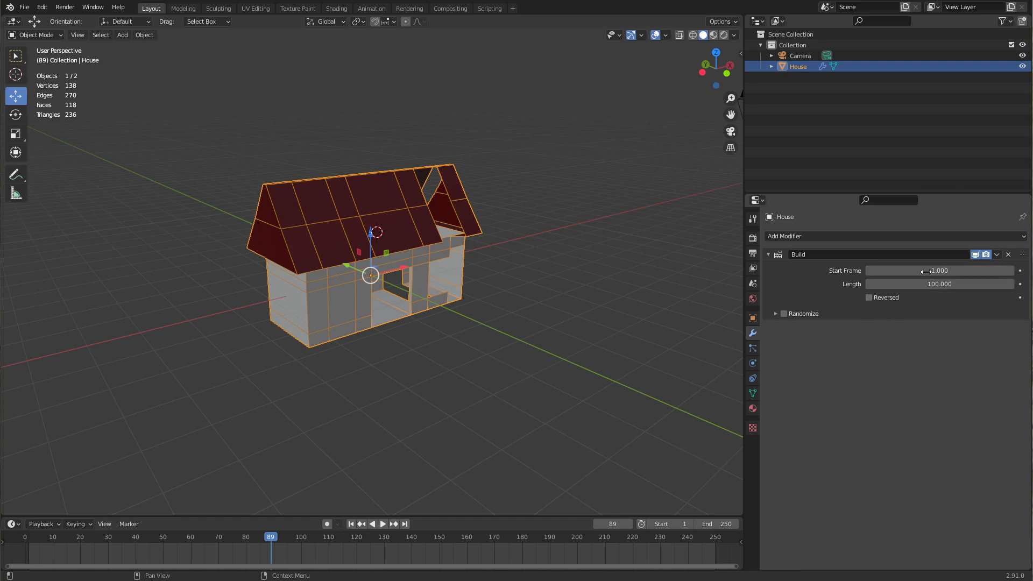
{"action": "mouse_move", "coordinate": [938, 270]}
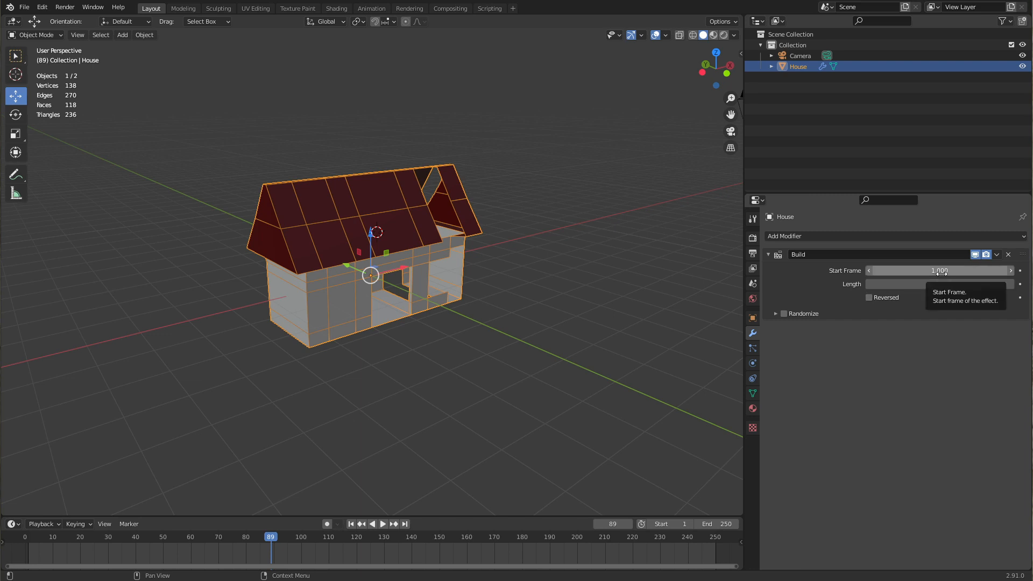
Step: Play the build from frame 1 and stop with the House partly assembled around frame 65
{"action": "left_click", "coordinate": [351, 525]}
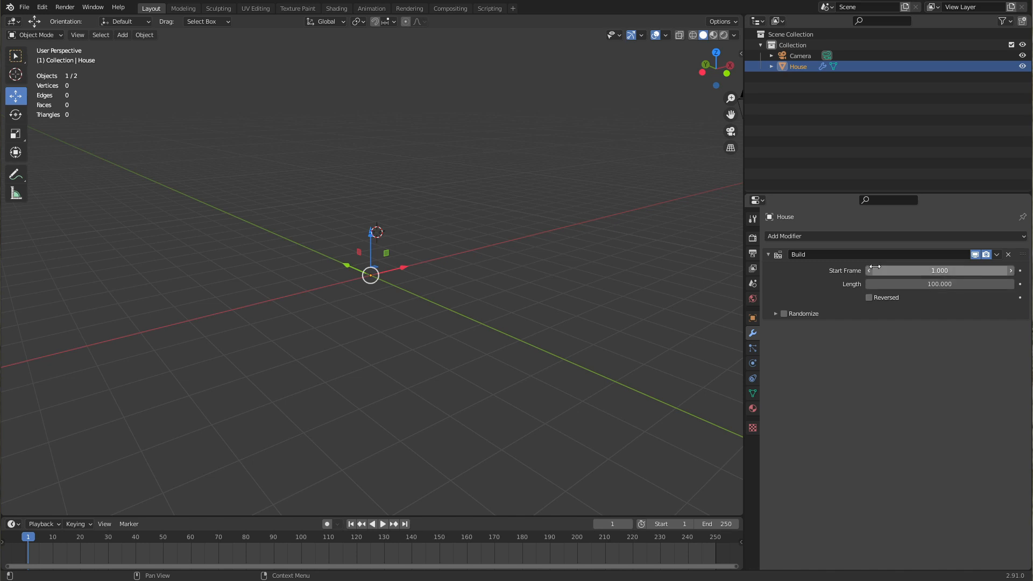
{"action": "mouse_move", "coordinate": [90, 536]}
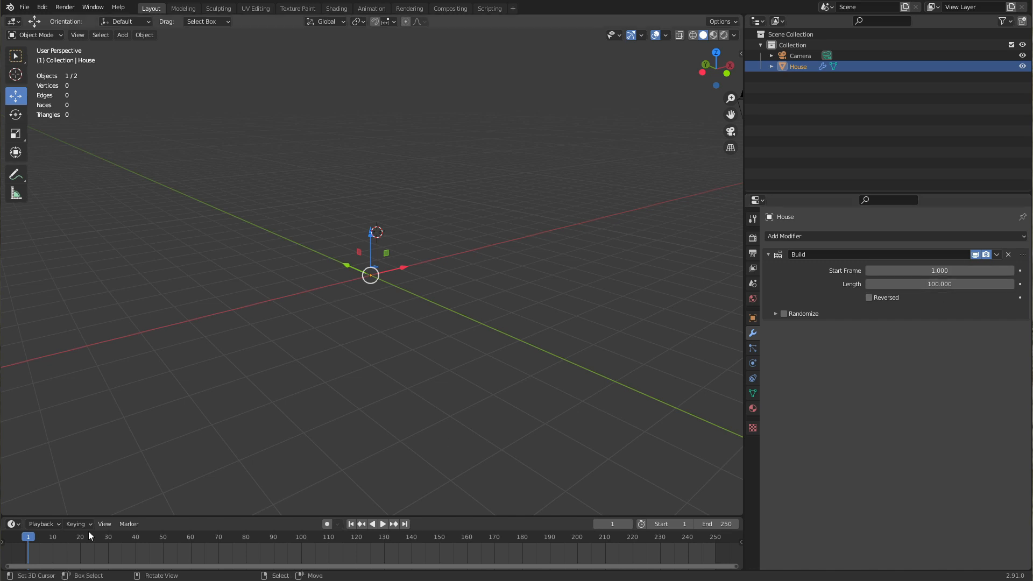
{"action": "left_click", "coordinate": [384, 524]}
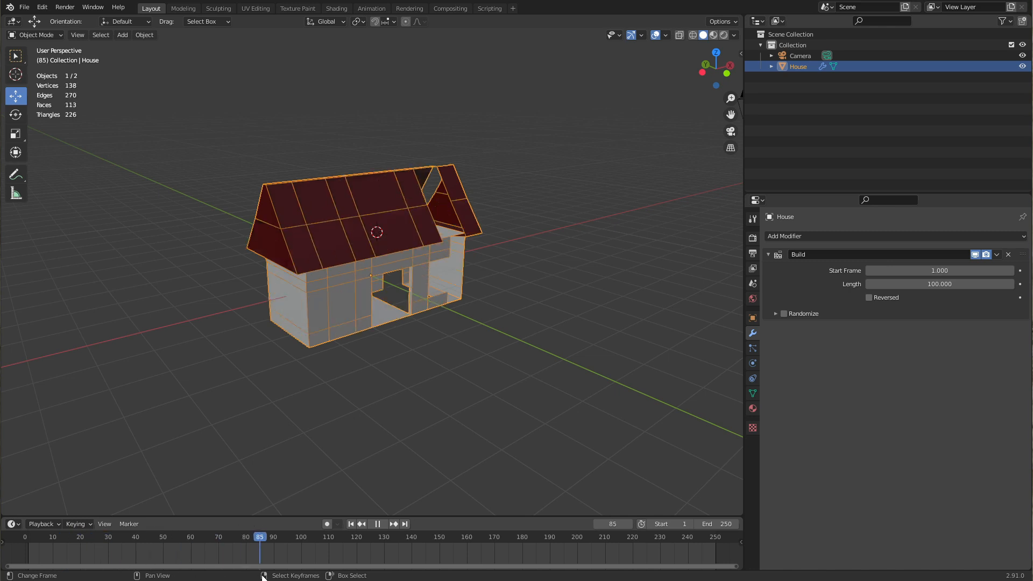
{"action": "left_click", "coordinate": [99, 536]}
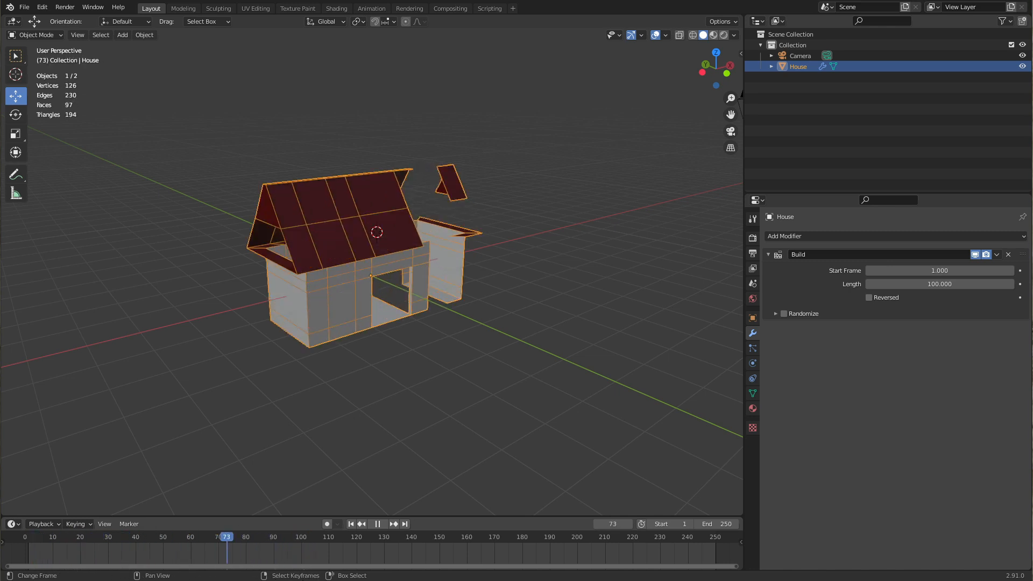
{"action": "left_click", "coordinate": [205, 536]}
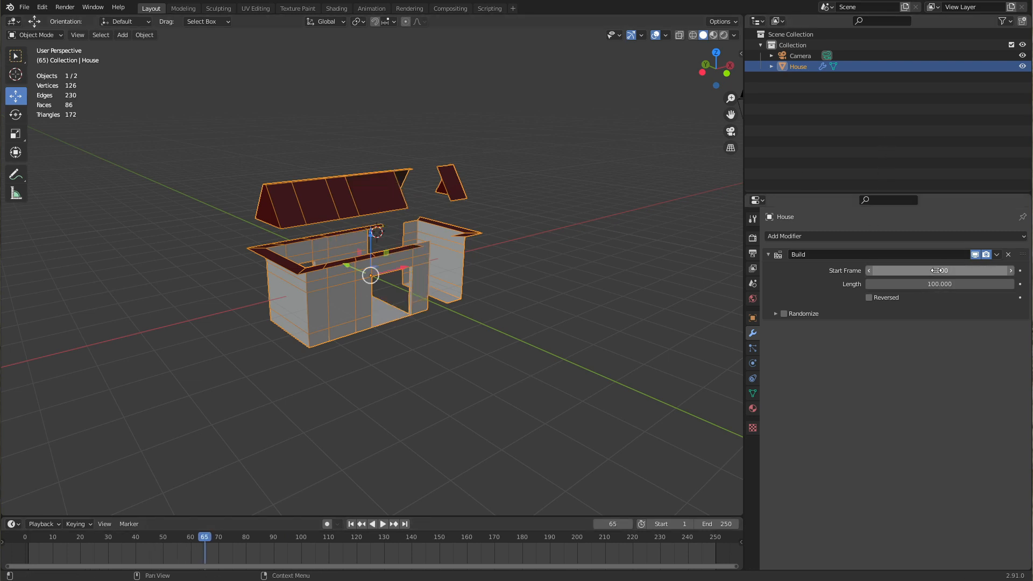
{"action": "mouse_move", "coordinate": [939, 270]}
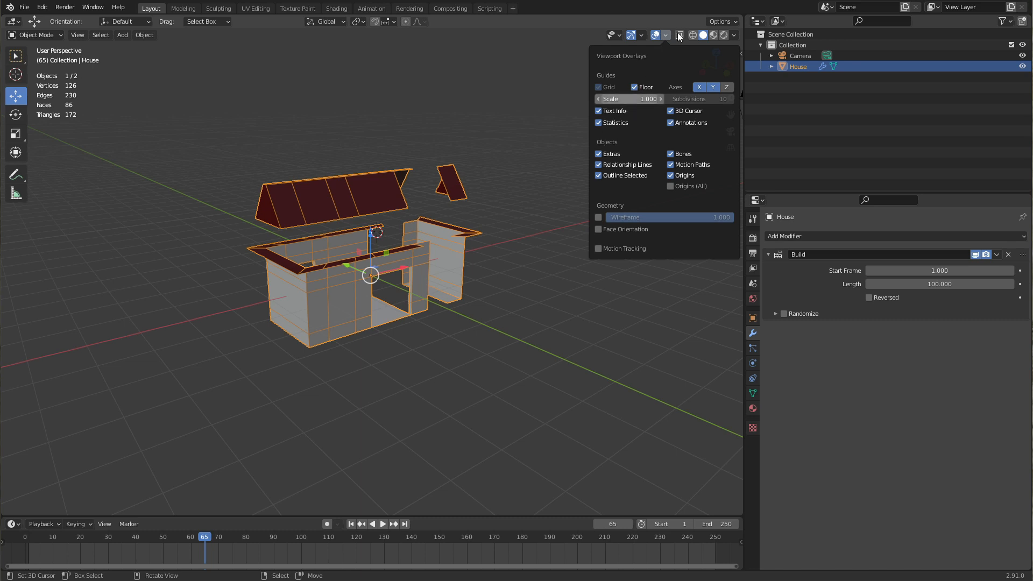
Step: Confirm the Build modifier Length of 135 so only a few fragments show at frame 6
{"action": "key", "text": "Tab"}
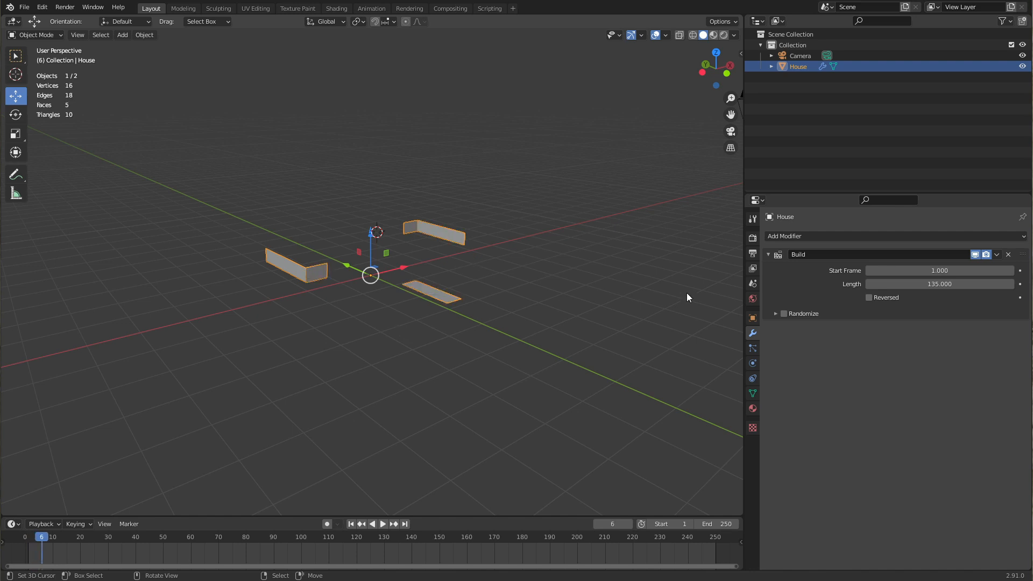
Step: Enable Reversed on the Build modifier and play from frame 1 to watch the House lose faces
{"action": "left_click", "coordinate": [870, 297]}
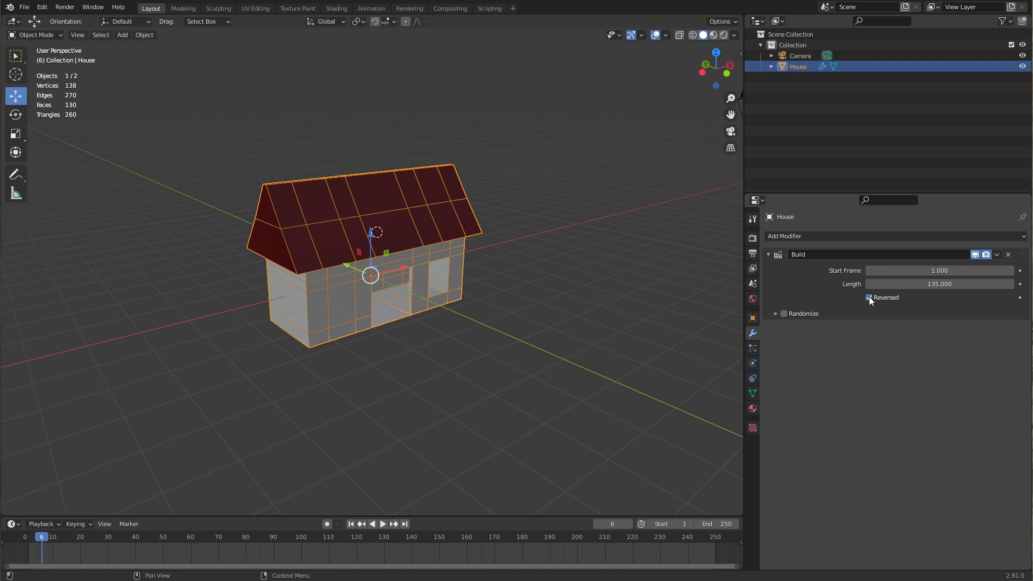
{"action": "left_click", "coordinate": [870, 297]}
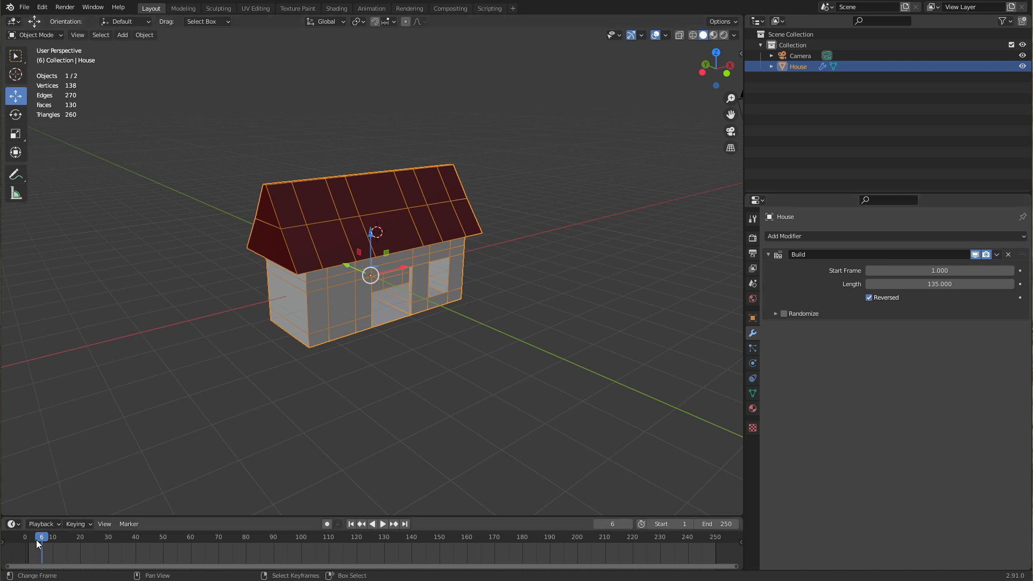
{"action": "left_click", "coordinate": [383, 524]}
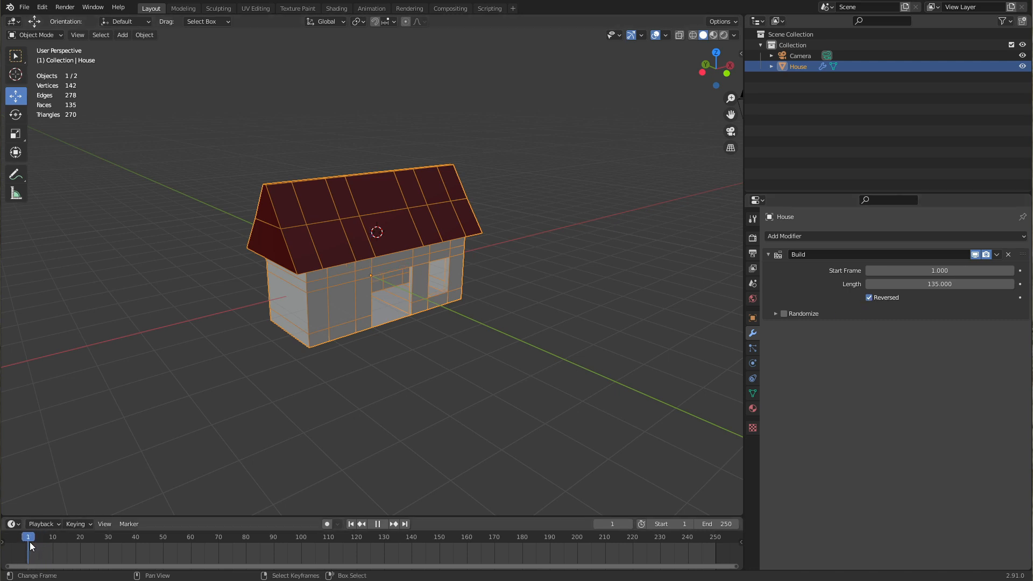
{"action": "left_click", "coordinate": [226, 536]}
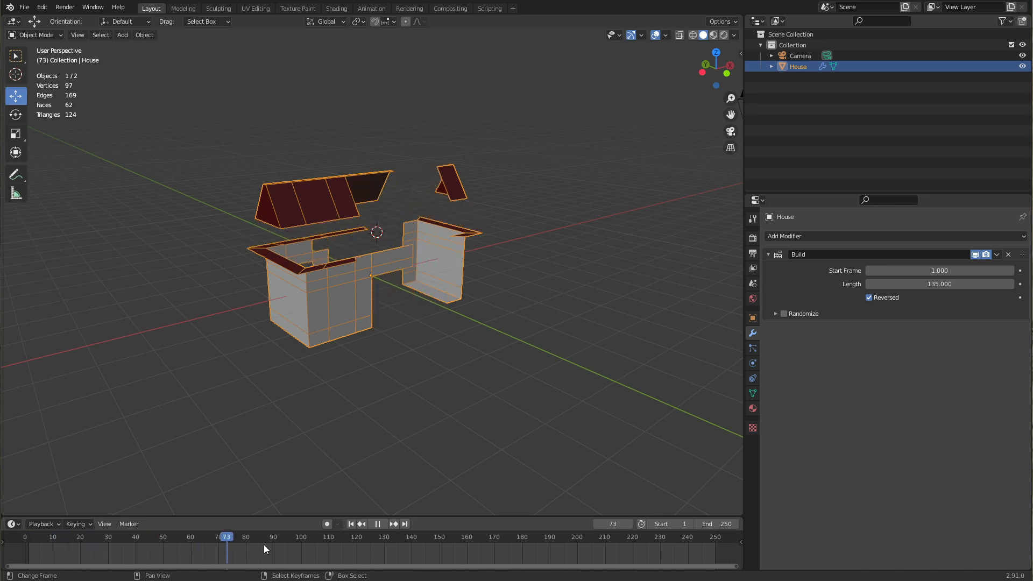
{"action": "left_click", "coordinate": [183, 536]}
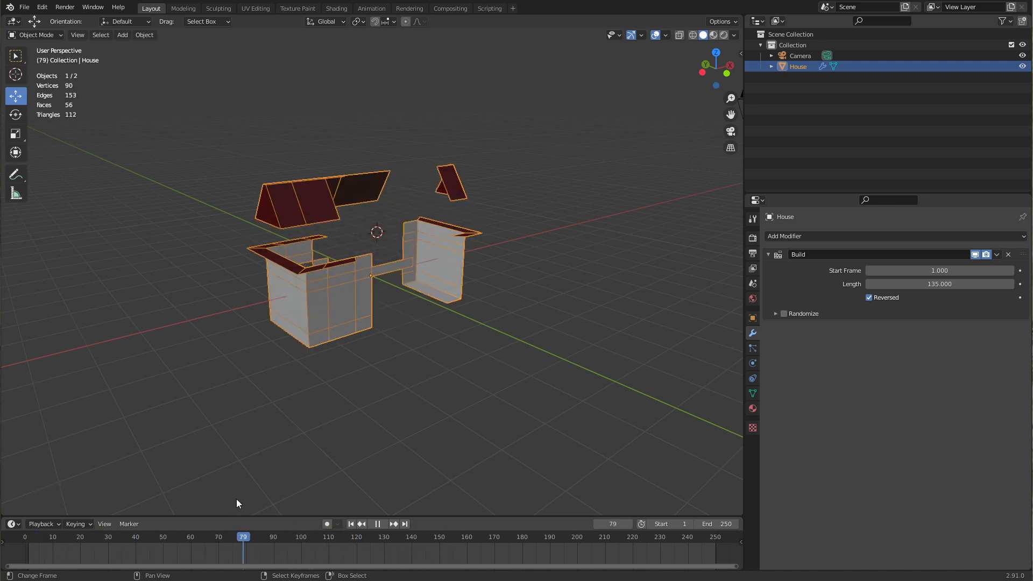
Step: Enable Randomize, play the build, then raise the random seed and replay to compare orders
{"action": "left_click", "coordinate": [784, 313]}
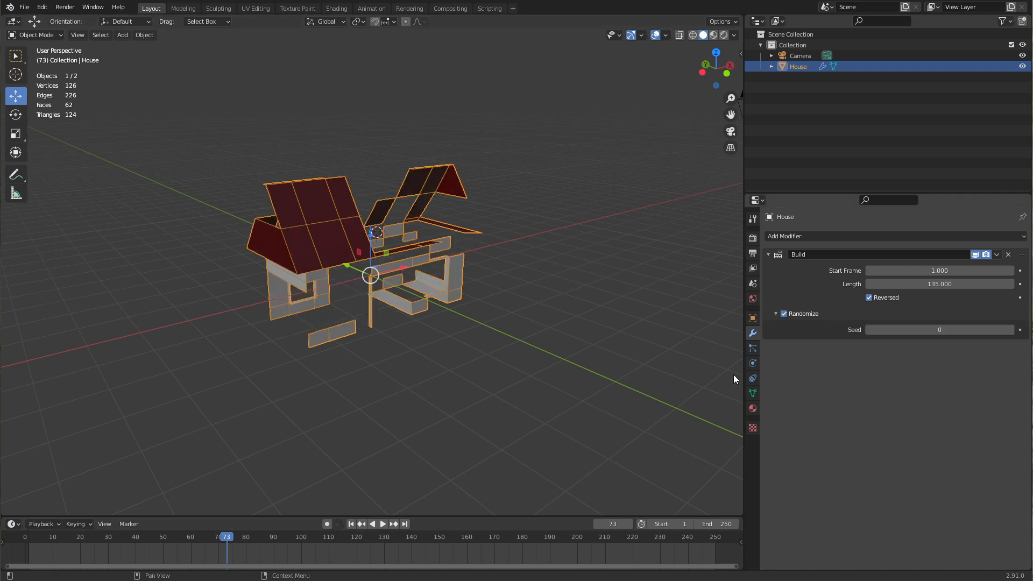
{"action": "left_click", "coordinate": [383, 524]}
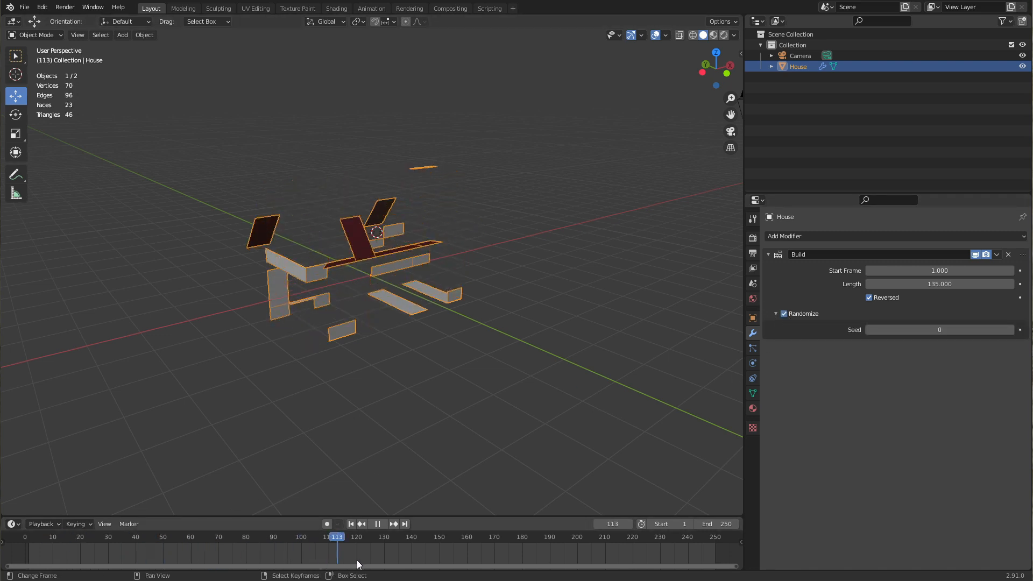
{"action": "left_click", "coordinate": [283, 536]}
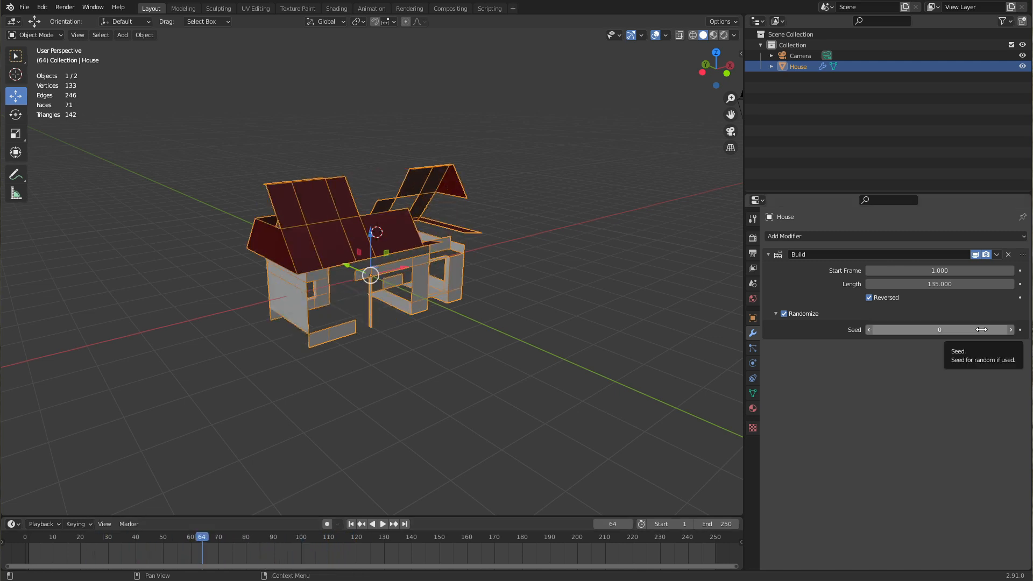
{"action": "mouse_move", "coordinate": [1021, 333]}
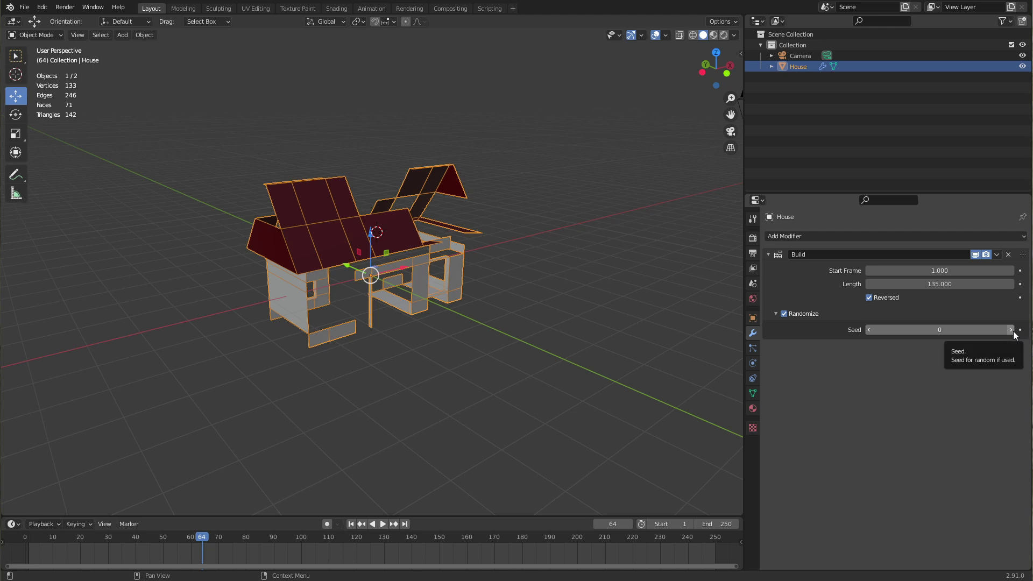
{"action": "left_click", "coordinate": [1011, 329]}
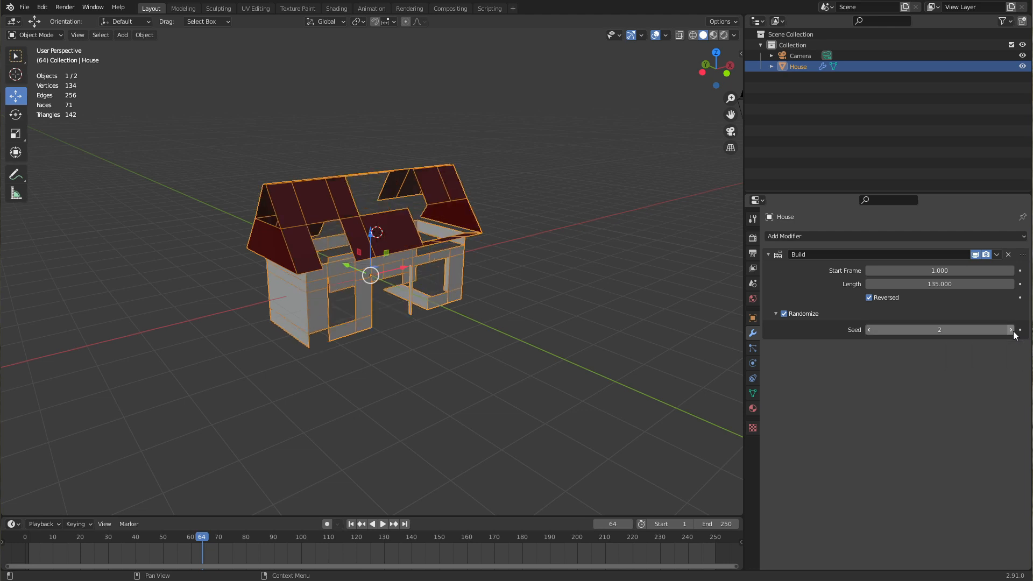
{"action": "left_click", "coordinate": [1008, 329]}
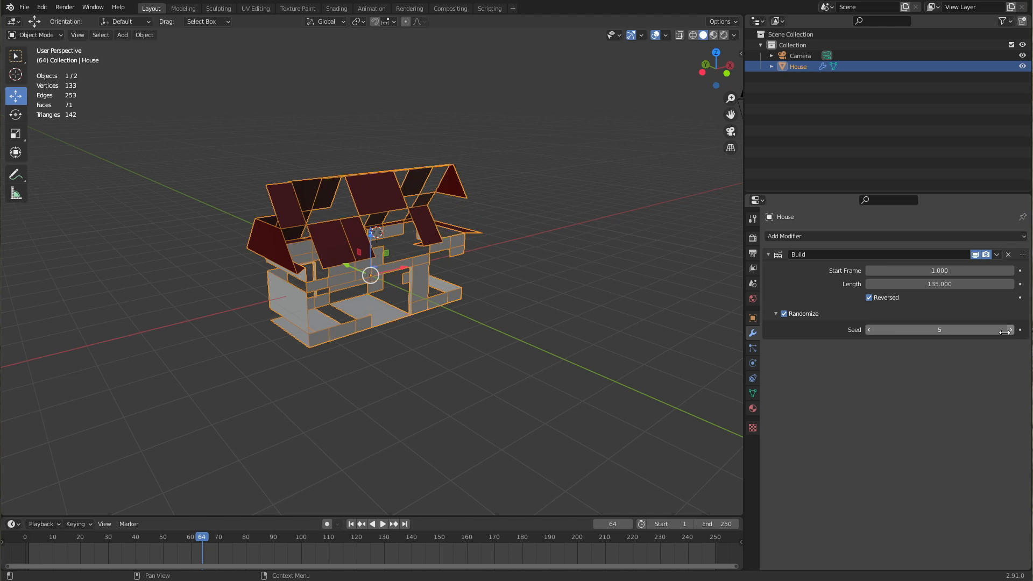
{"action": "left_click", "coordinate": [383, 525]}
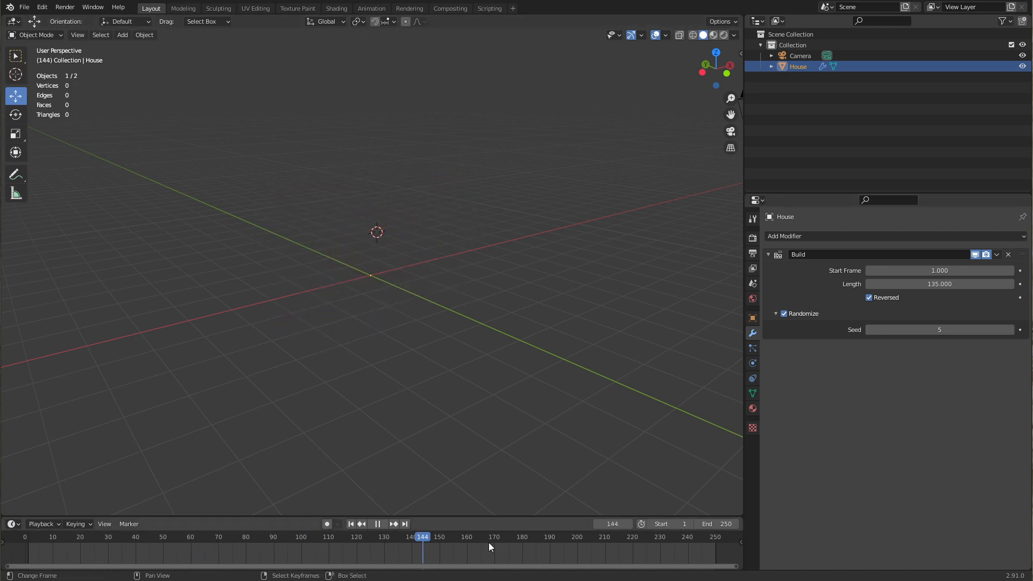
{"action": "left_click", "coordinate": [287, 536]}
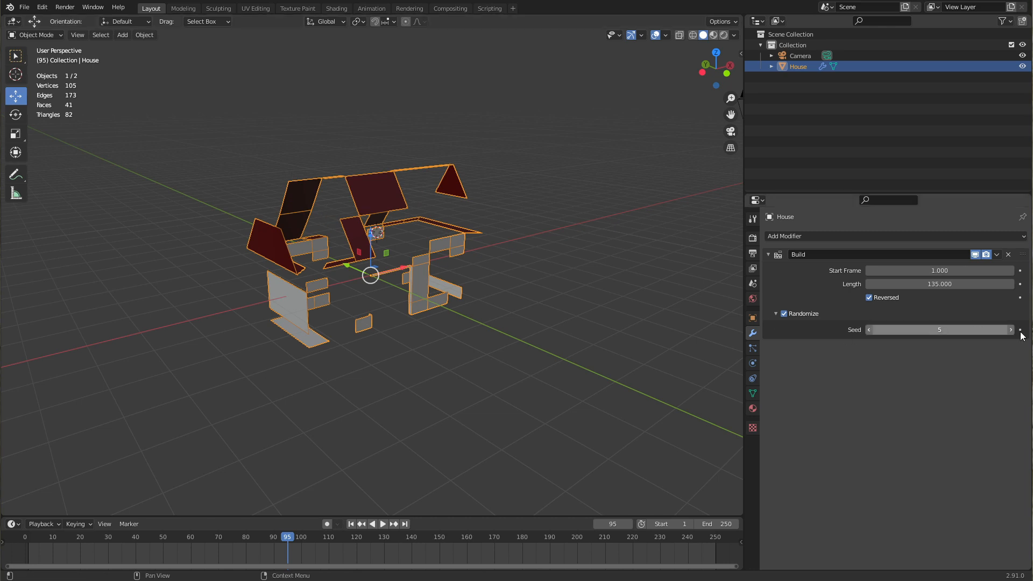
Step: Adjust the random seed down and up once more, then switch Randomize off
{"action": "left_click", "coordinate": [870, 330]}
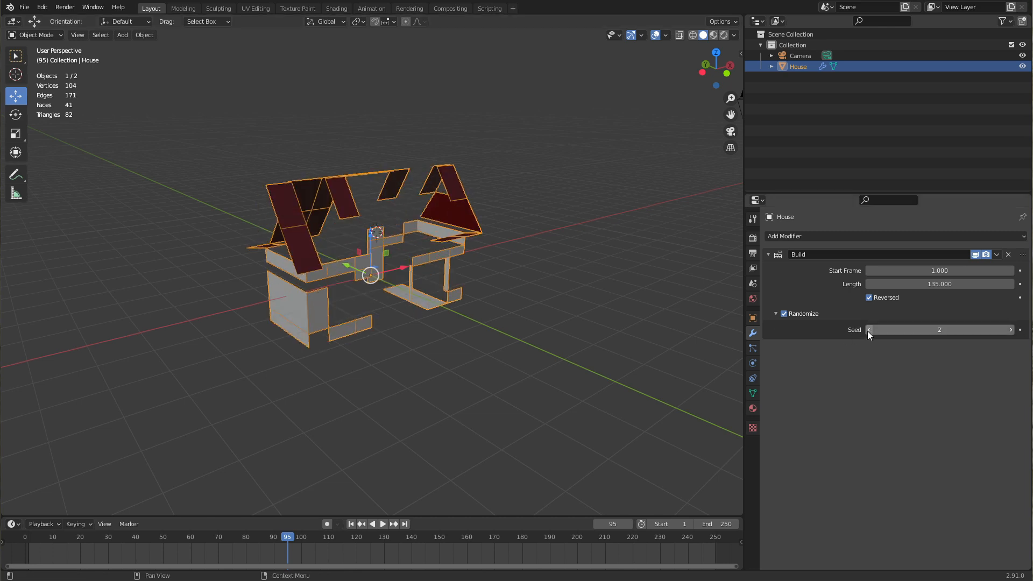
{"action": "left_click", "coordinate": [1011, 329]}
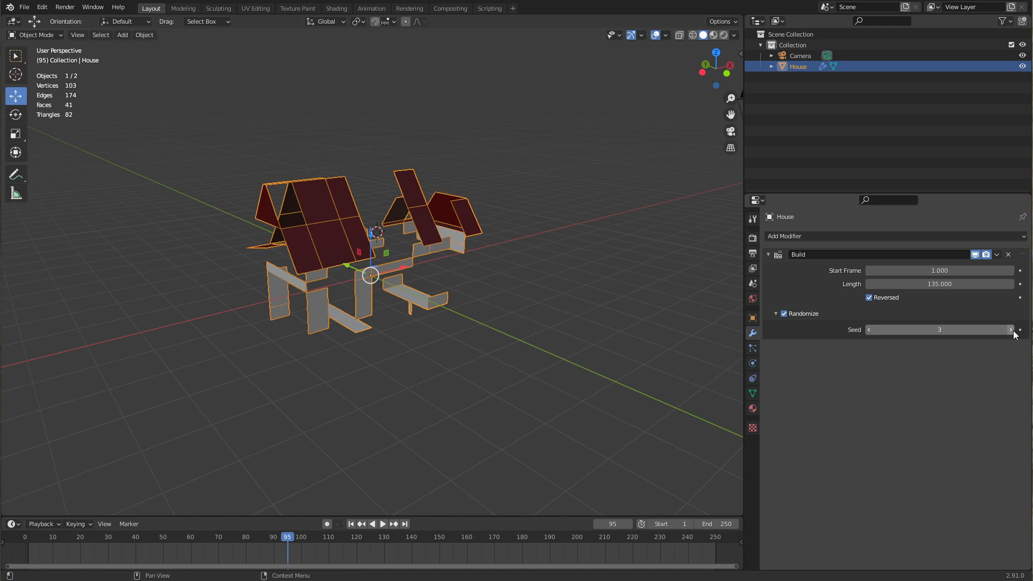
{"action": "left_click", "coordinate": [784, 314]}
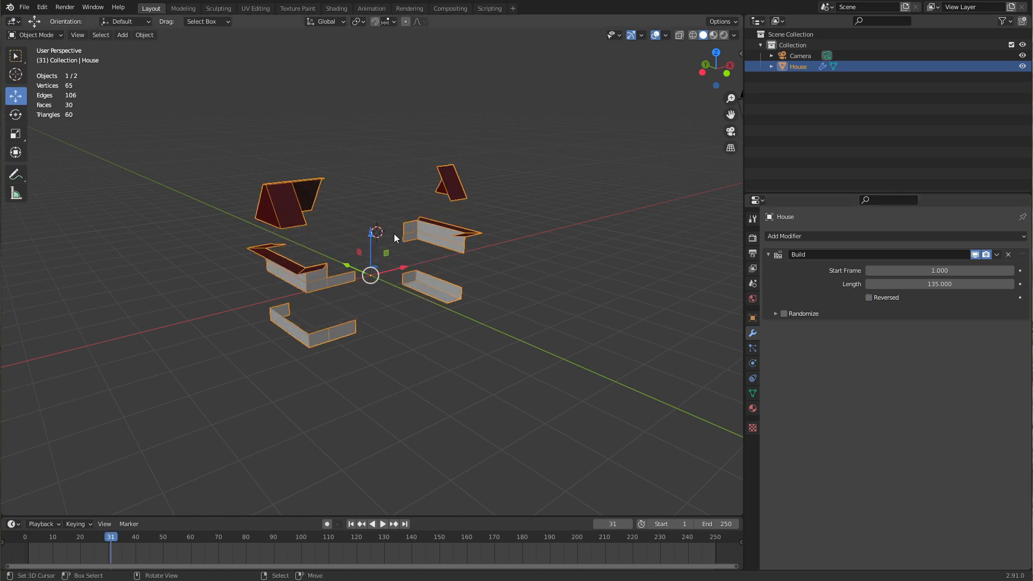
{"action": "mouse_move", "coordinate": [401, 297]}
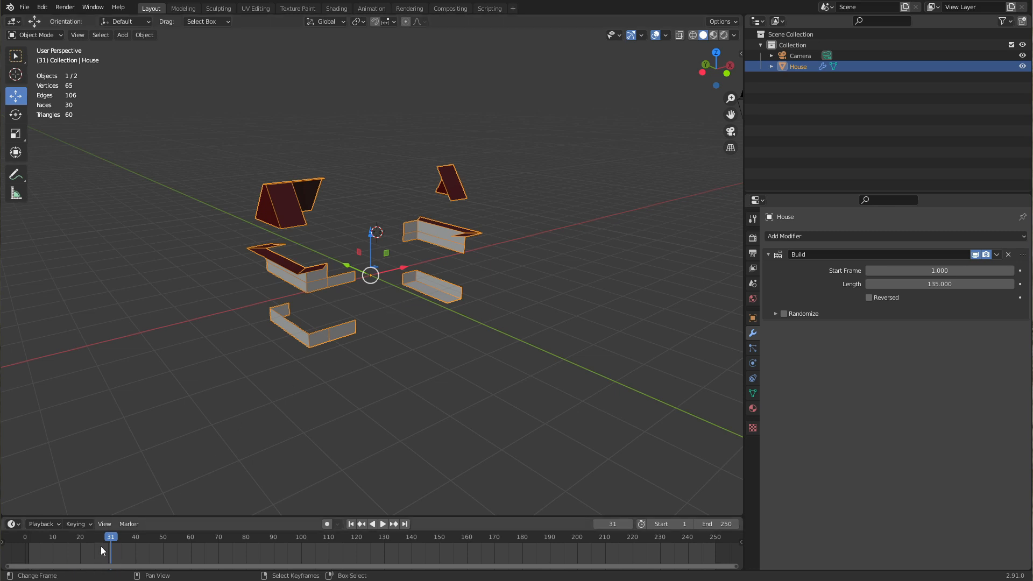
Step: Play the House build, toggling Randomize on and back off during playback
{"action": "left_click", "coordinate": [384, 525]}
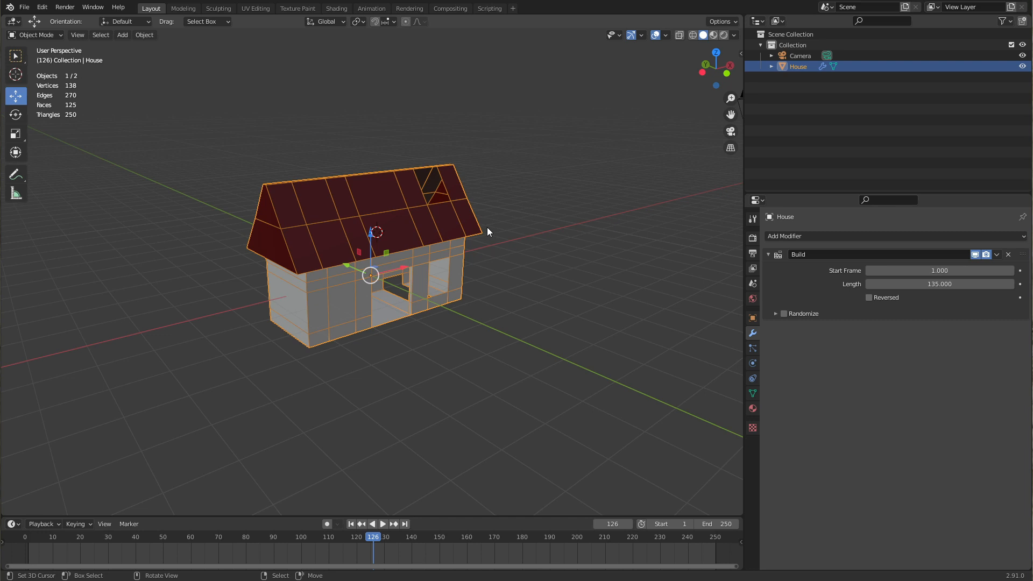
{"action": "left_click", "coordinate": [783, 314]}
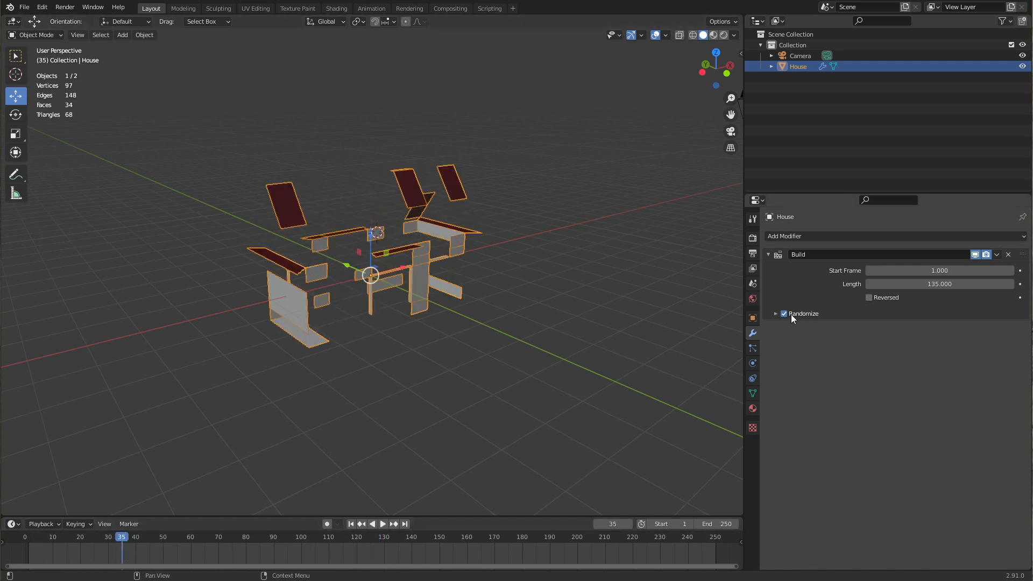
{"action": "left_click", "coordinate": [783, 313]}
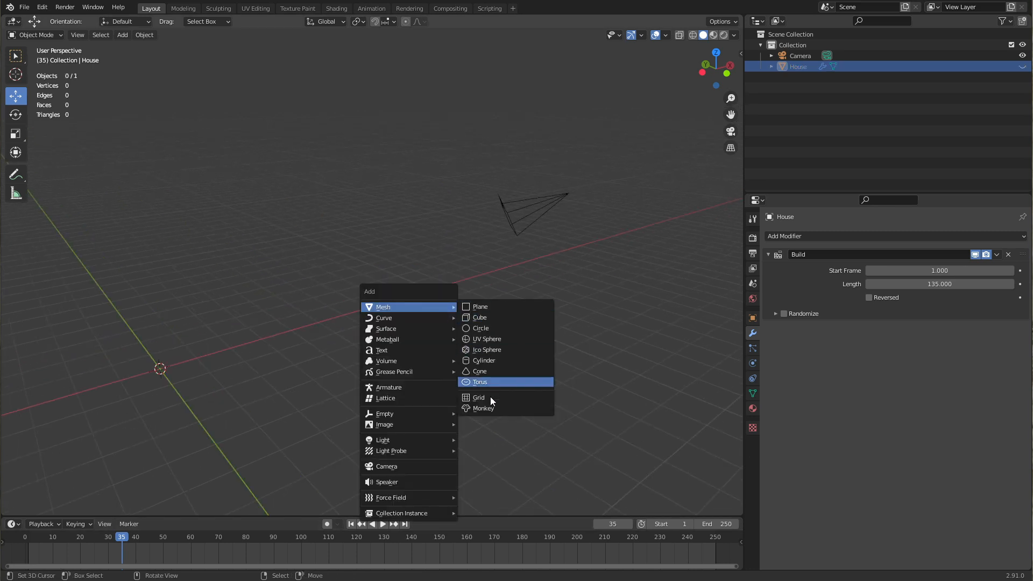
Step: Add a Monkey mesh with its own Build modifier, play it and enable Randomize for random face order
{"action": "left_click", "coordinate": [483, 408]}
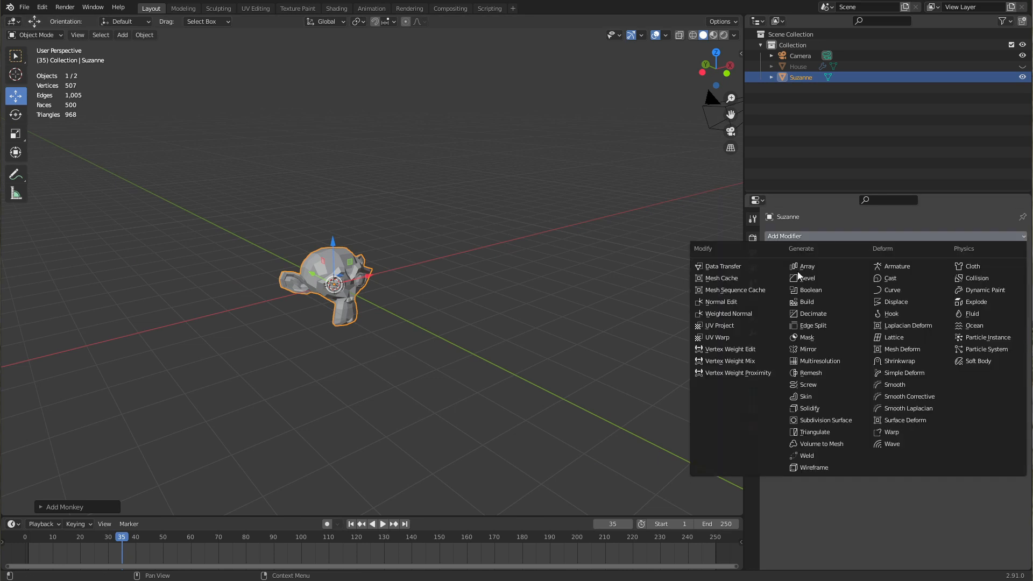
{"action": "left_click", "coordinate": [804, 301]}
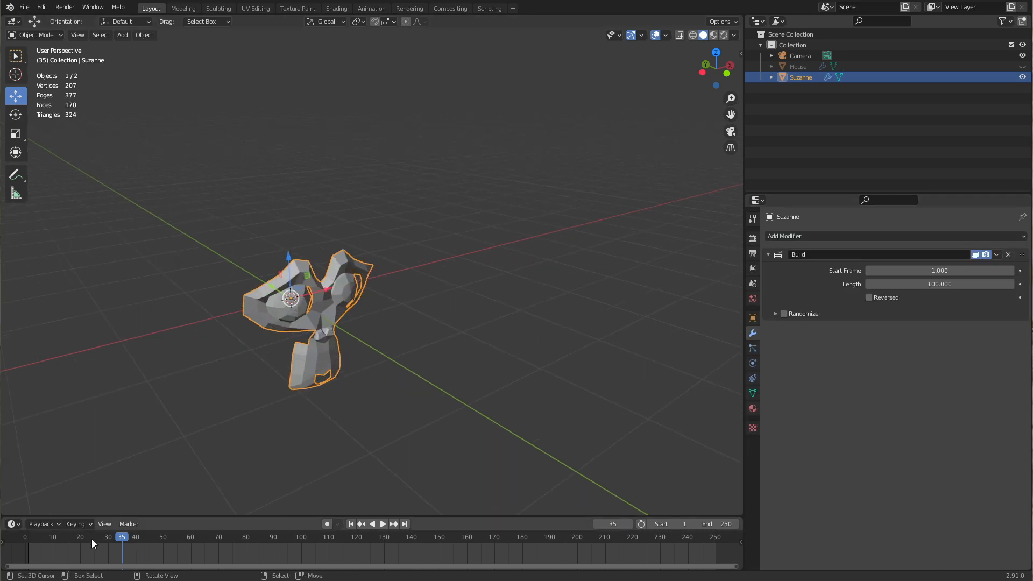
{"action": "left_click", "coordinate": [384, 524]}
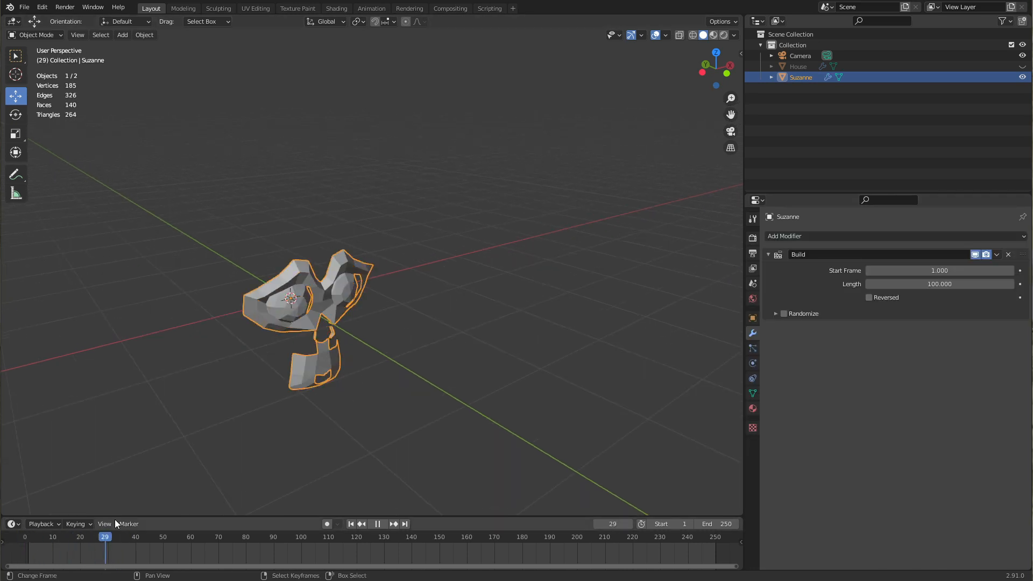
{"action": "left_click", "coordinate": [231, 536]}
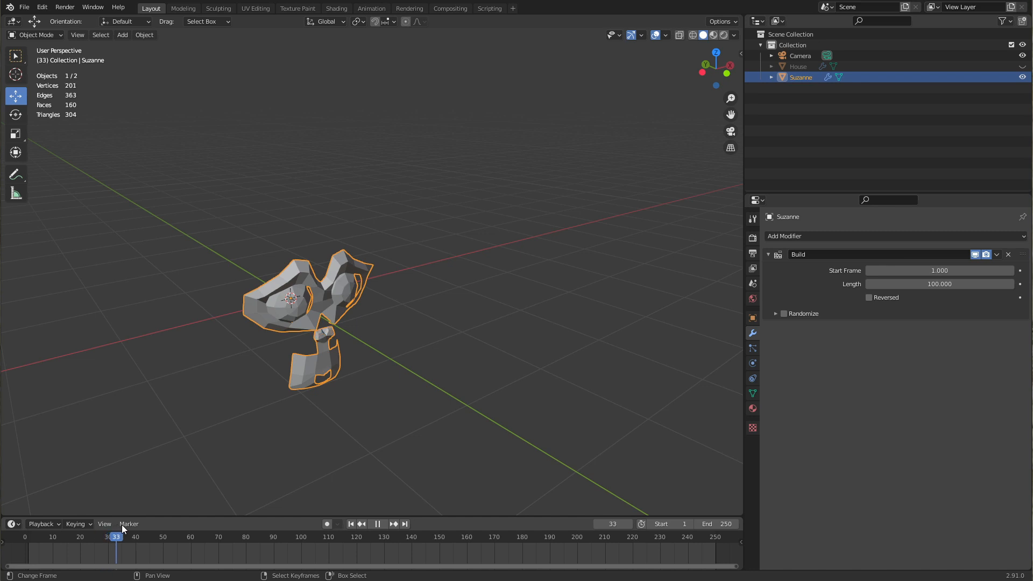
{"action": "left_click", "coordinate": [268, 536]}
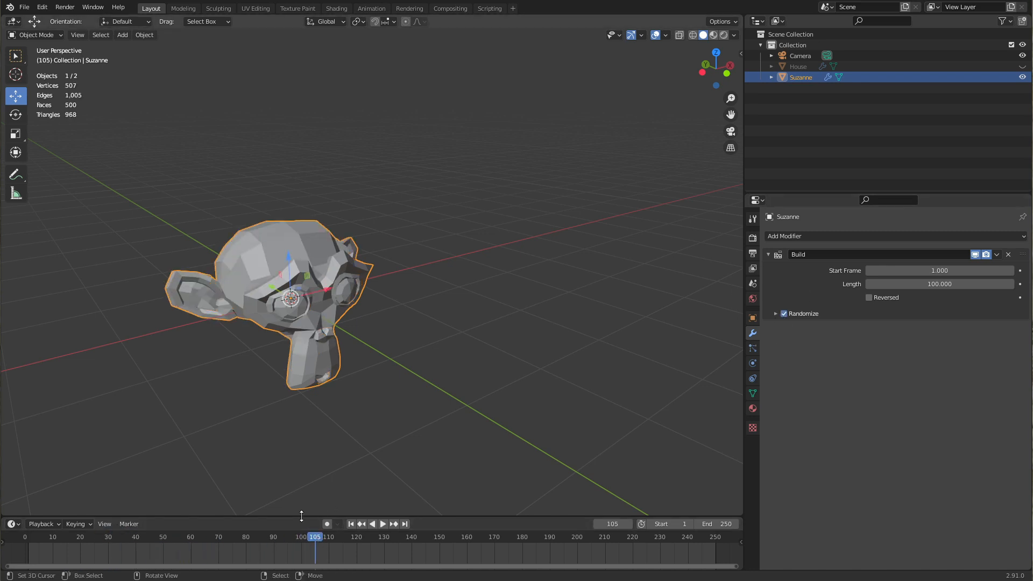
{"action": "left_click", "coordinate": [383, 525]}
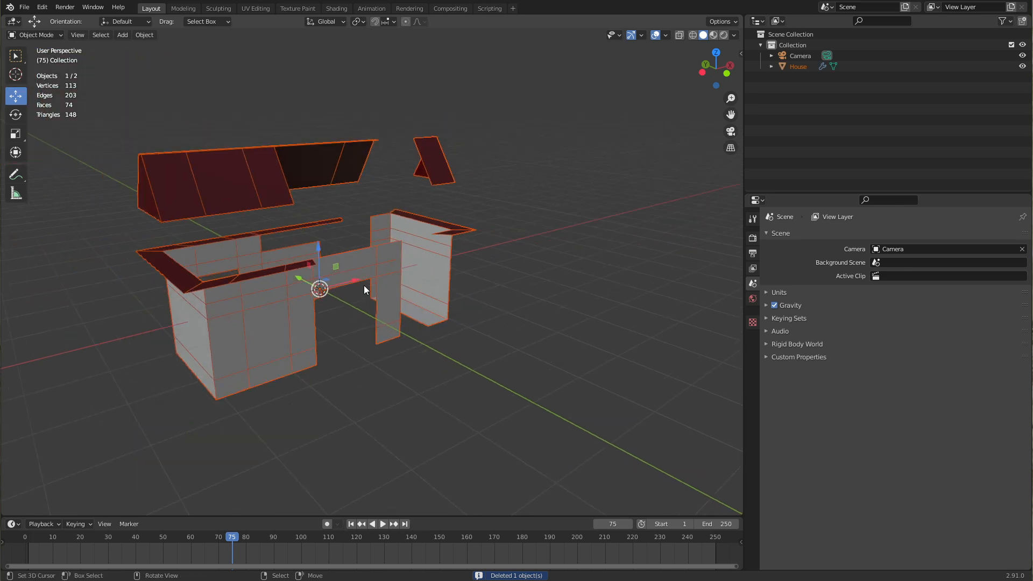
Step: Replay the House's build animation and stop it partway at frame 55
{"action": "left_click", "coordinate": [383, 524]}
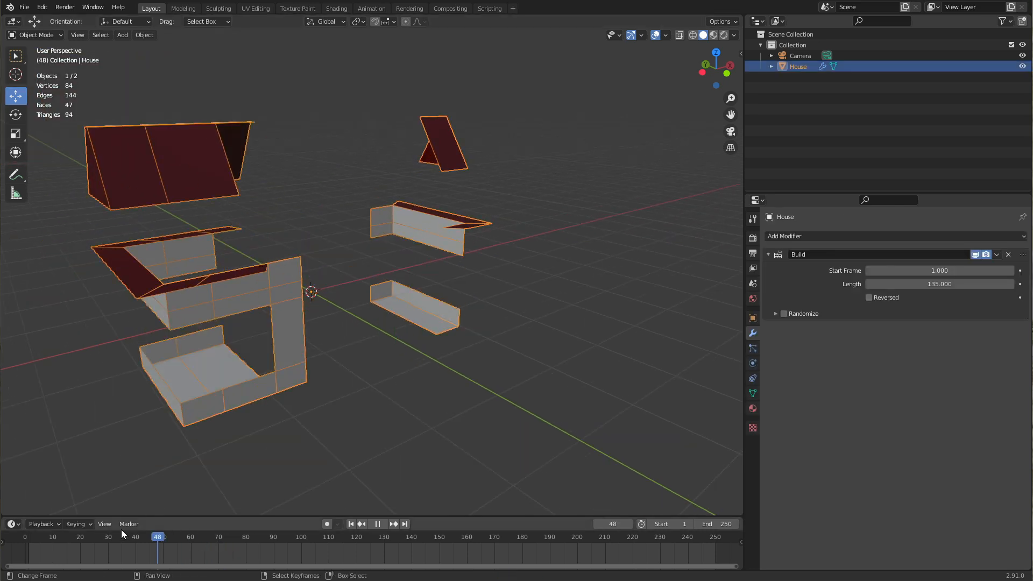
{"action": "left_click", "coordinate": [171, 536]}
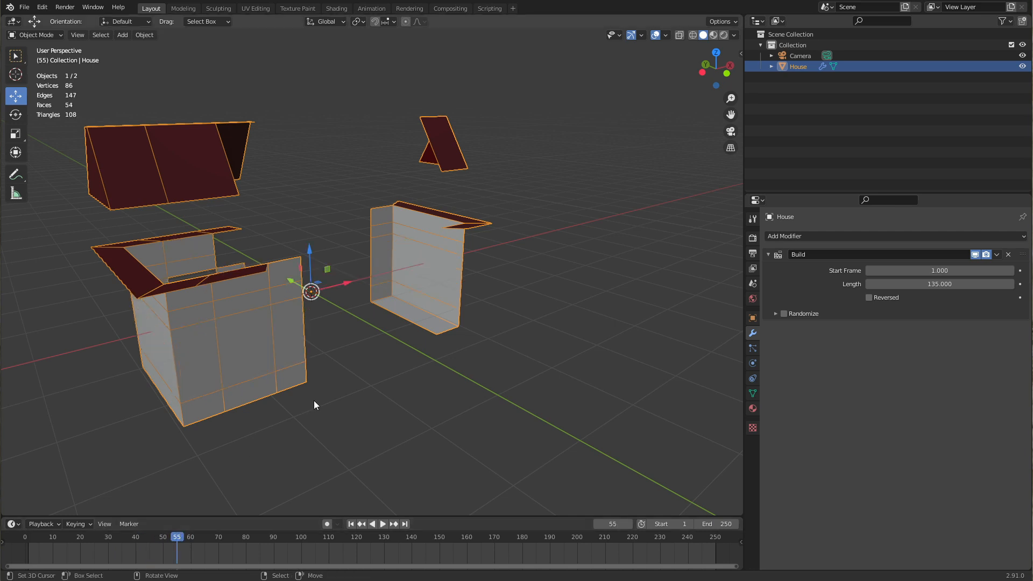
{"action": "mouse_move", "coordinate": [453, 201]}
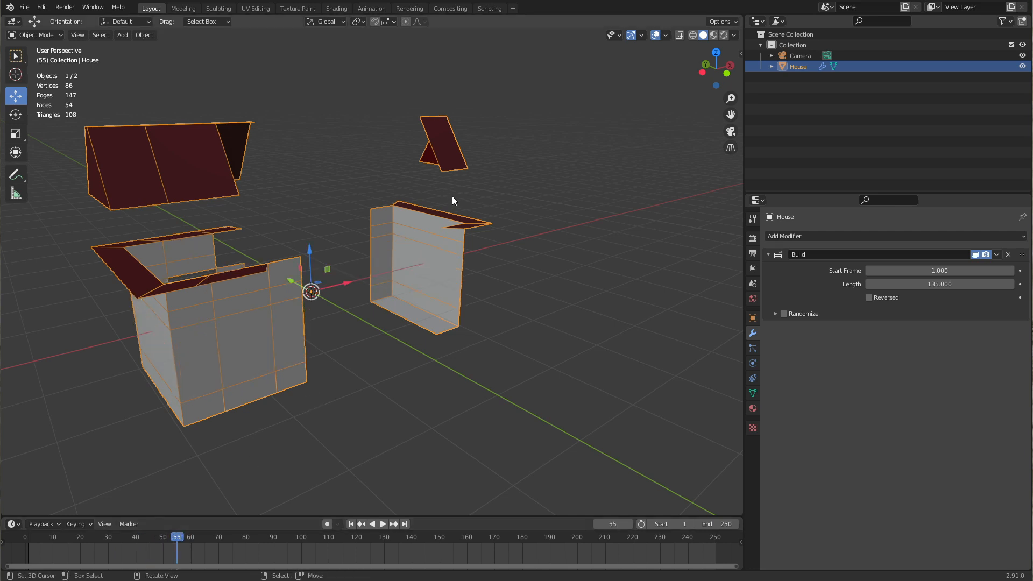
{"action": "mouse_move", "coordinate": [395, 286]}
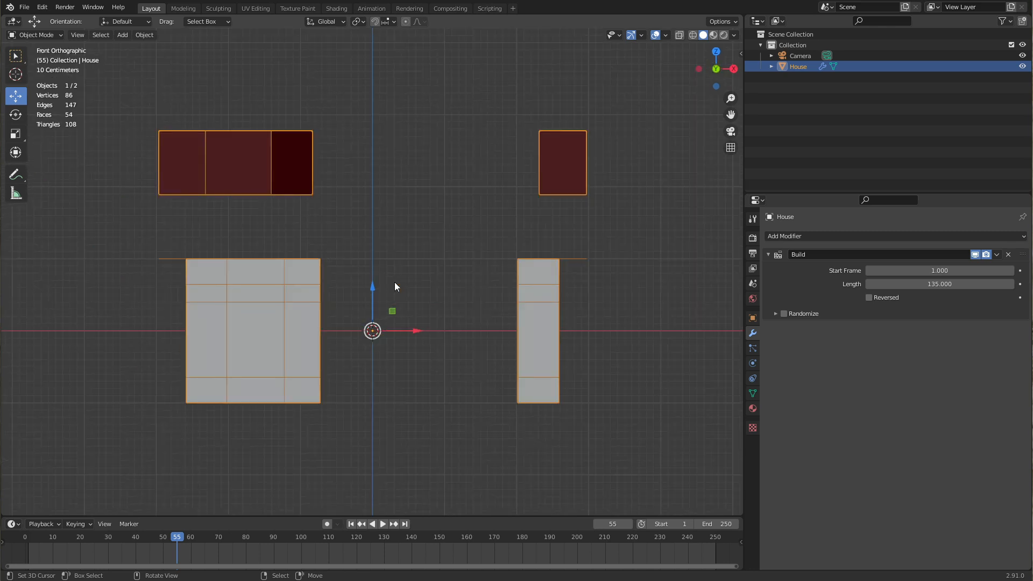
Step: Sort the House mesh elements along the View Z Axis and play the build with the new order
{"action": "key", "text": "Tab"}
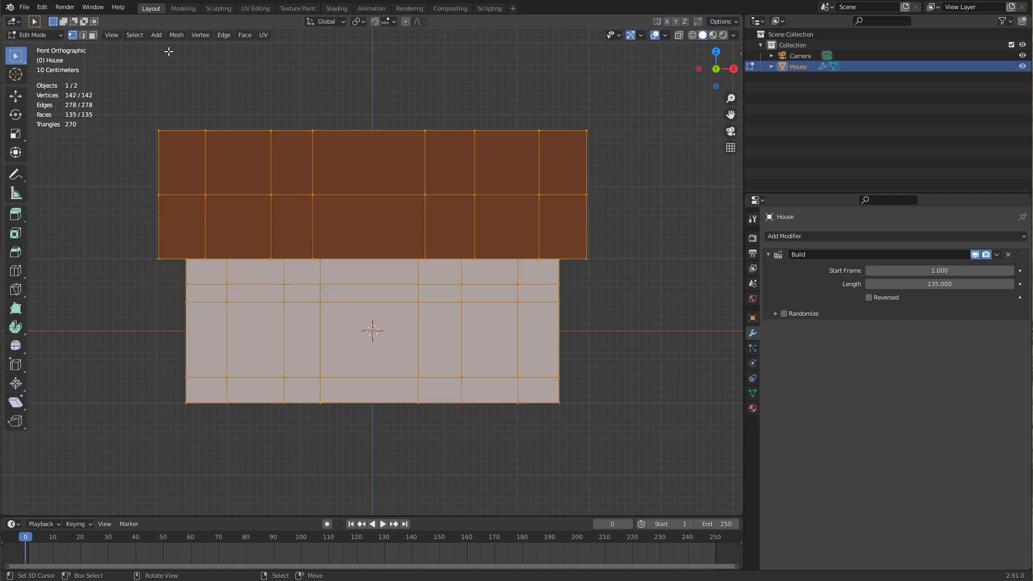
{"action": "left_click", "coordinate": [175, 35]}
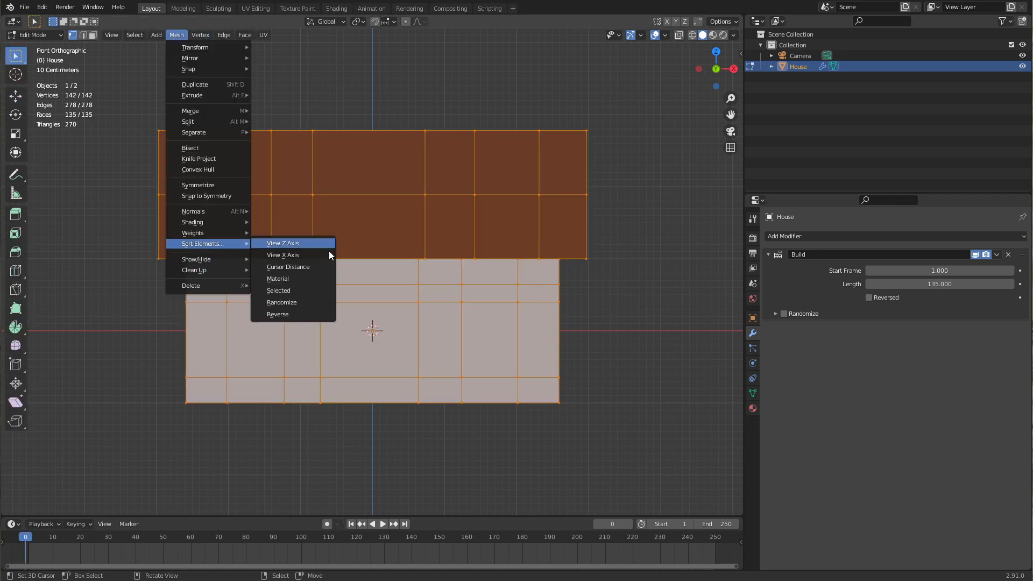
{"action": "left_click", "coordinate": [282, 243]}
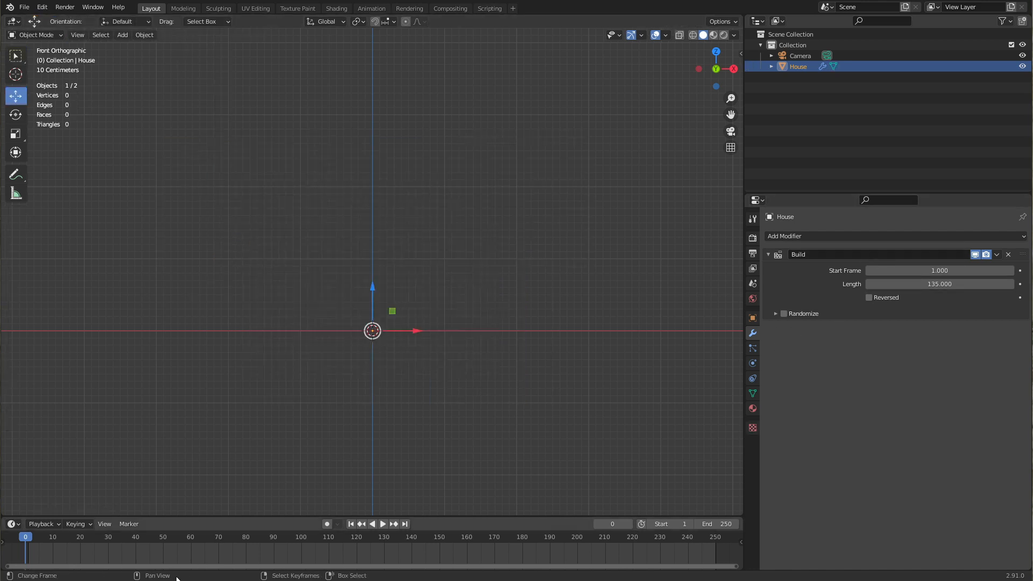
{"action": "left_click", "coordinate": [384, 525]}
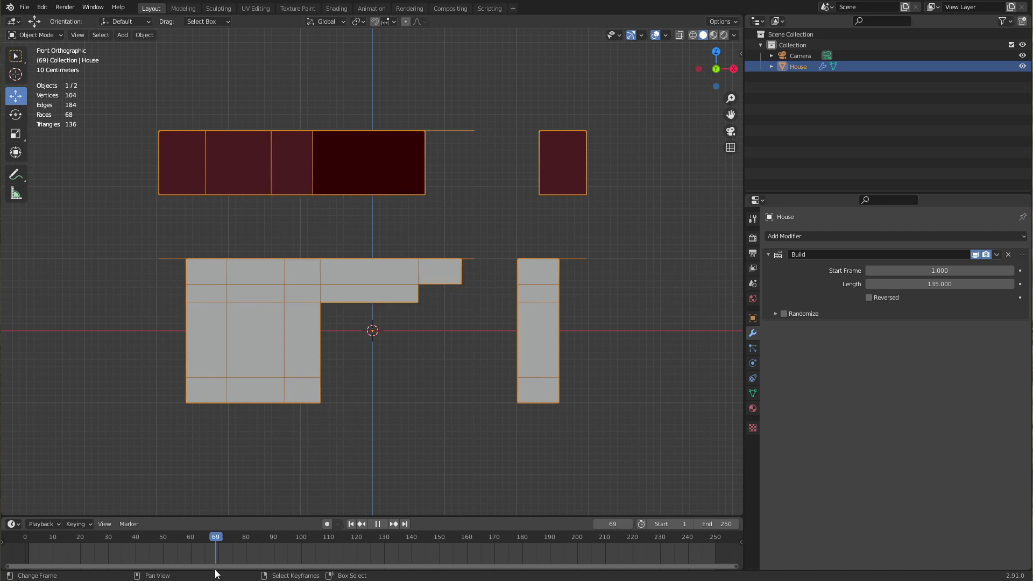
{"action": "left_click", "coordinate": [115, 536]}
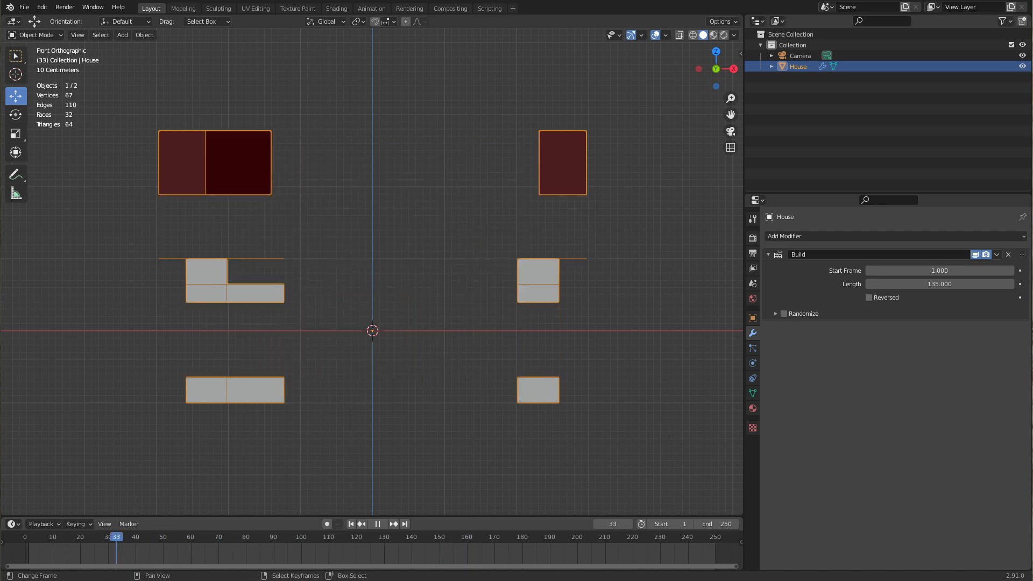
{"action": "key", "text": "Tab"}
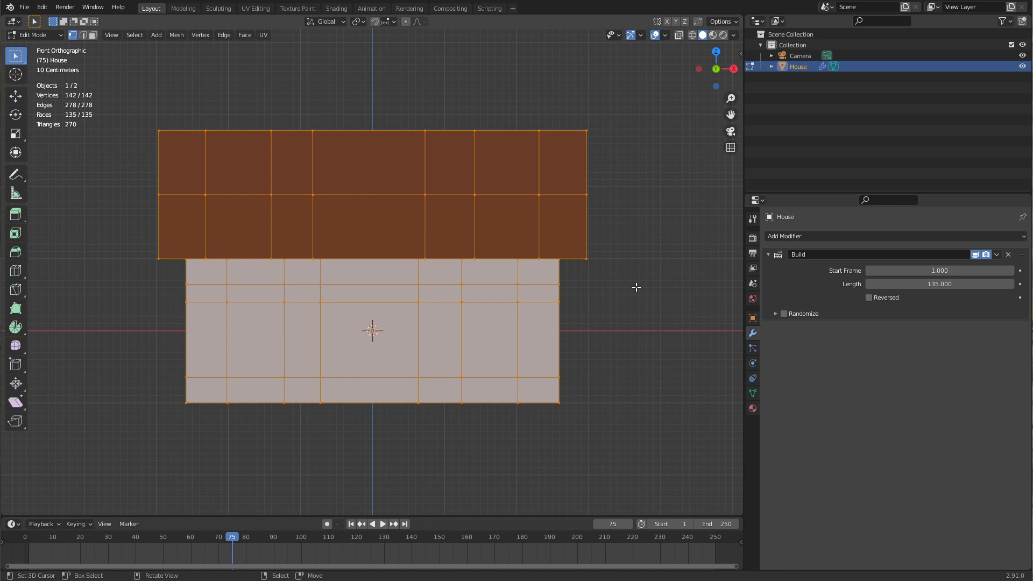
{"action": "mouse_move", "coordinate": [857, 294]}
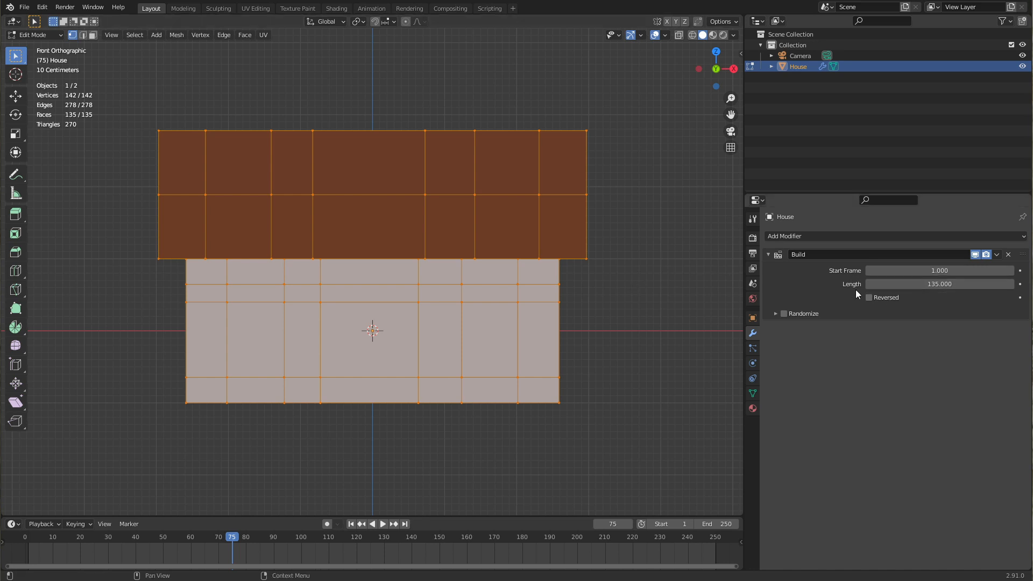
{"action": "mouse_move", "coordinate": [412, 170]}
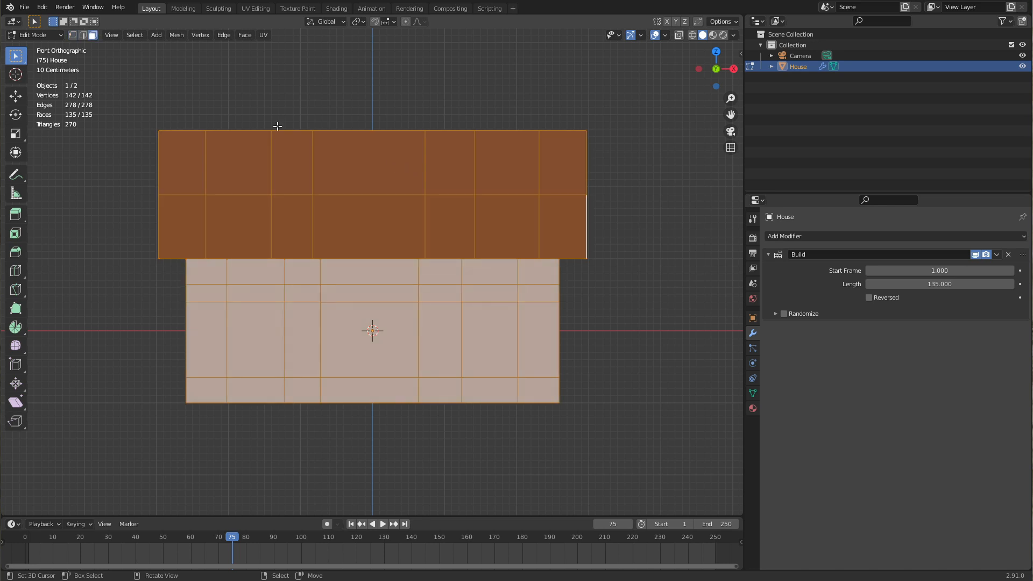
{"action": "mouse_move", "coordinate": [239, 248]}
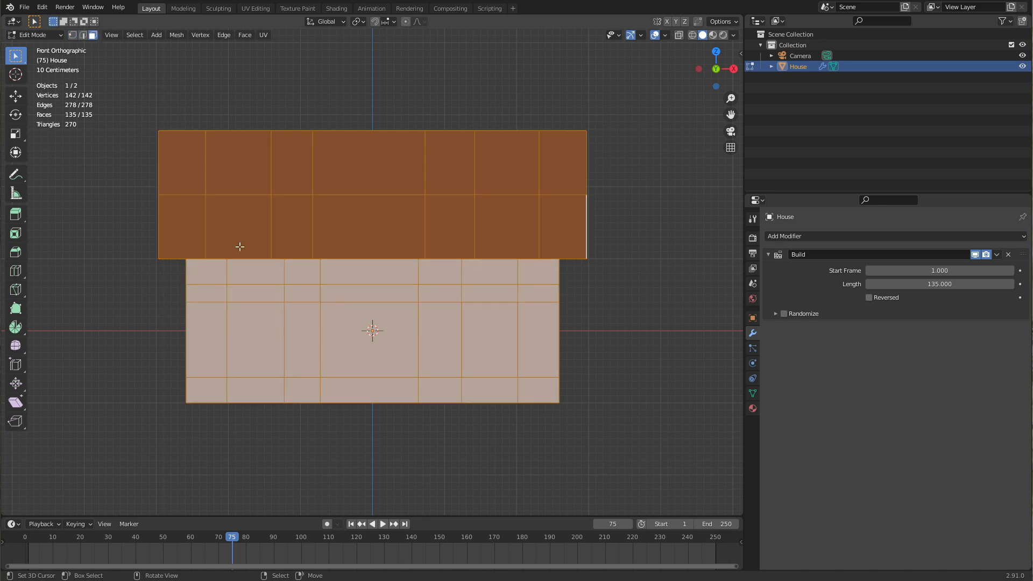
Step: Re-sort the faces so the House builds column by column from the left and replay it
{"action": "left_click", "coordinate": [175, 35]}
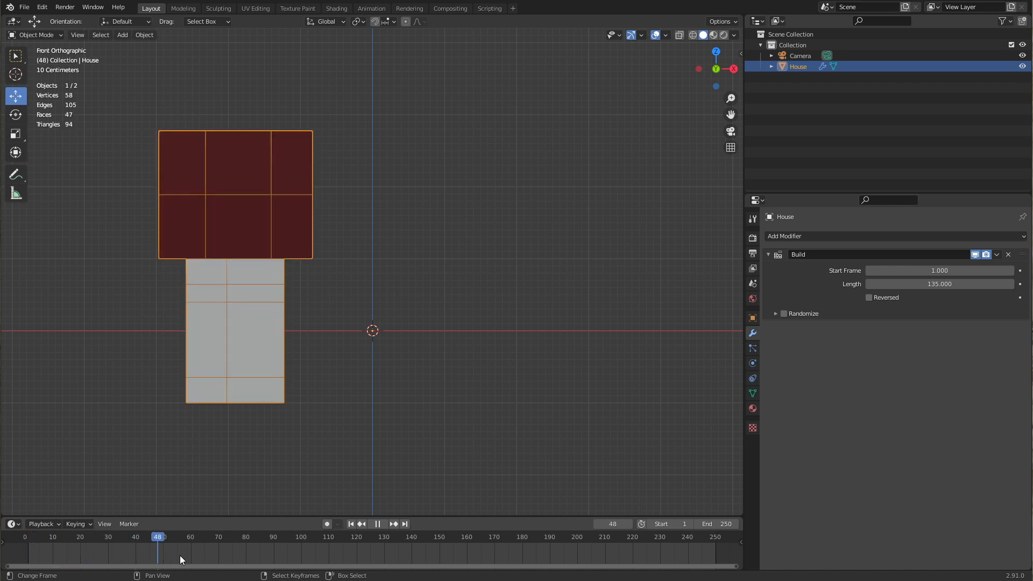
{"action": "left_click", "coordinate": [462, 536]}
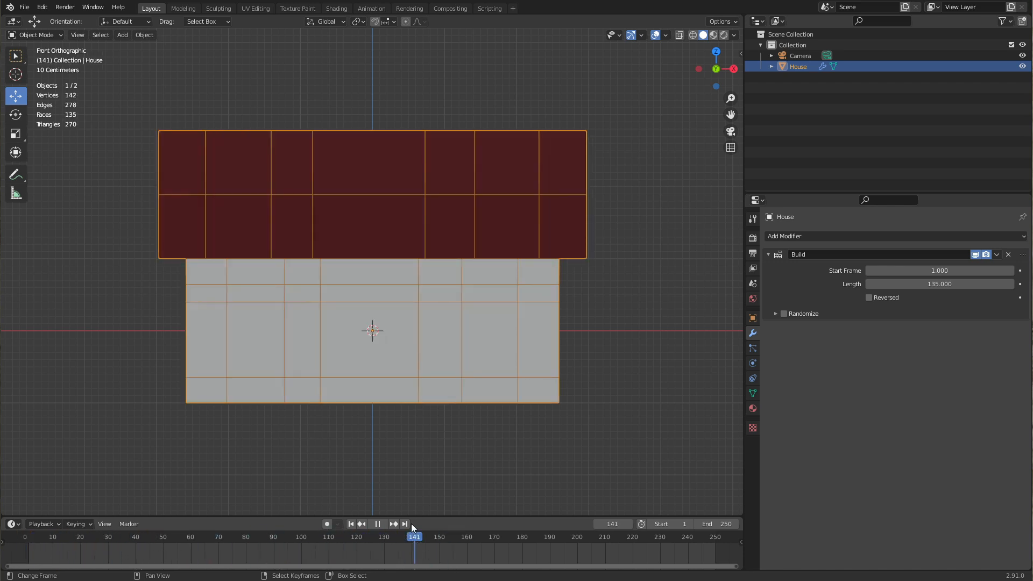
{"action": "mouse_move", "coordinate": [204, 243]}
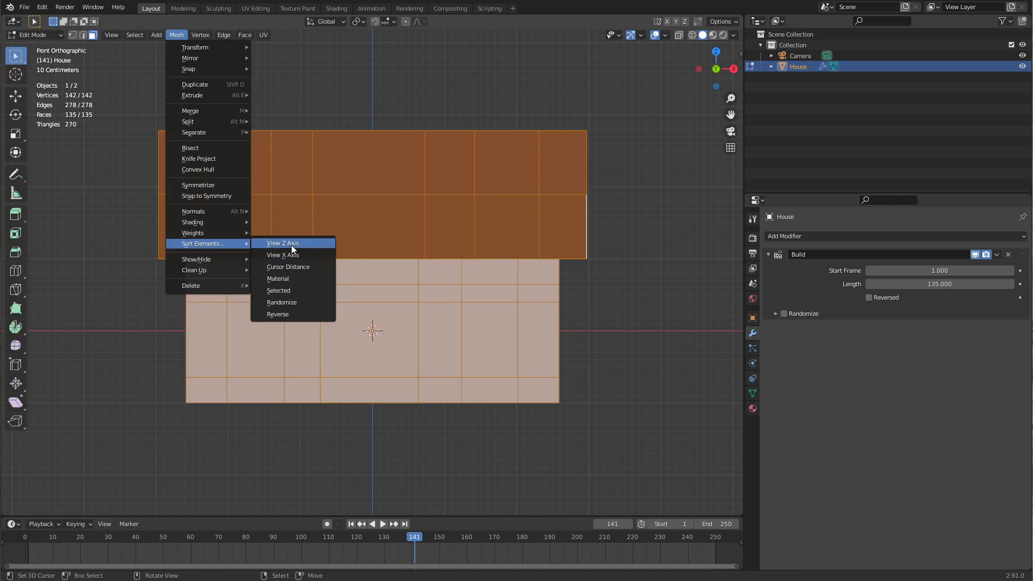
Step: Sort the House faces by View Z Axis and replay the build to about frame 132
{"action": "left_click", "coordinate": [282, 243]}
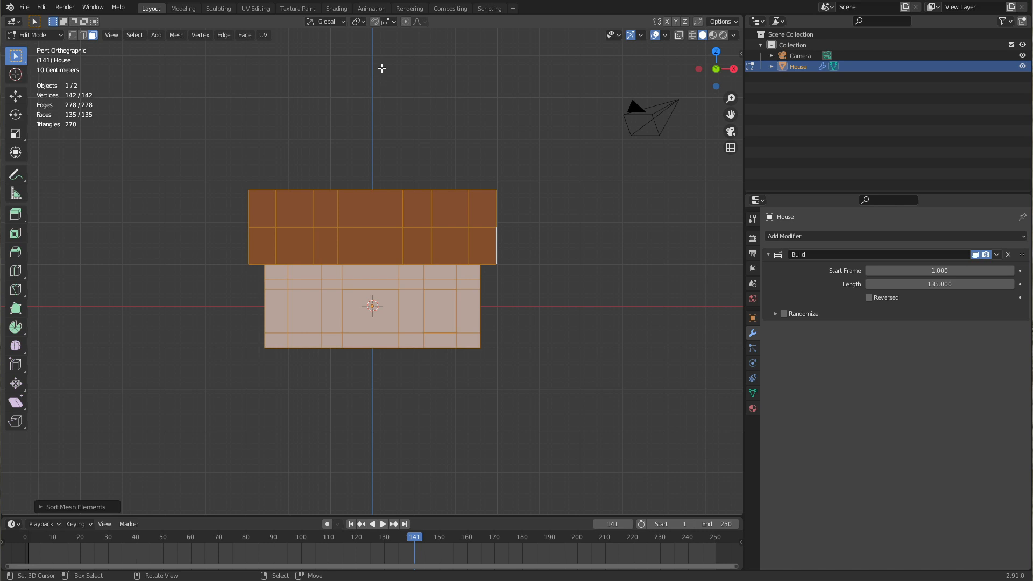
{"action": "mouse_move", "coordinate": [335, 241]}
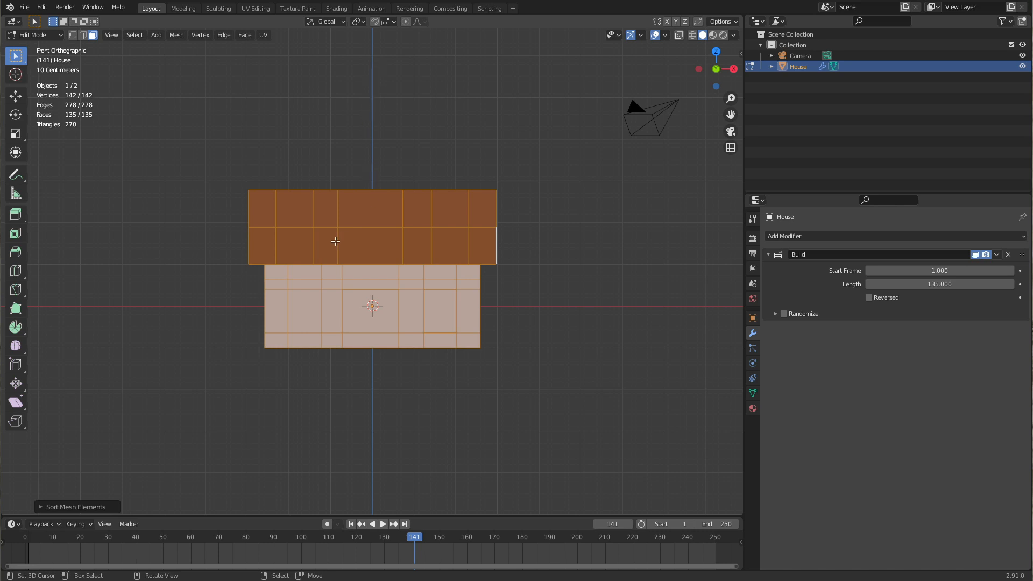
{"action": "mouse_move", "coordinate": [314, 114]}
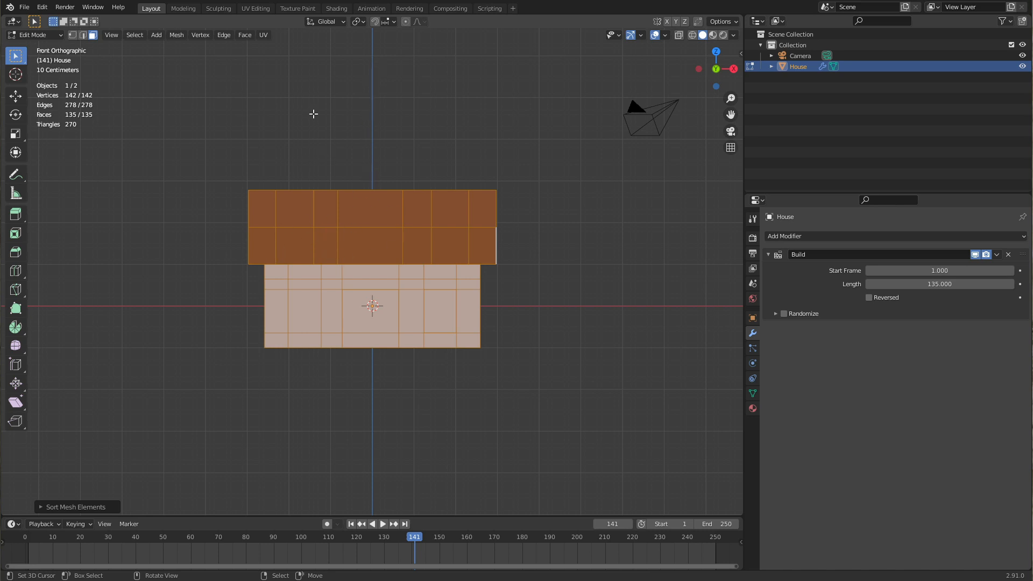
{"action": "mouse_move", "coordinate": [336, 195]}
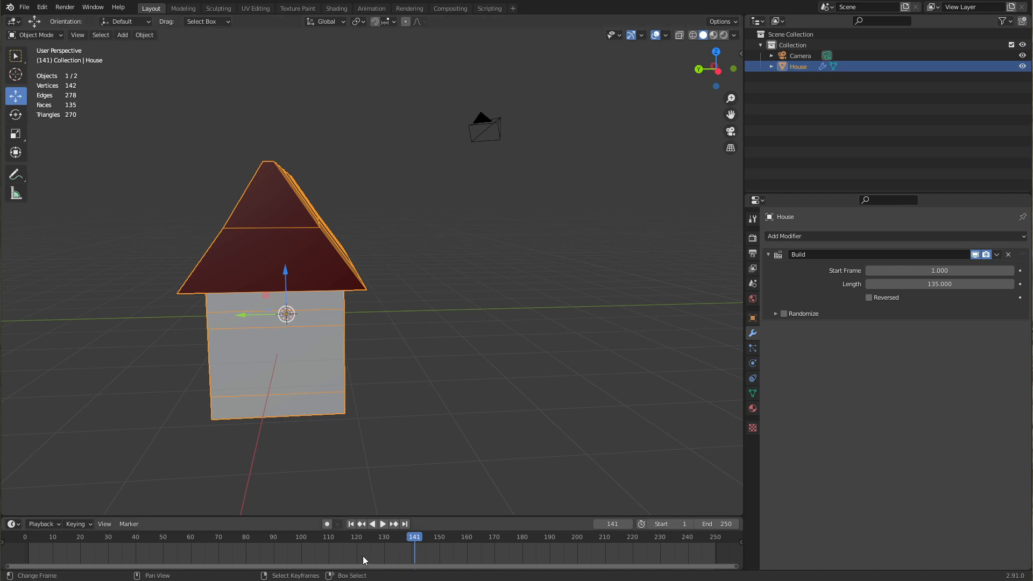
{"action": "left_click", "coordinate": [383, 524]}
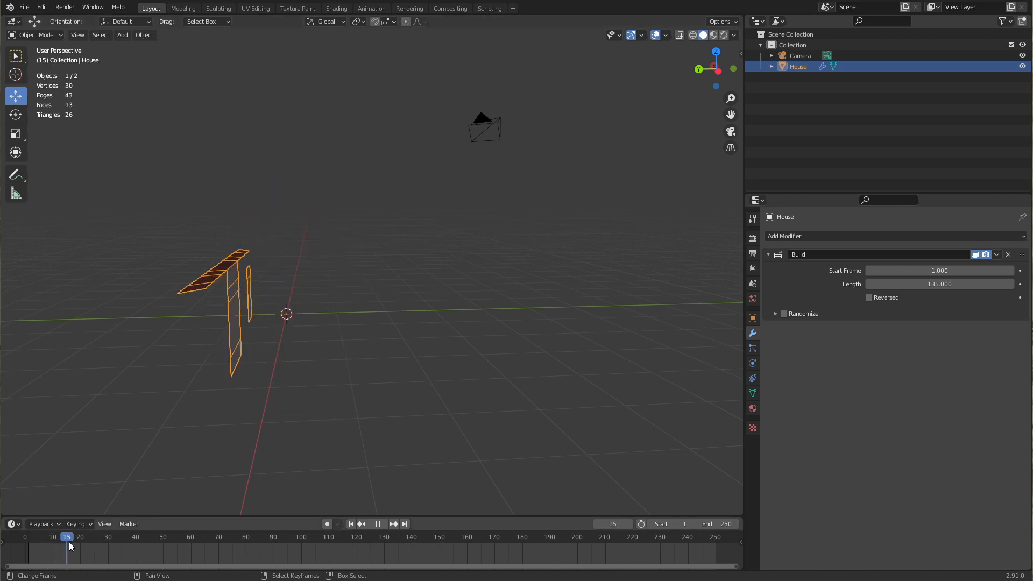
{"action": "left_click", "coordinate": [259, 536]}
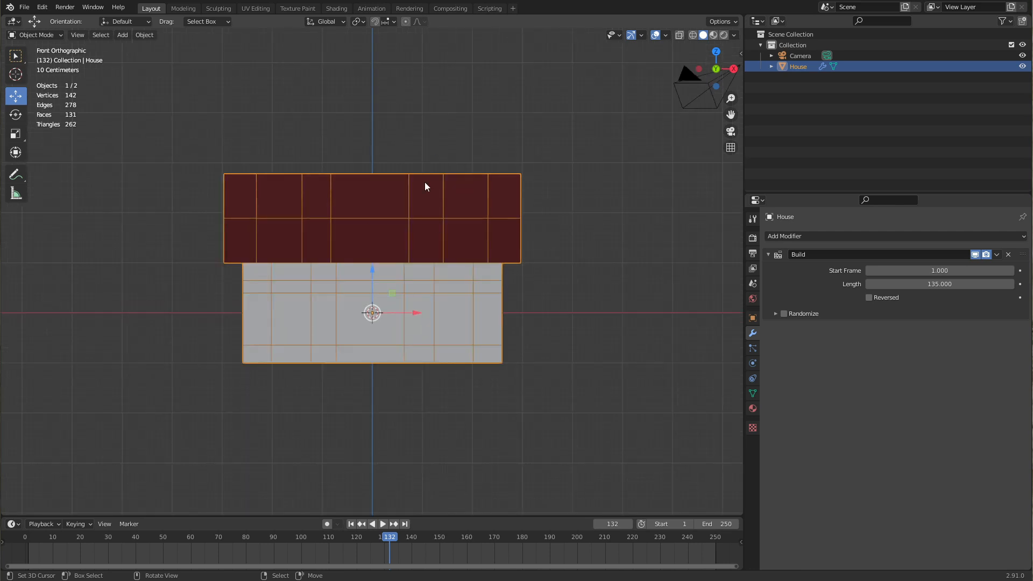
{"action": "mouse_move", "coordinate": [363, 76]}
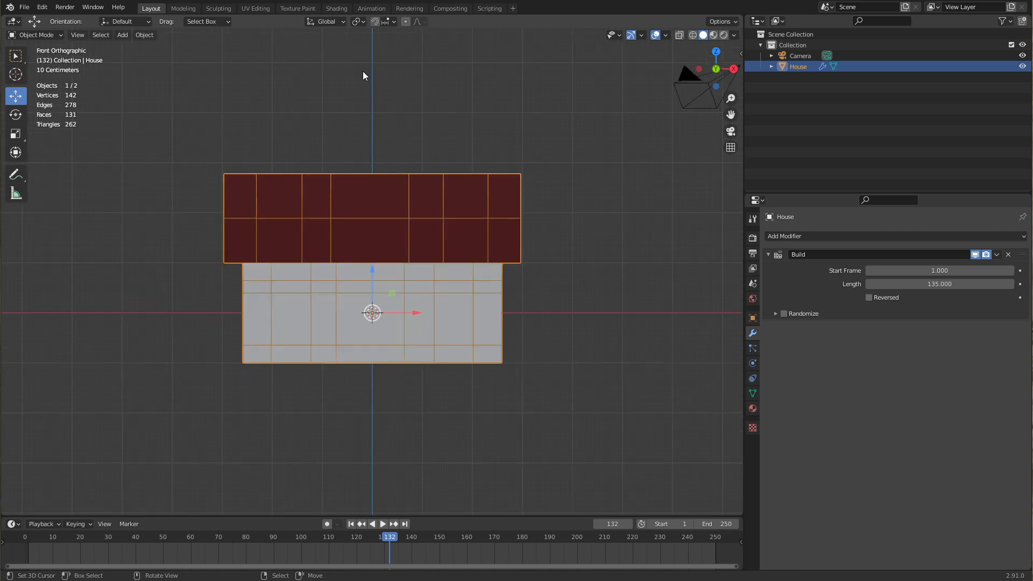
{"action": "mouse_move", "coordinate": [323, 409]}
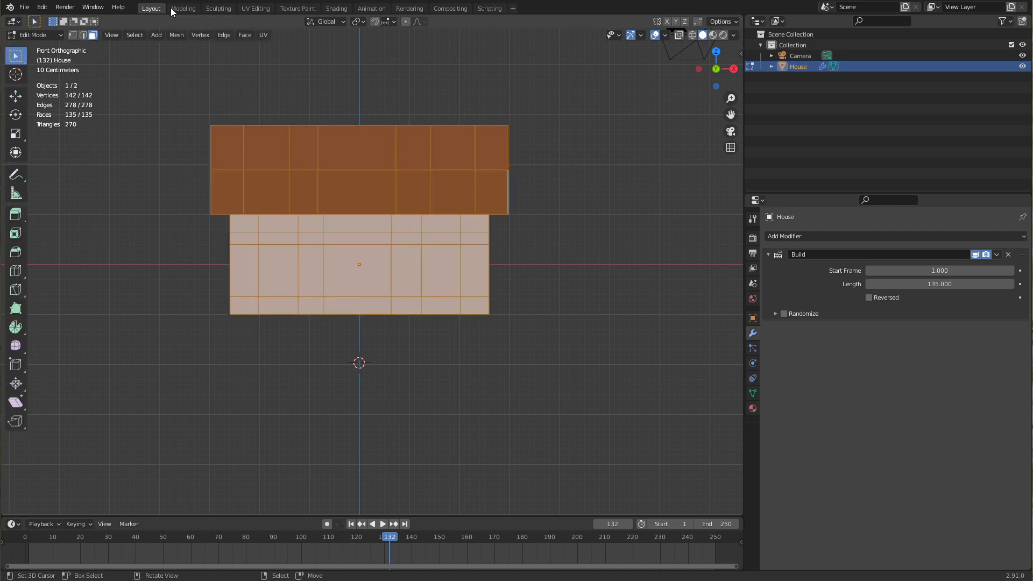
Step: Sort the house mesh elements by Cursor Distance and scrub the build preview across frames
{"action": "left_click", "coordinate": [176, 35]}
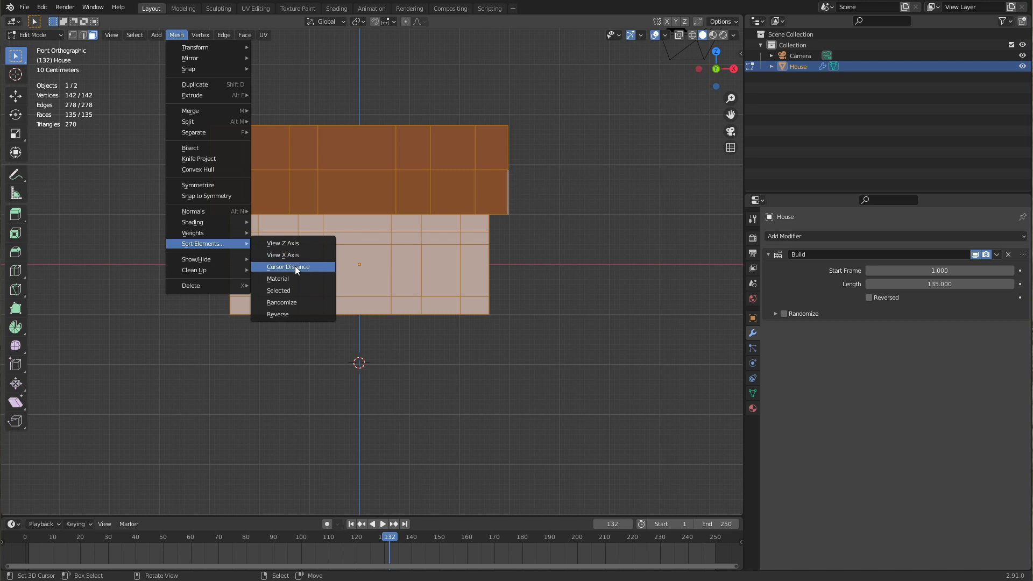
{"action": "left_click", "coordinate": [293, 267]}
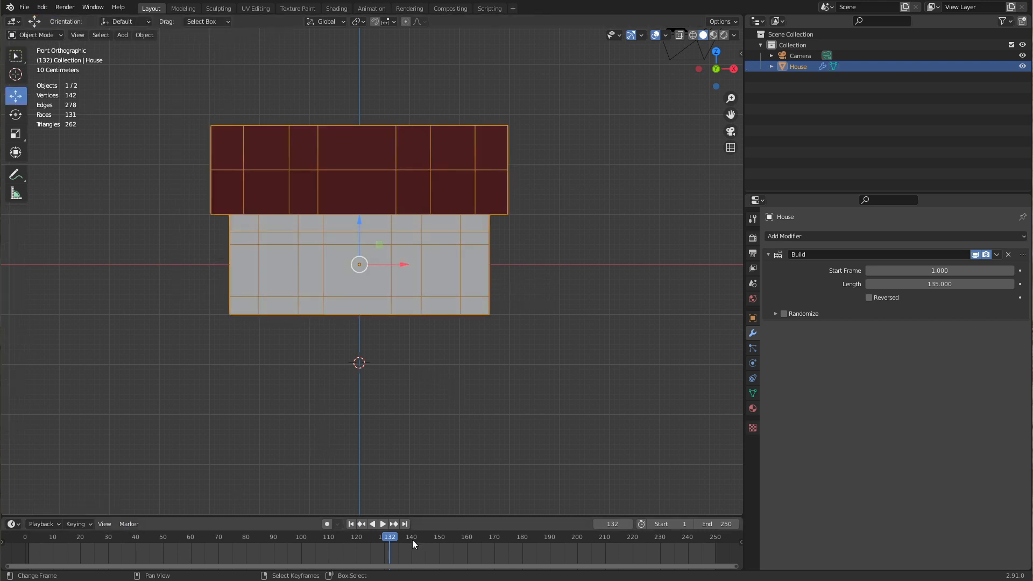
{"action": "left_click", "coordinate": [39, 536]}
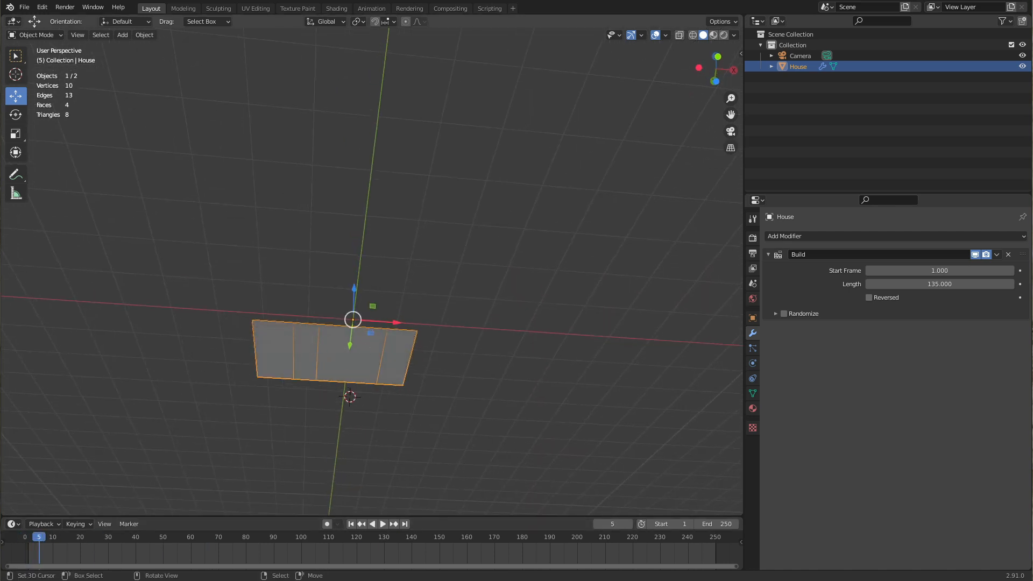
{"action": "left_click", "coordinate": [383, 524]}
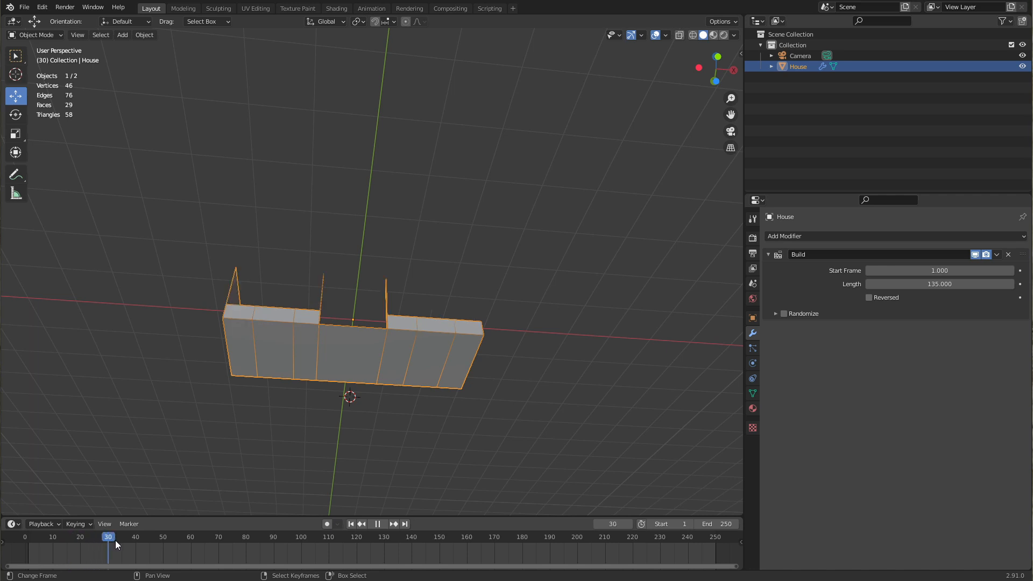
{"action": "left_click", "coordinate": [286, 536]}
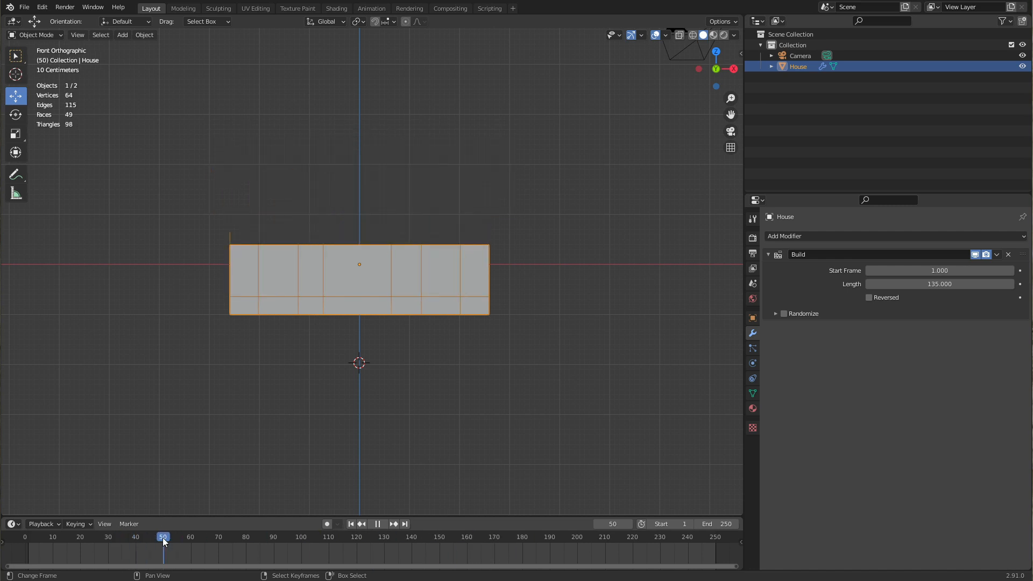
Step: Turn off Randomize in the Build modifier so faces follow the sorted order
{"action": "left_click", "coordinate": [784, 313]}
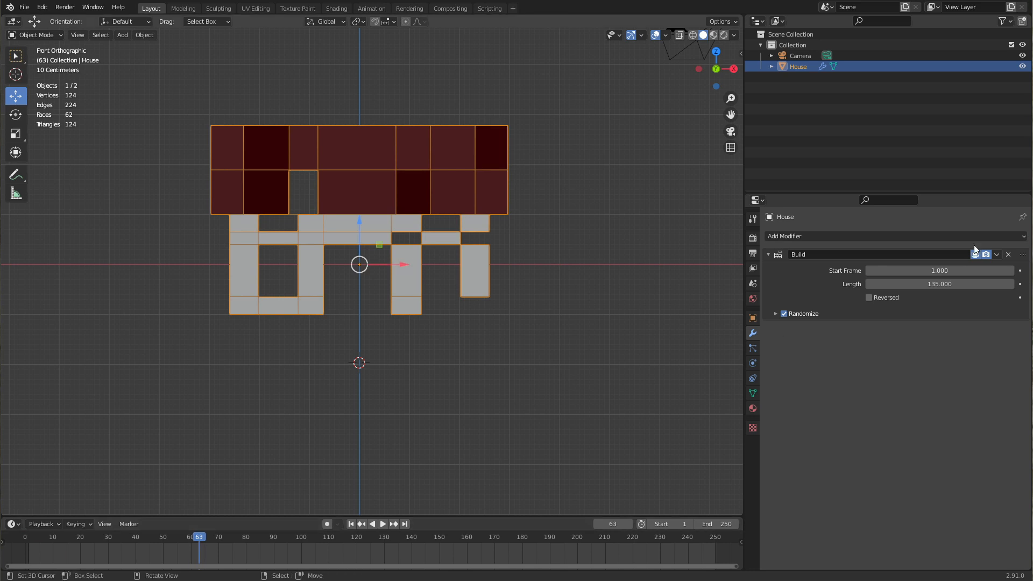
{"action": "left_click", "coordinate": [783, 314]}
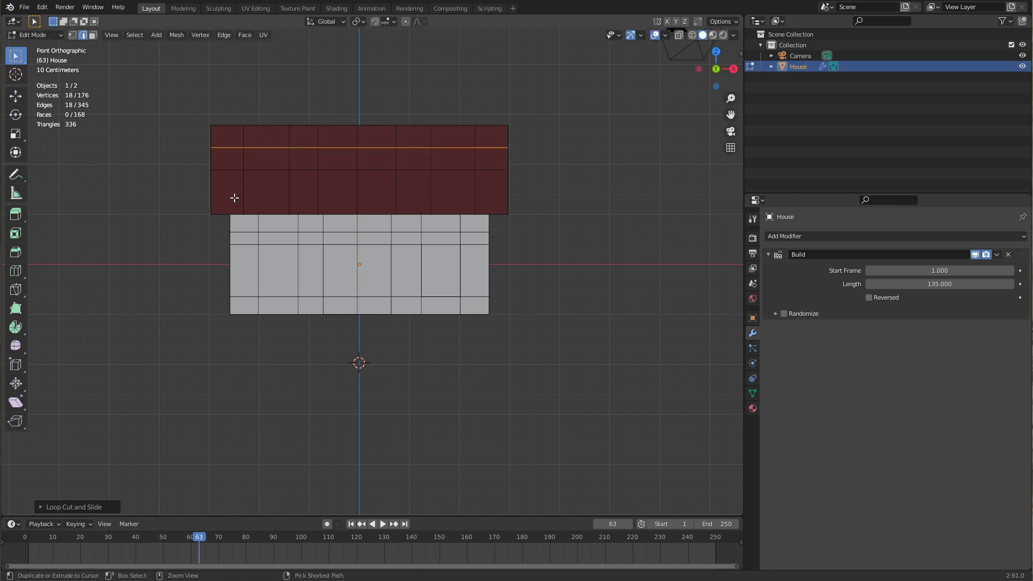
Step: Add a horizontal loop cut across the roof, preview the build, and return to Edit Mode
{"action": "left_click", "coordinate": [384, 525]}
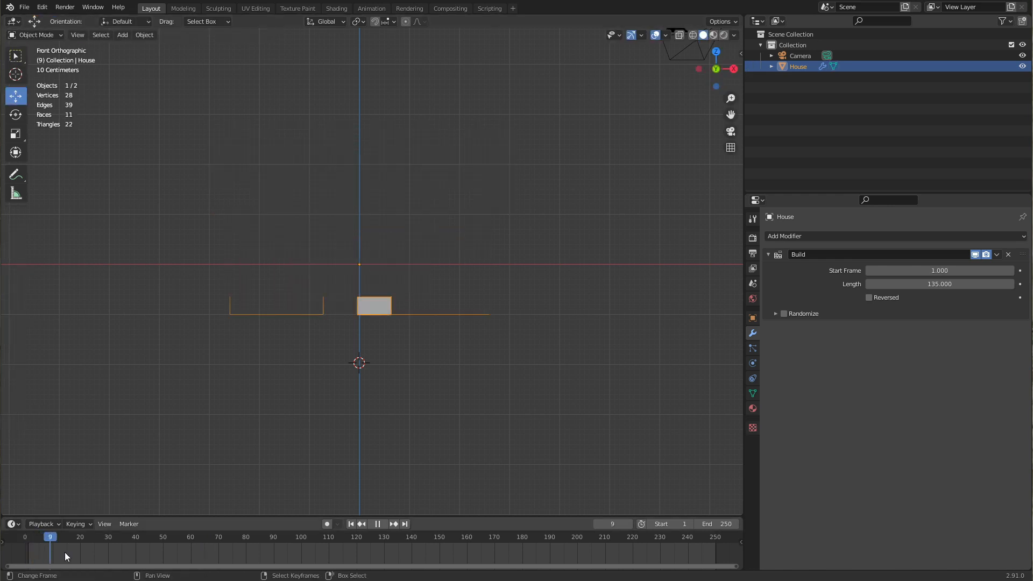
{"action": "left_click", "coordinate": [271, 536]}
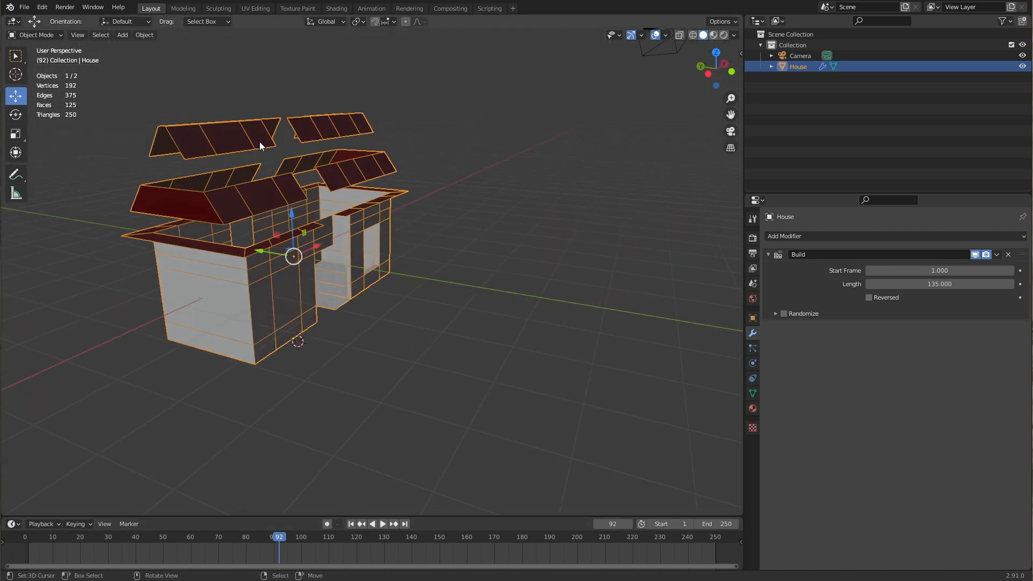
{"action": "mouse_move", "coordinate": [280, 163]}
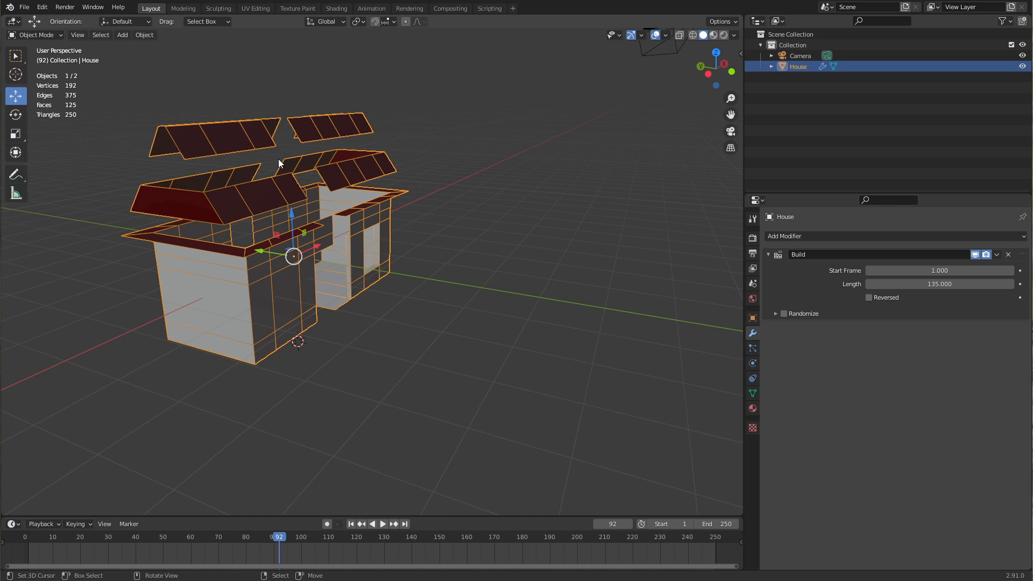
{"action": "key", "text": "Tab"}
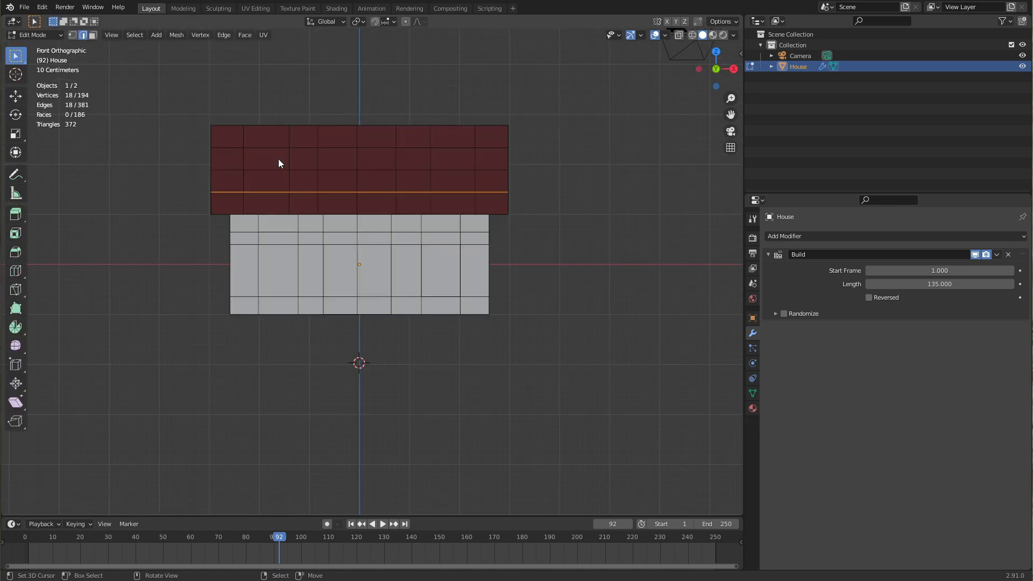
Step: Select the whole house, sort elements by Cursor Distance, and set the sort Elements to Faces
{"action": "key", "text": "a"}
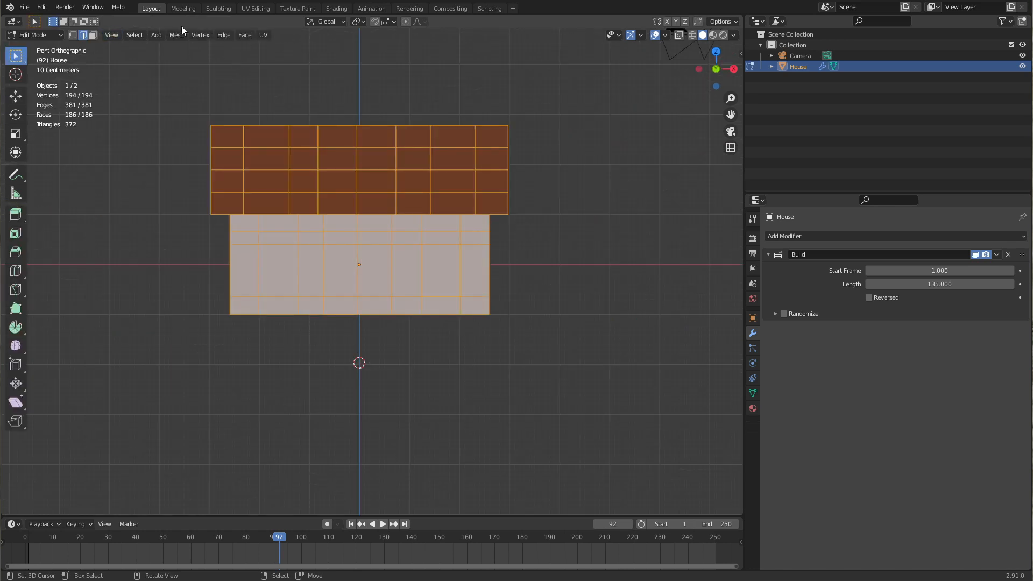
{"action": "left_click", "coordinate": [176, 35]}
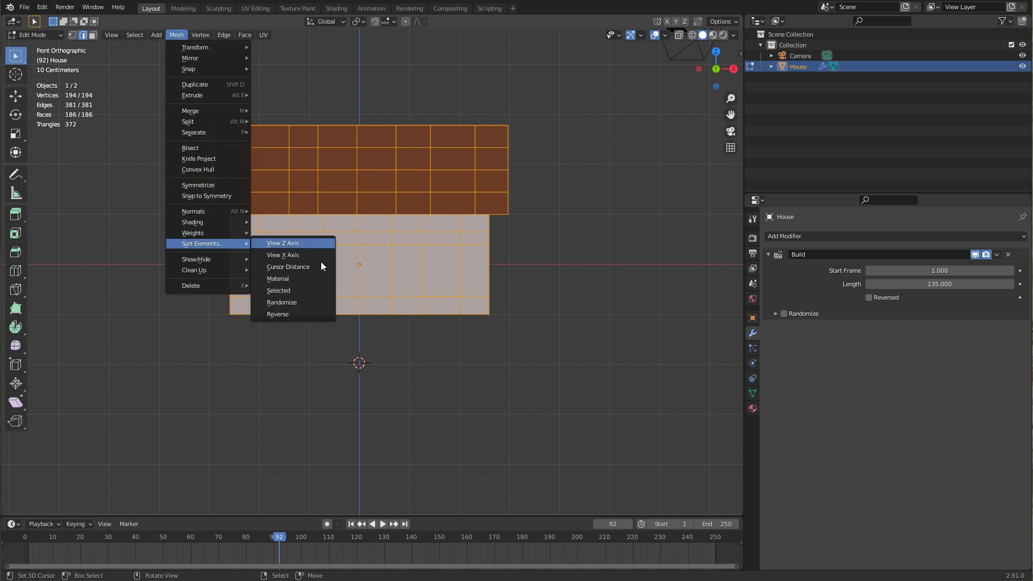
{"action": "mouse_move", "coordinate": [295, 313]}
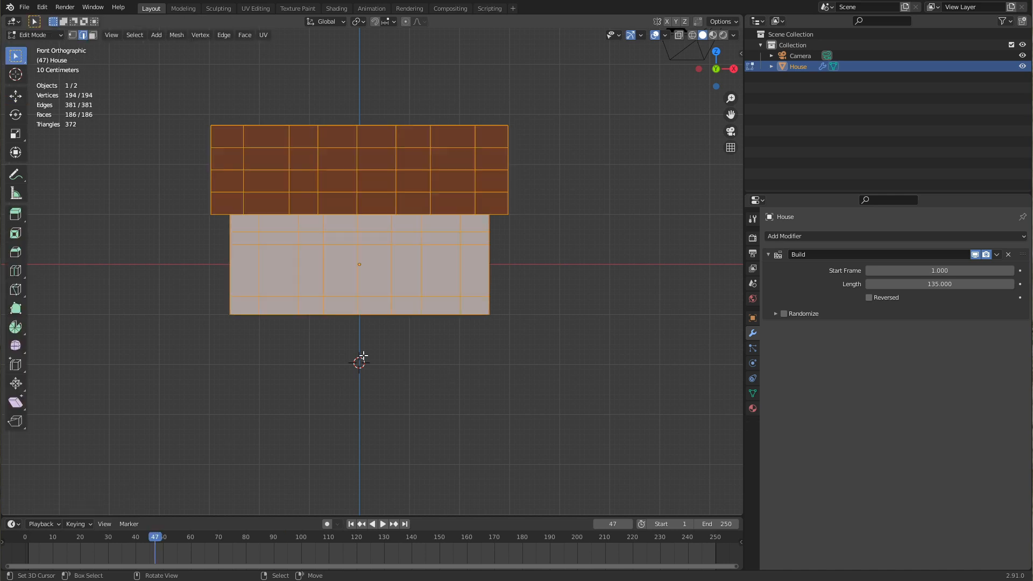
{"action": "mouse_move", "coordinate": [339, 148]}
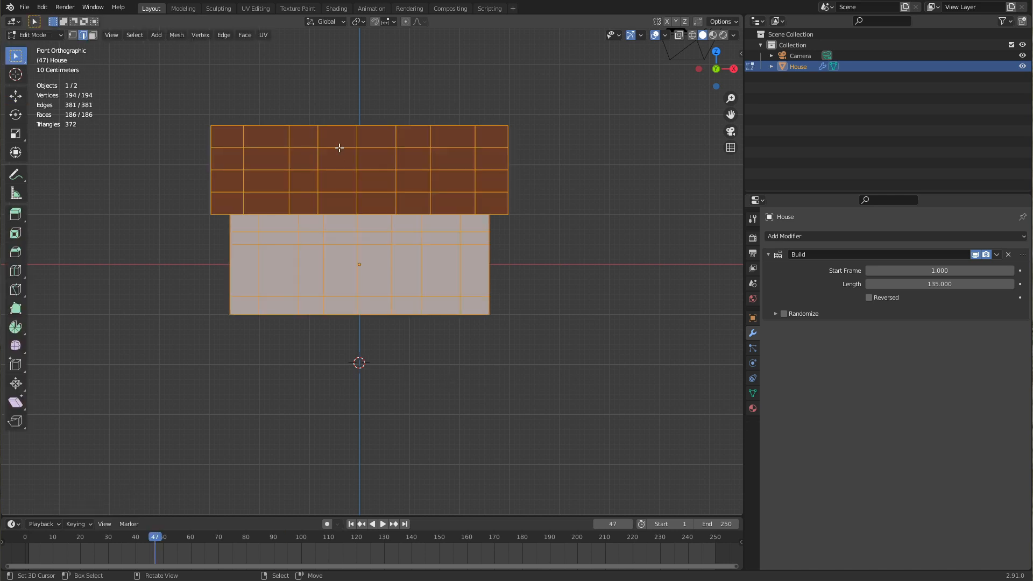
{"action": "mouse_move", "coordinate": [431, 155]}
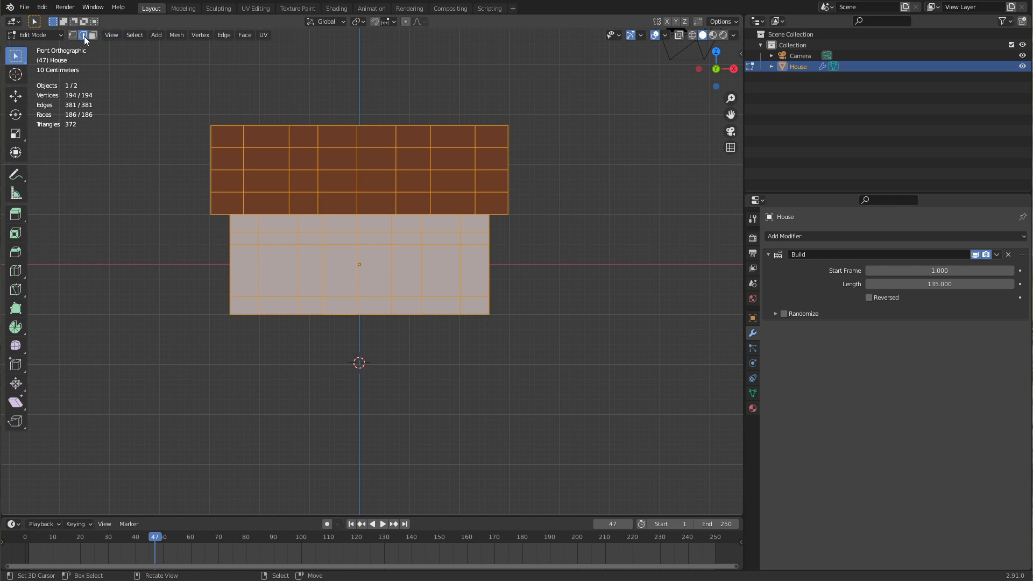
{"action": "mouse_move", "coordinate": [162, 126]}
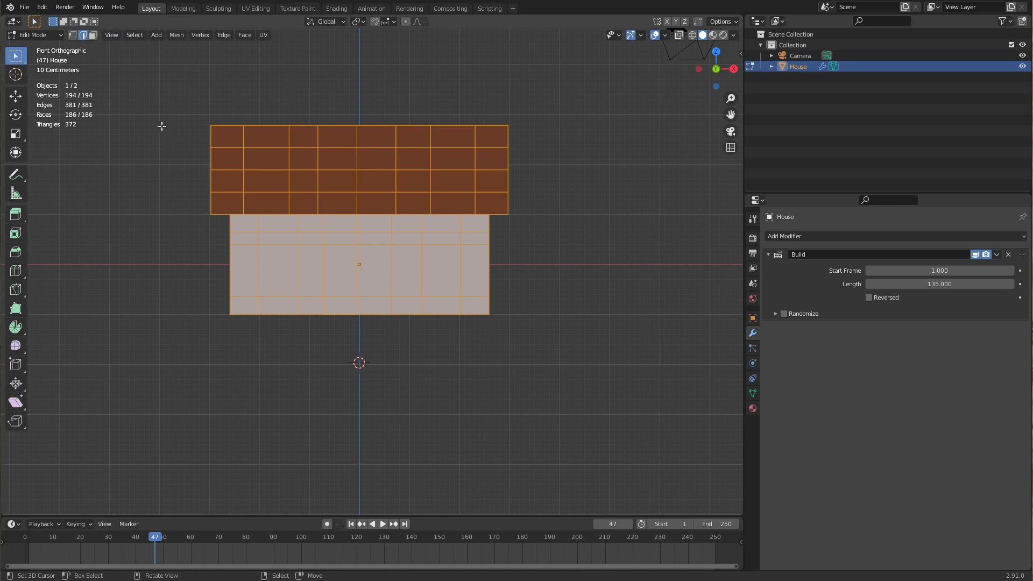
{"action": "mouse_move", "coordinate": [251, 143]}
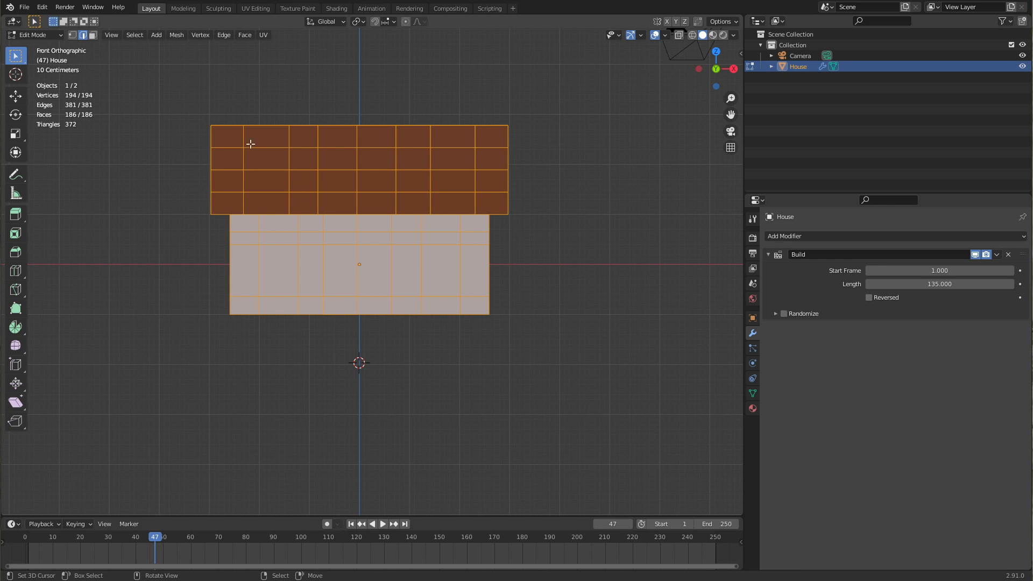
{"action": "mouse_move", "coordinate": [216, 71]}
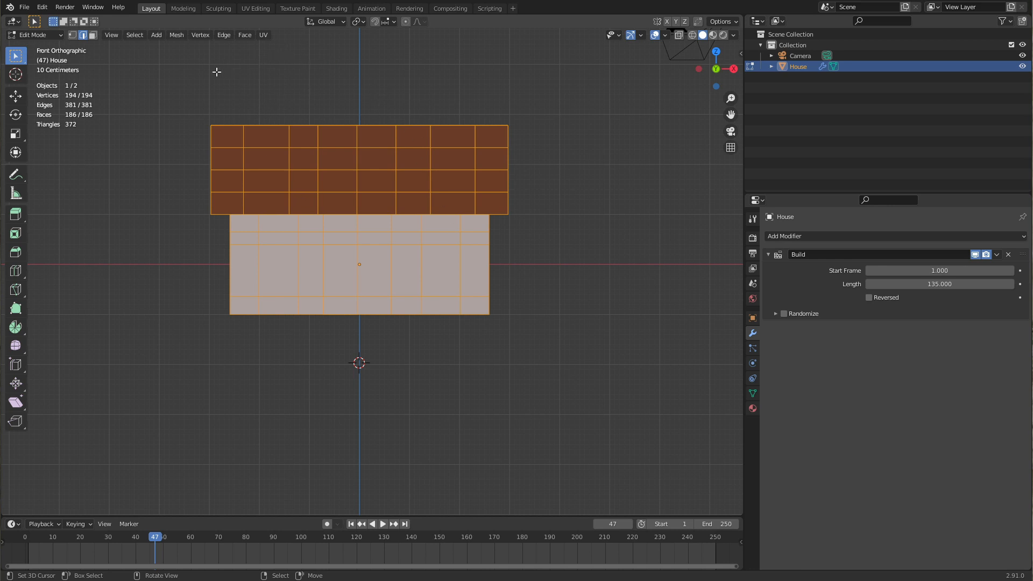
{"action": "left_click", "coordinate": [175, 35]}
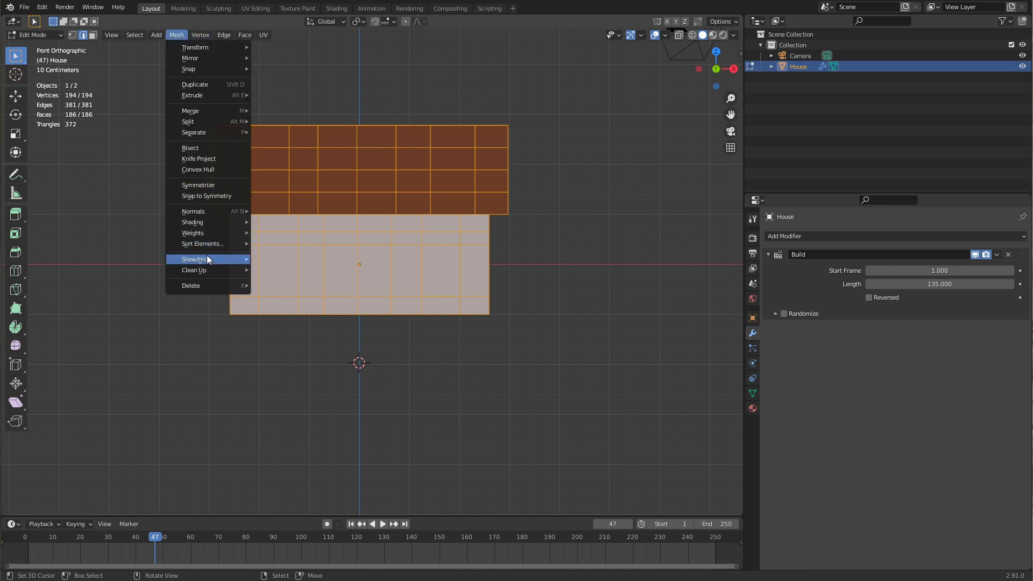
{"action": "mouse_move", "coordinate": [203, 245]}
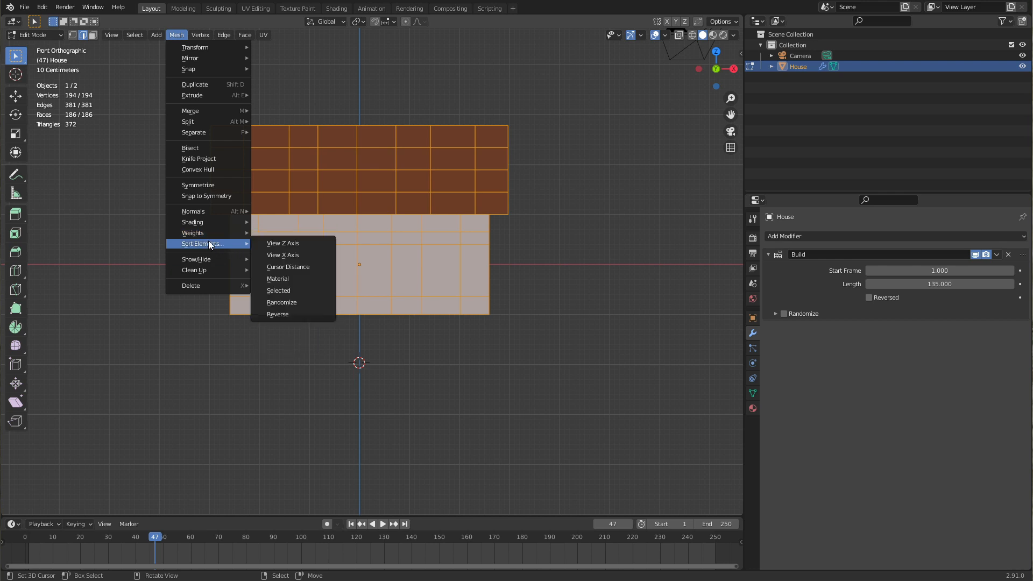
{"action": "mouse_move", "coordinate": [278, 278]}
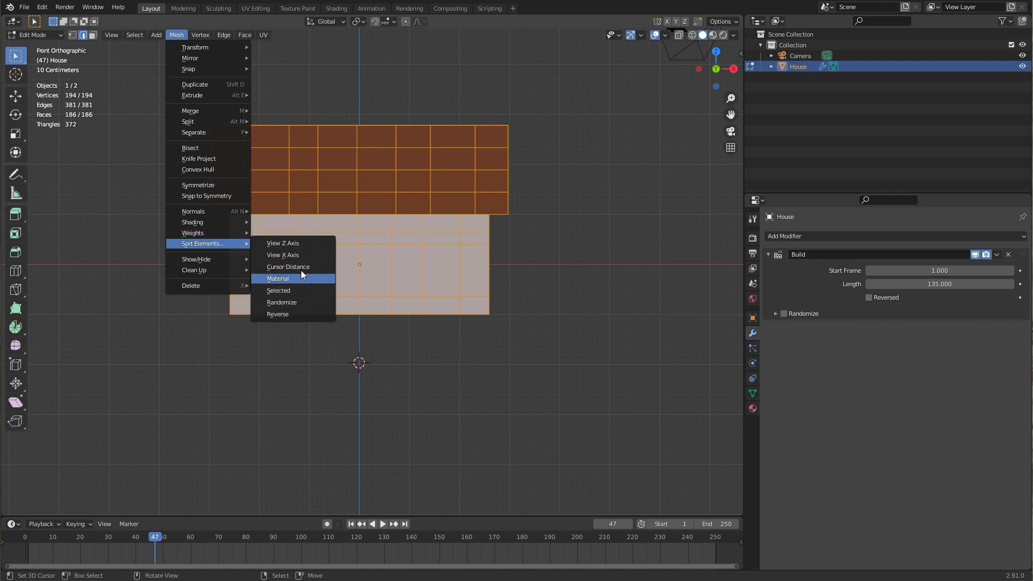
{"action": "left_click", "coordinate": [278, 278]}
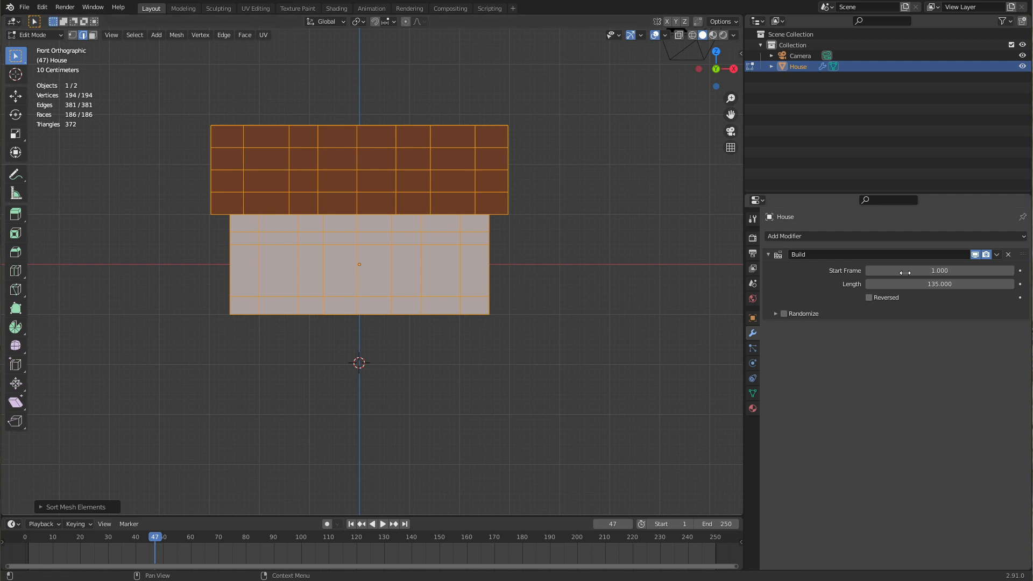
{"action": "mouse_move", "coordinate": [95, 567]}
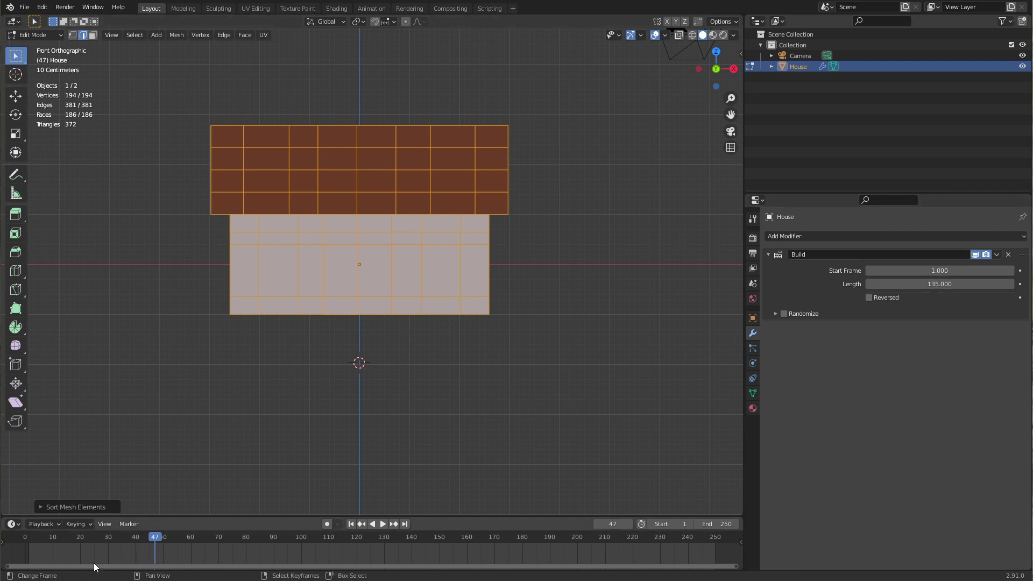
{"action": "left_click", "coordinate": [74, 506]}
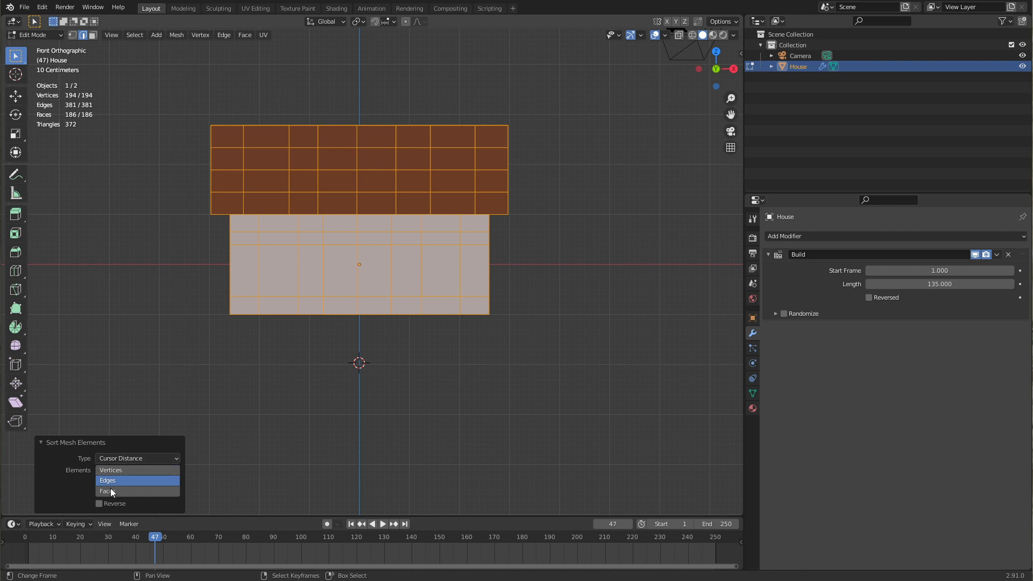
{"action": "mouse_move", "coordinate": [107, 492]}
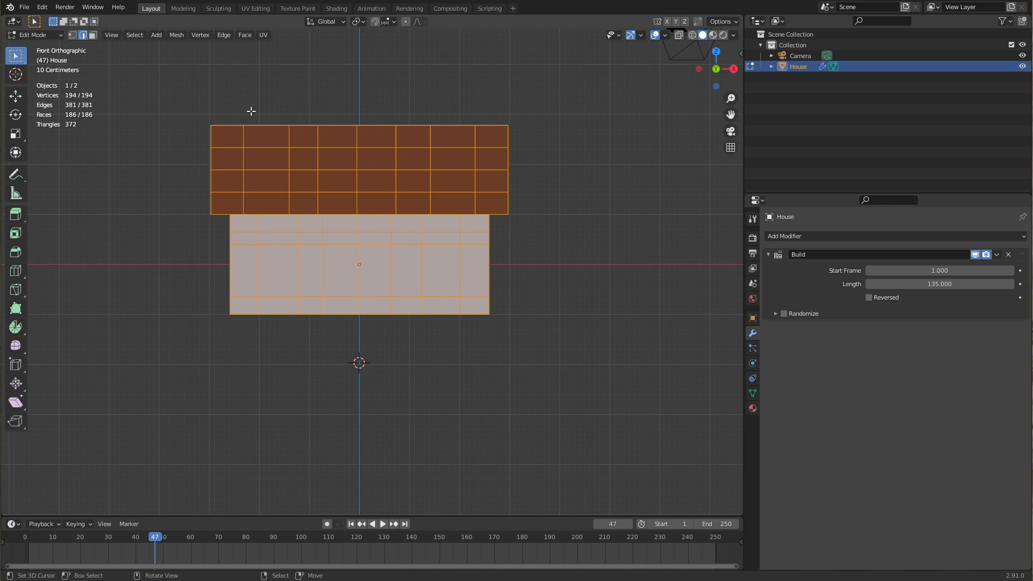
Step: Return to Object Mode and scrub the timeline to watch the house build from the bottom up
{"action": "left_click", "coordinate": [93, 34]}
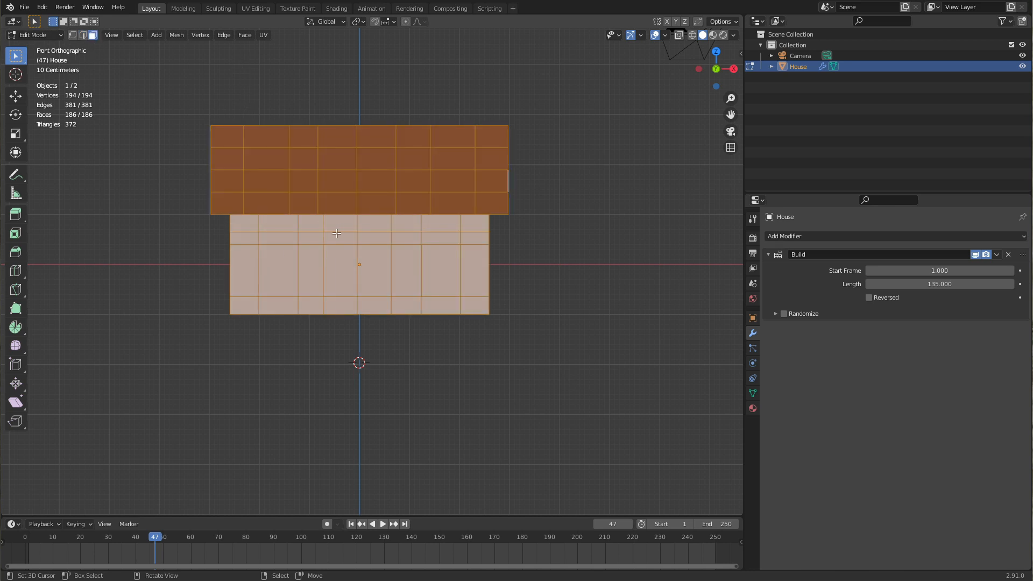
{"action": "key", "text": "f3"}
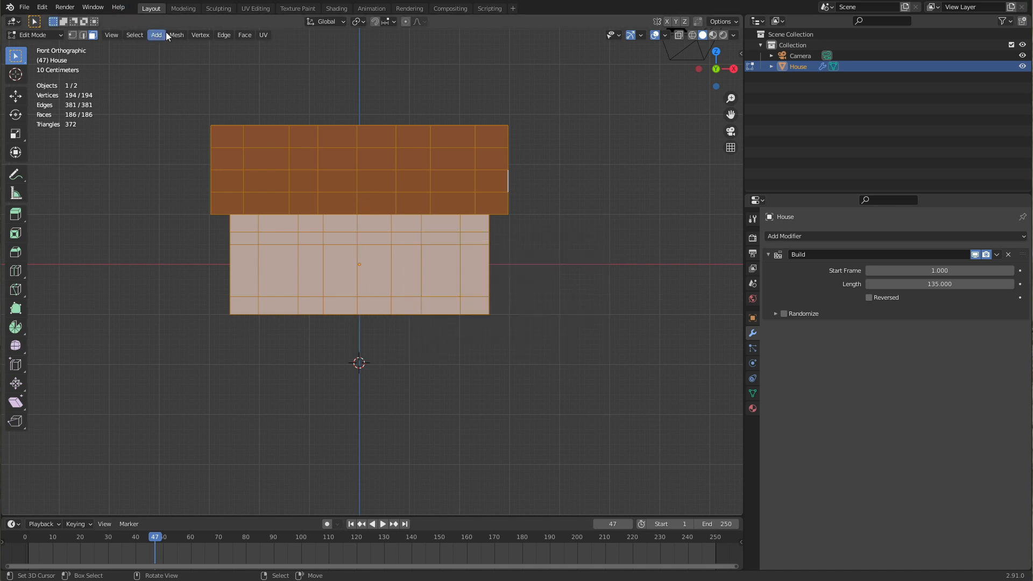
{"action": "left_click", "coordinate": [175, 34]}
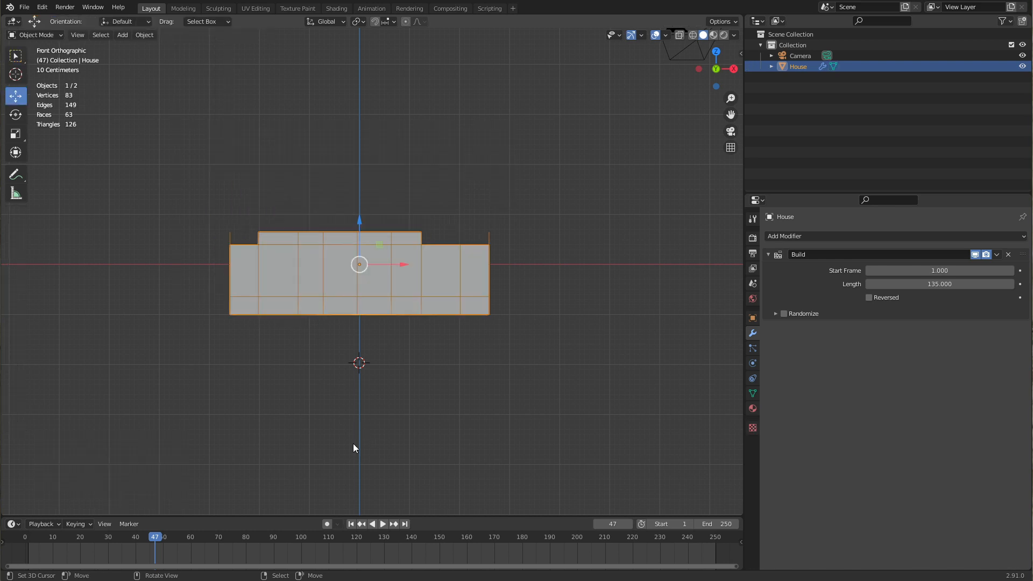
{"action": "left_click", "coordinate": [383, 525]}
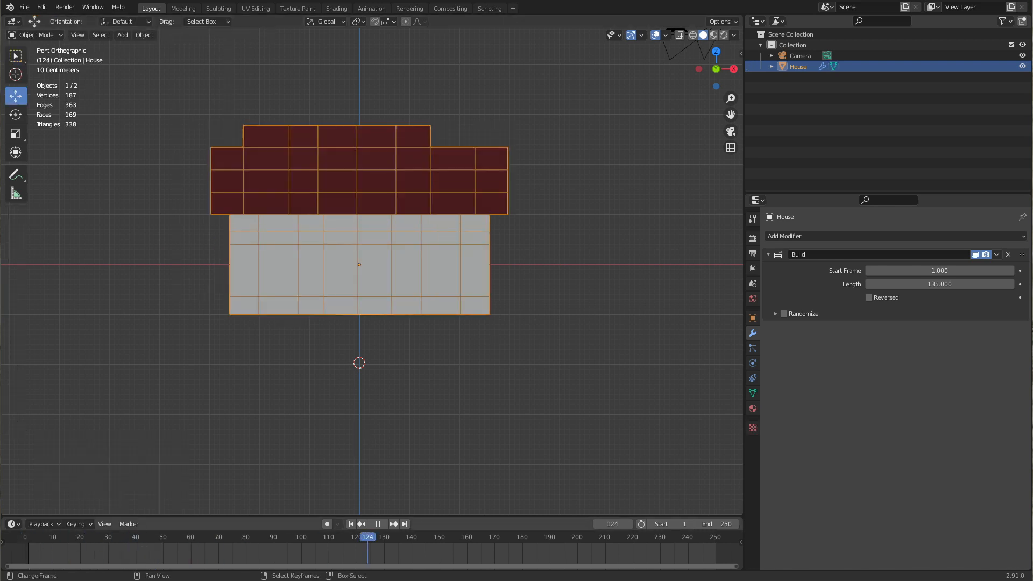
{"action": "left_click", "coordinate": [236, 536]}
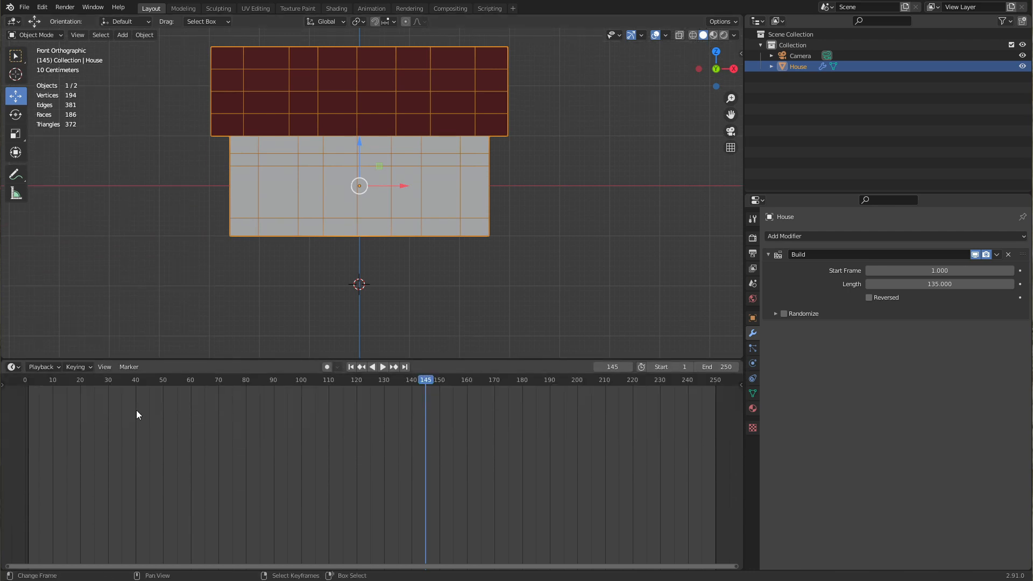
{"action": "mouse_move", "coordinate": [9, 372]}
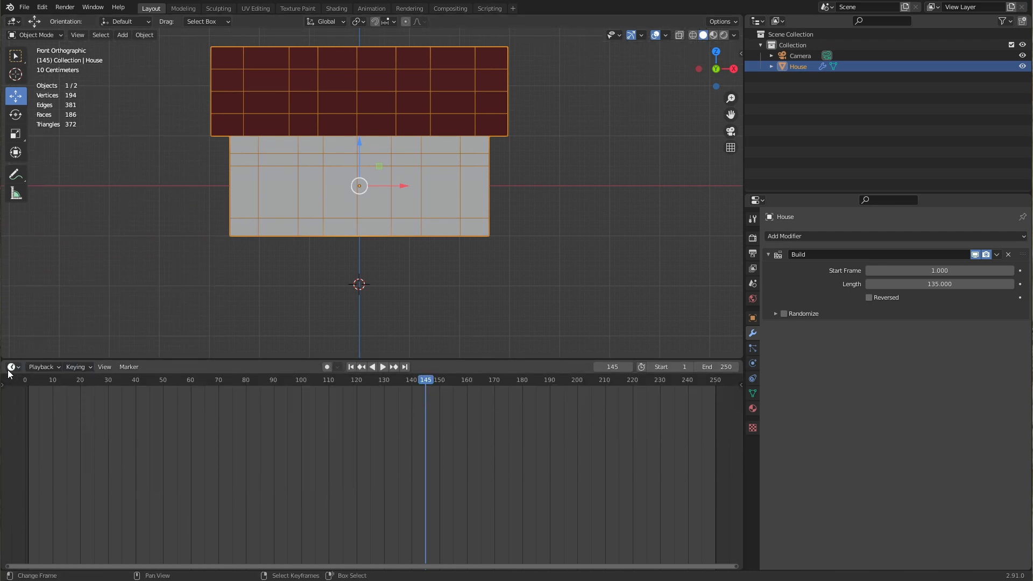
Step: Switch the lower timeline area to the Graph Editor and scrub back to frame 54
{"action": "left_click", "coordinate": [10, 367]}
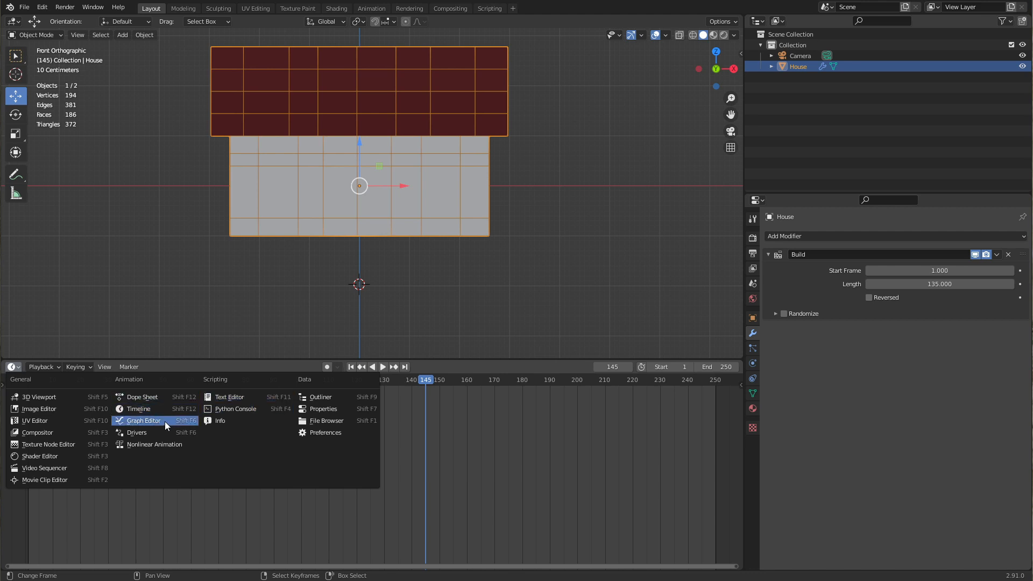
{"action": "left_click", "coordinate": [144, 421]}
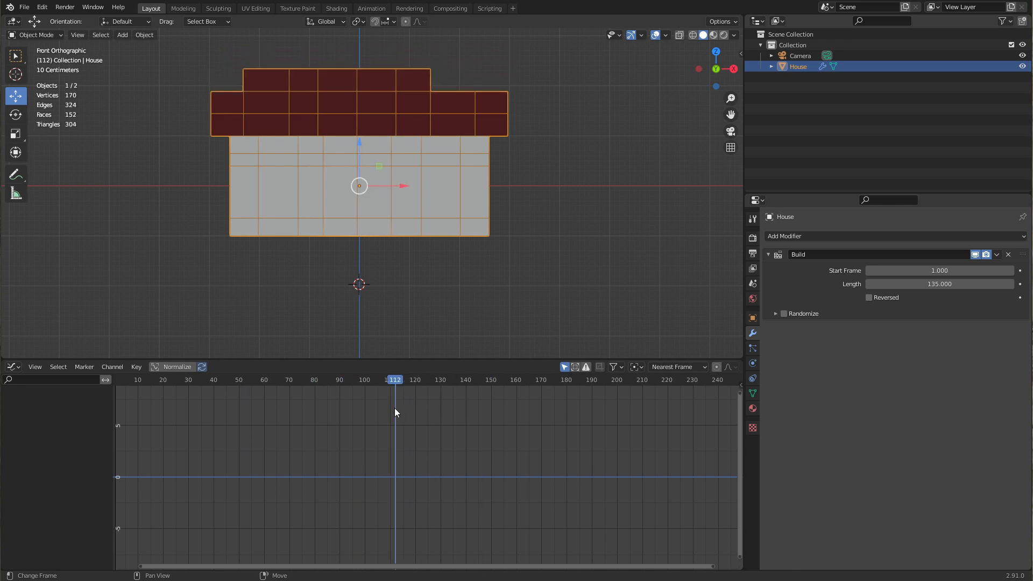
{"action": "mouse_move", "coordinate": [397, 401]}
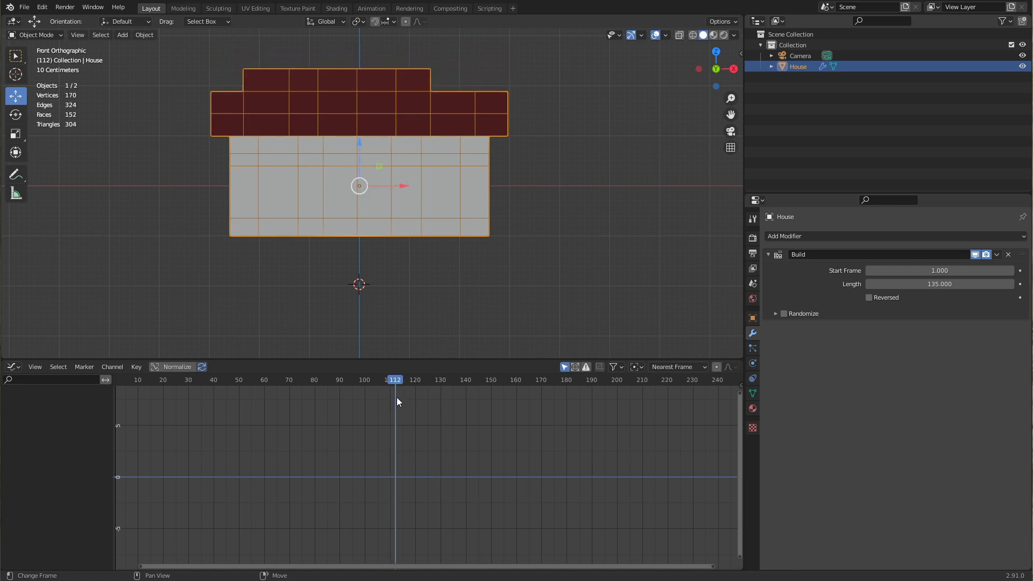
{"action": "left_click", "coordinate": [173, 380]}
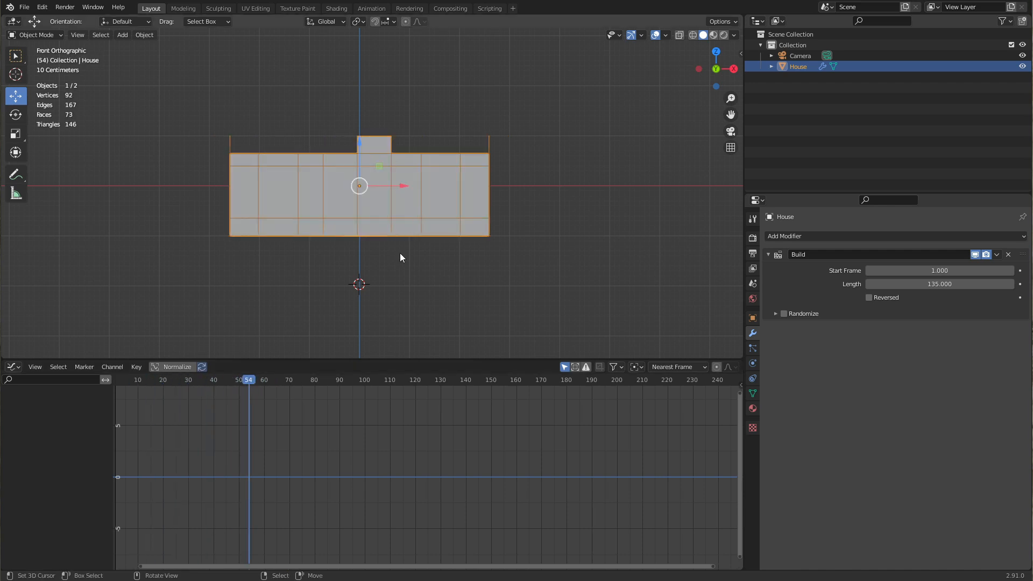
{"action": "mouse_move", "coordinate": [947, 239]}
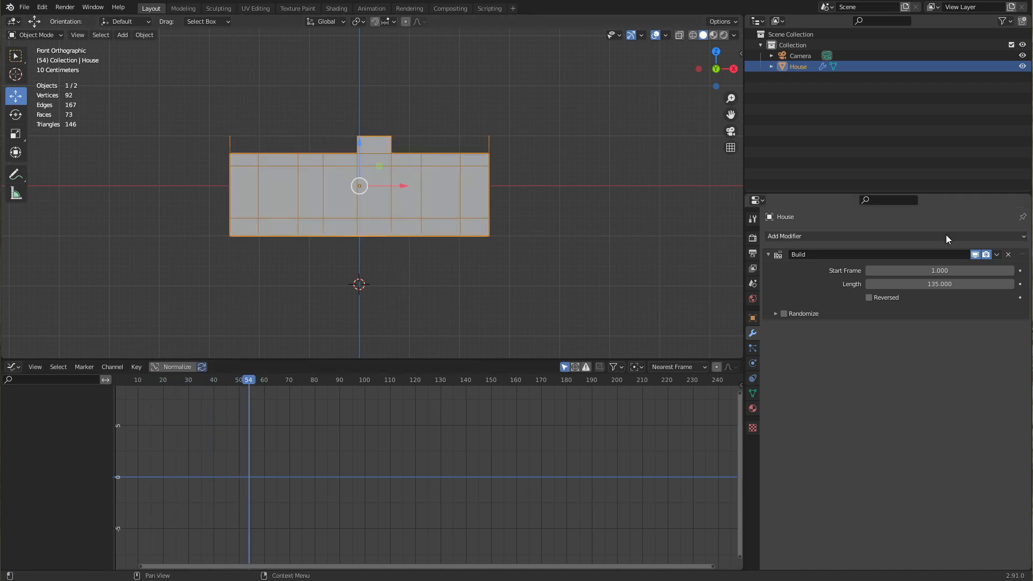
{"action": "mouse_move", "coordinate": [940, 303]}
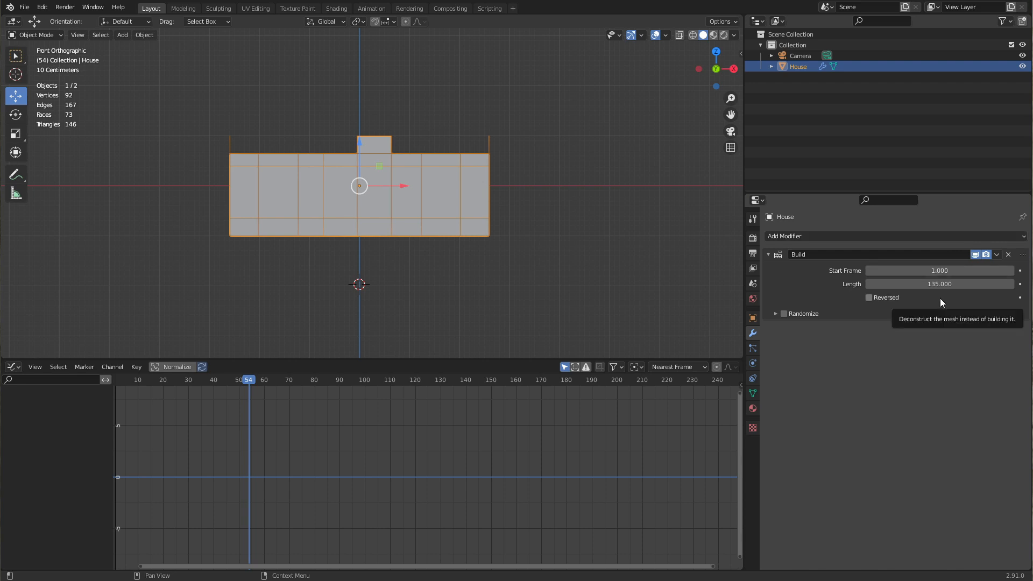
{"action": "mouse_move", "coordinate": [938, 284]}
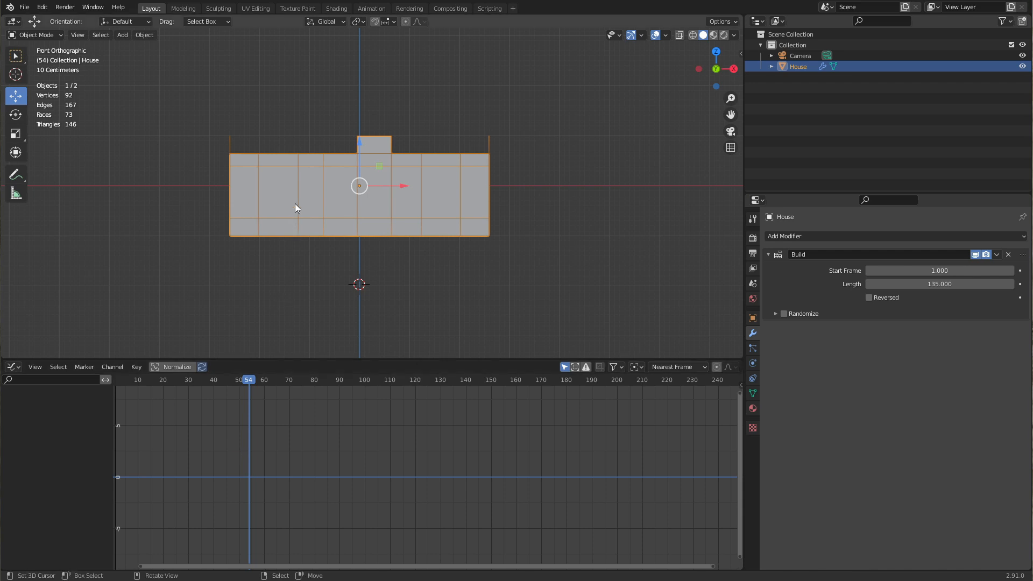
{"action": "mouse_move", "coordinate": [871, 268]}
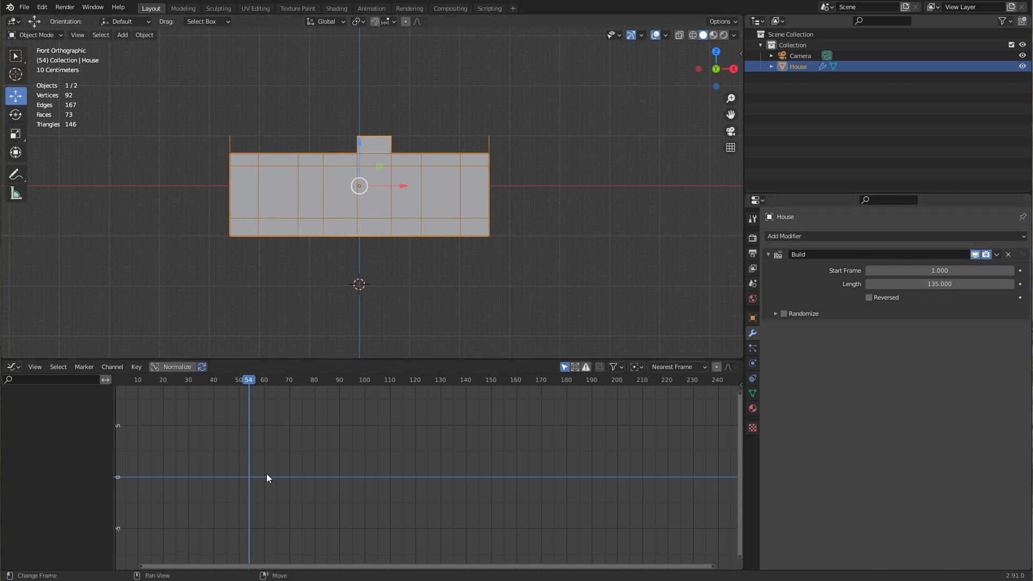
Step: Keyframe Build Length 186 at frame 1, then at frame 186 edit Length to 50
{"action": "left_click", "coordinate": [200, 380]}
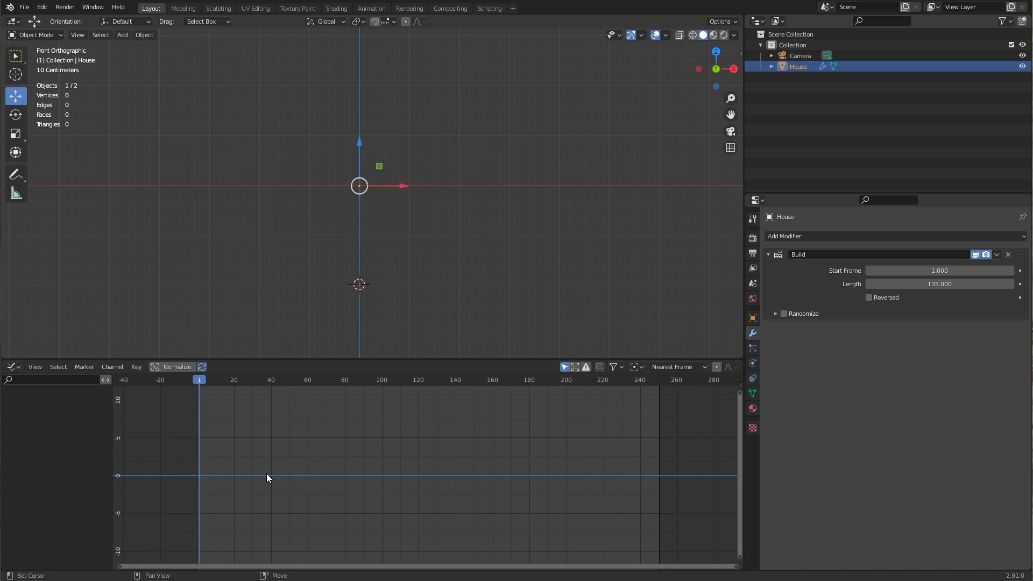
{"action": "mouse_move", "coordinate": [320, 330]}
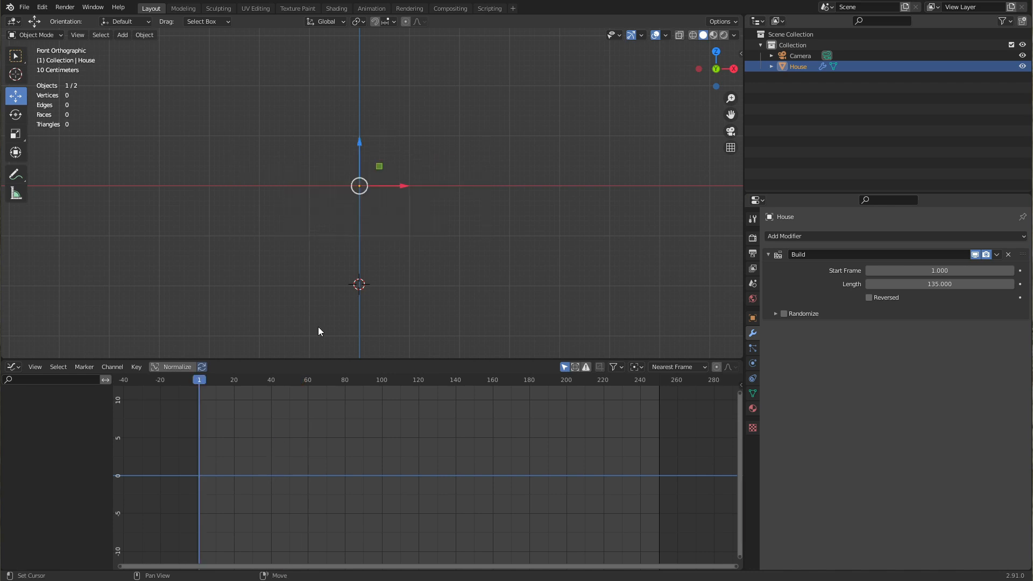
{"action": "mouse_move", "coordinate": [789, 369]}
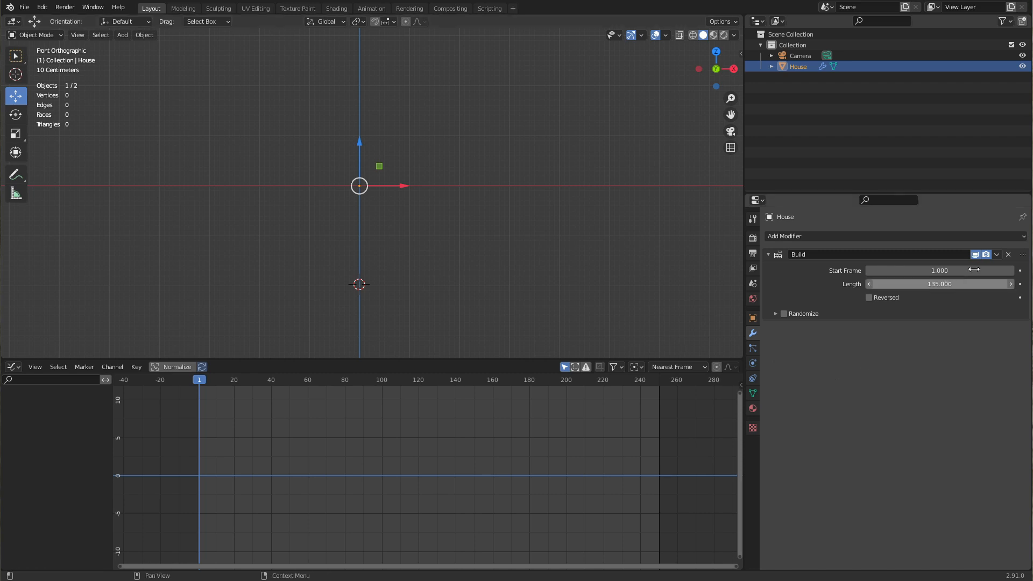
{"action": "mouse_move", "coordinate": [978, 319]}
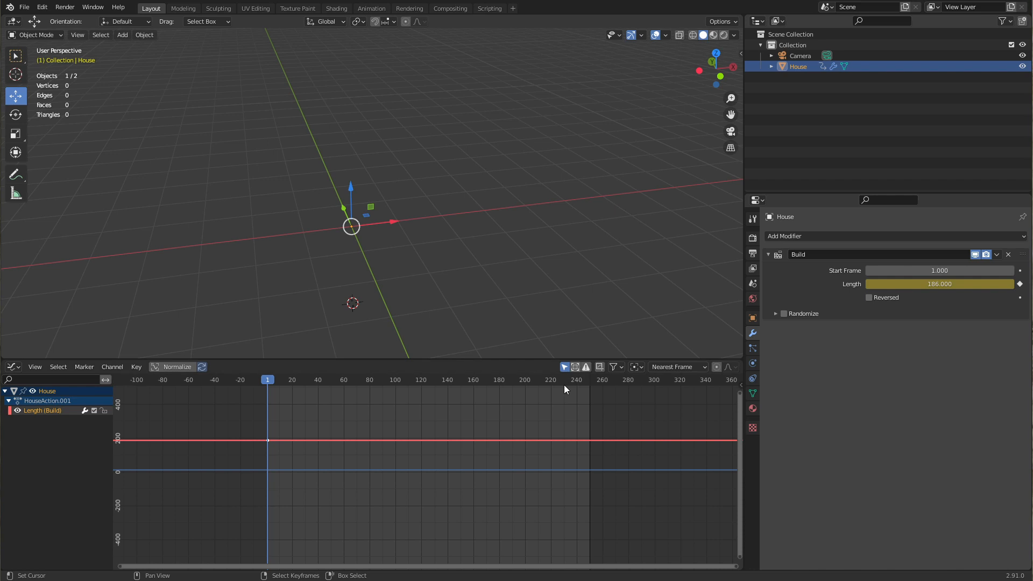
{"action": "left_click", "coordinate": [507, 380]}
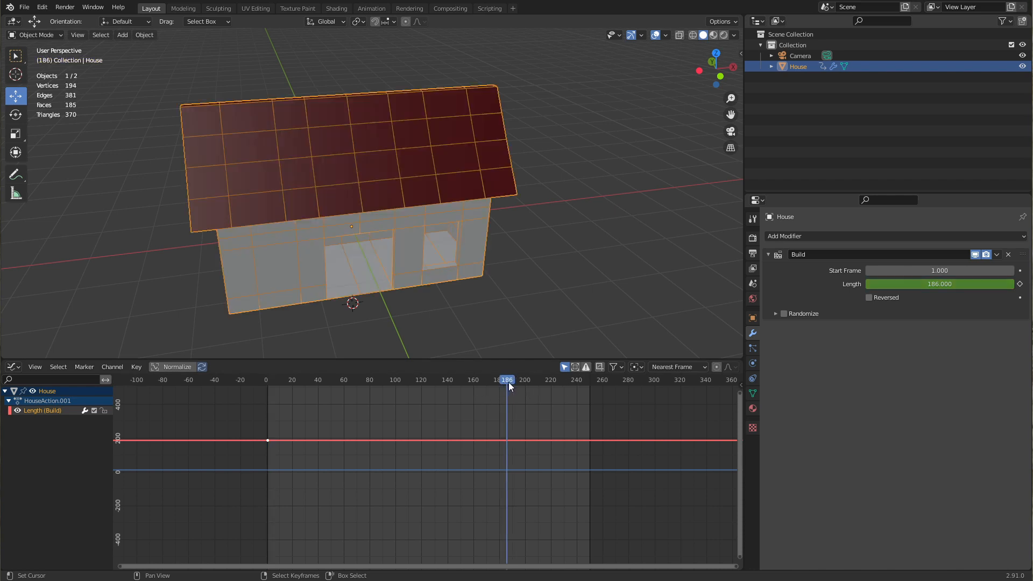
{"action": "double_click", "coordinate": [940, 283]}
{"action": "type", "text": "50.000"}
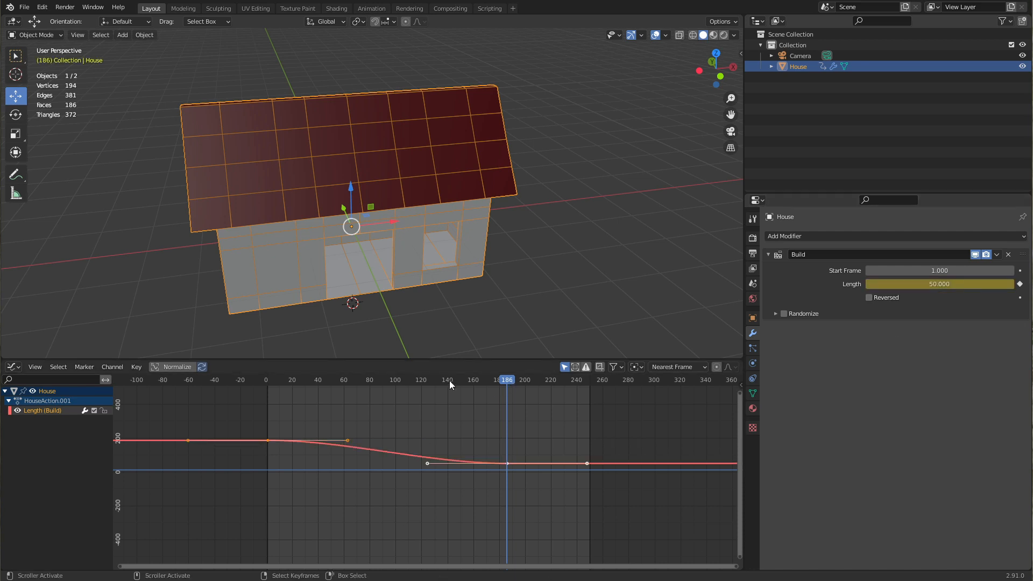
{"action": "left_click", "coordinate": [270, 380]}
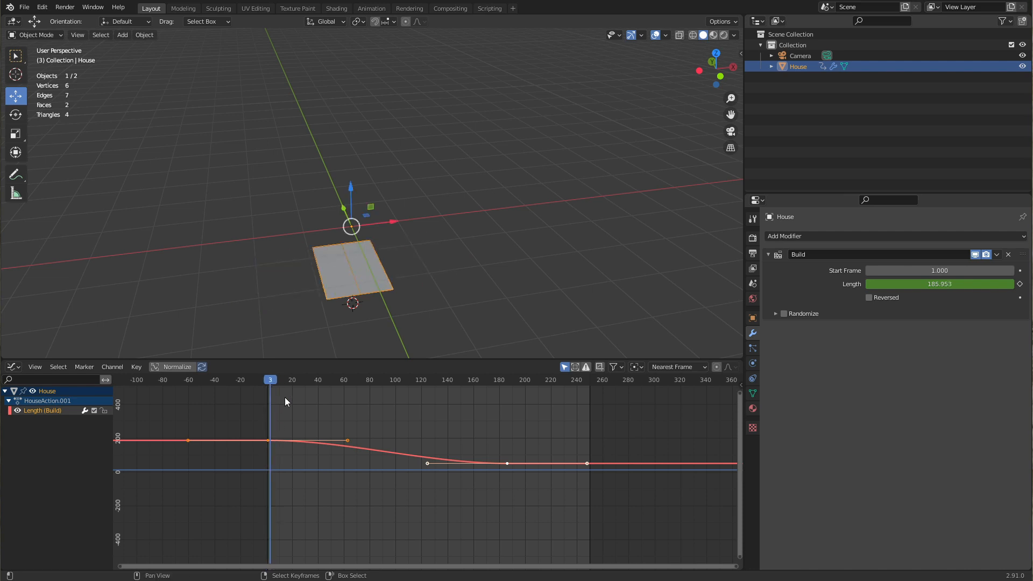
{"action": "left_click", "coordinate": [269, 380]}
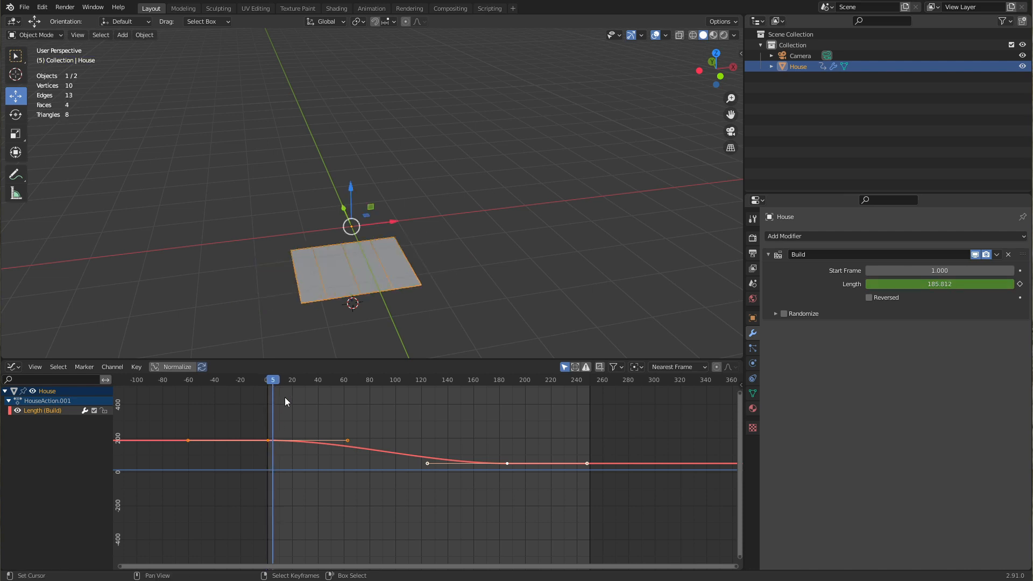
{"action": "left_click", "coordinate": [283, 380]}
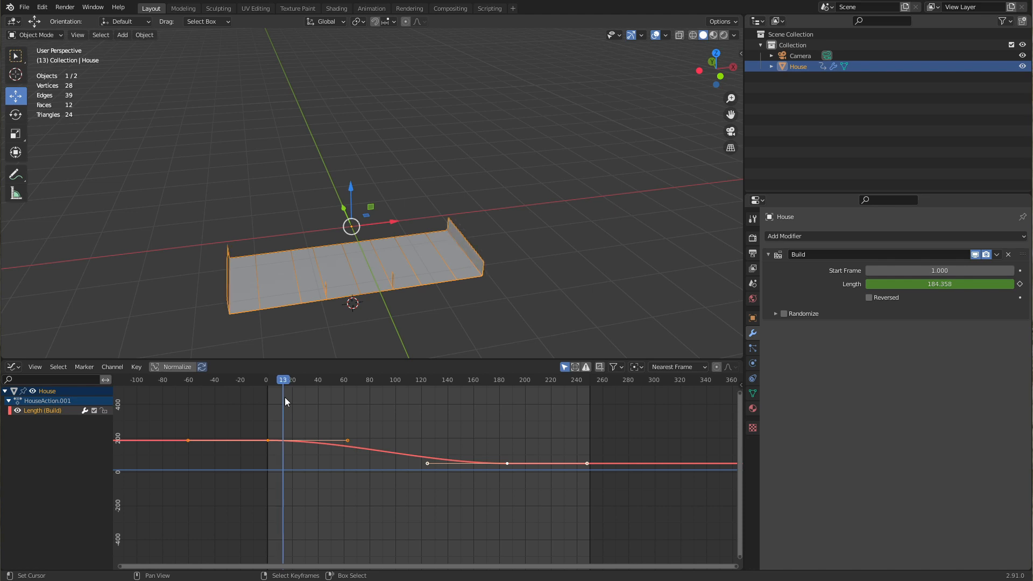
{"action": "left_click", "coordinate": [297, 380]}
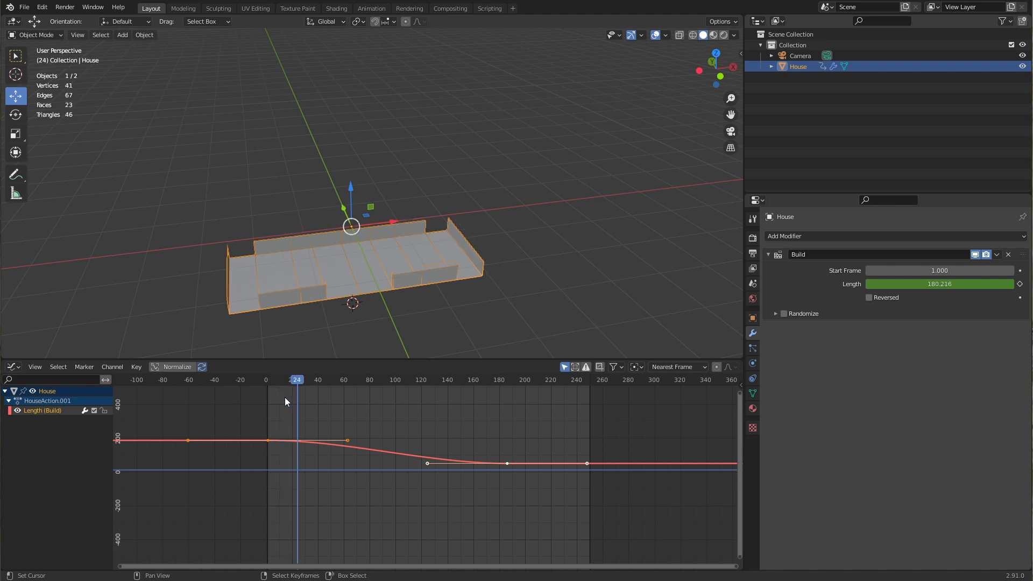
{"action": "left_click", "coordinate": [304, 379]}
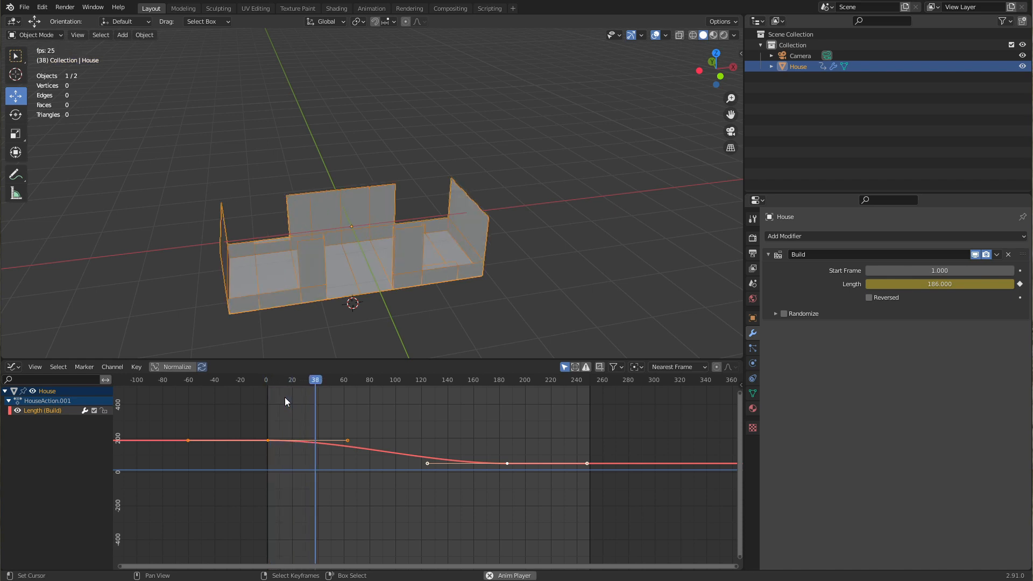
{"action": "left_click", "coordinate": [376, 379]}
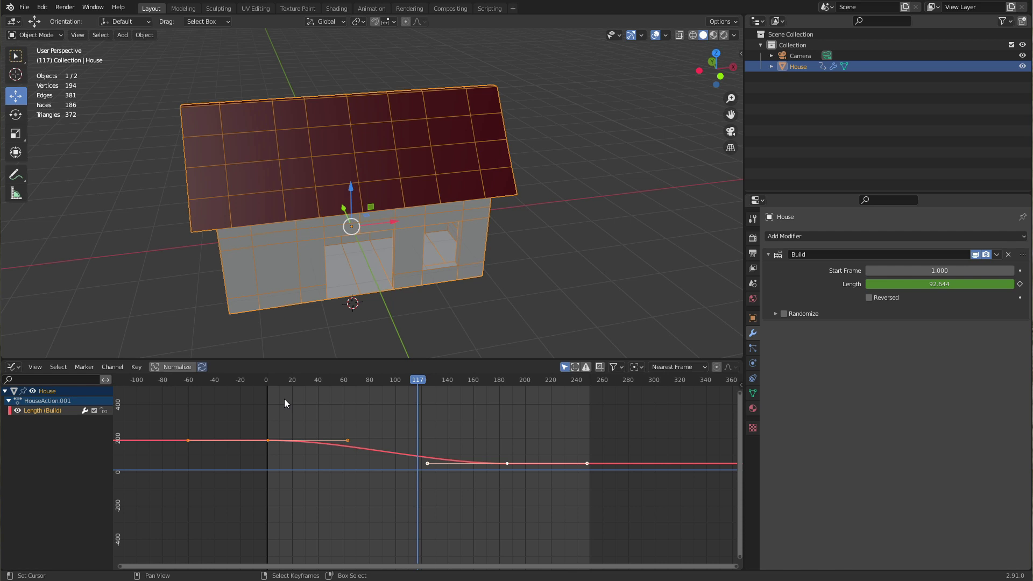
{"action": "mouse_move", "coordinate": [416, 385]}
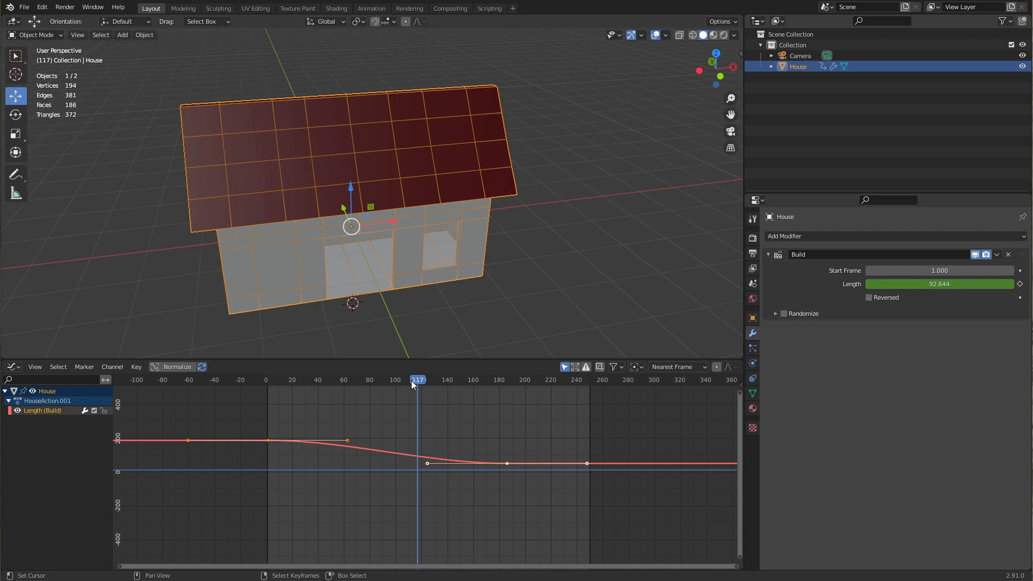
Step: Play and stop the animation repeatedly to check the house finishes building by frame 51
{"action": "left_click", "coordinate": [268, 380]}
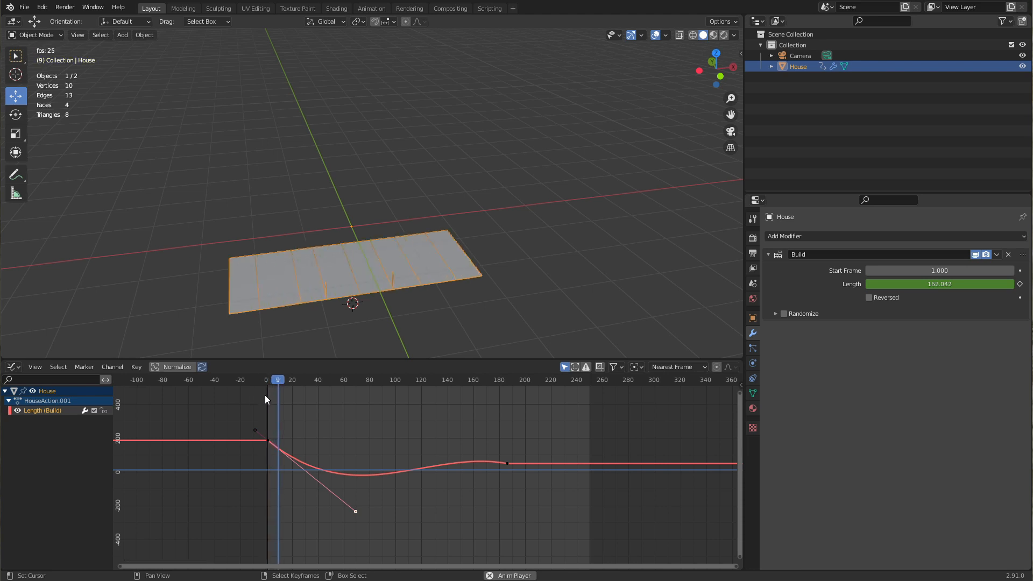
{"action": "left_click", "coordinate": [268, 380]}
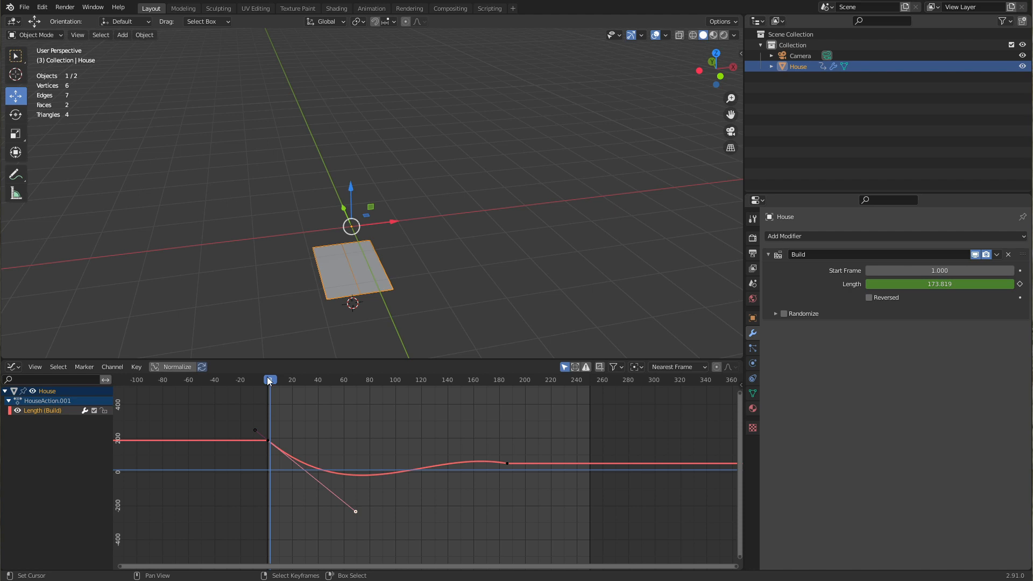
{"action": "left_click", "coordinate": [279, 380]}
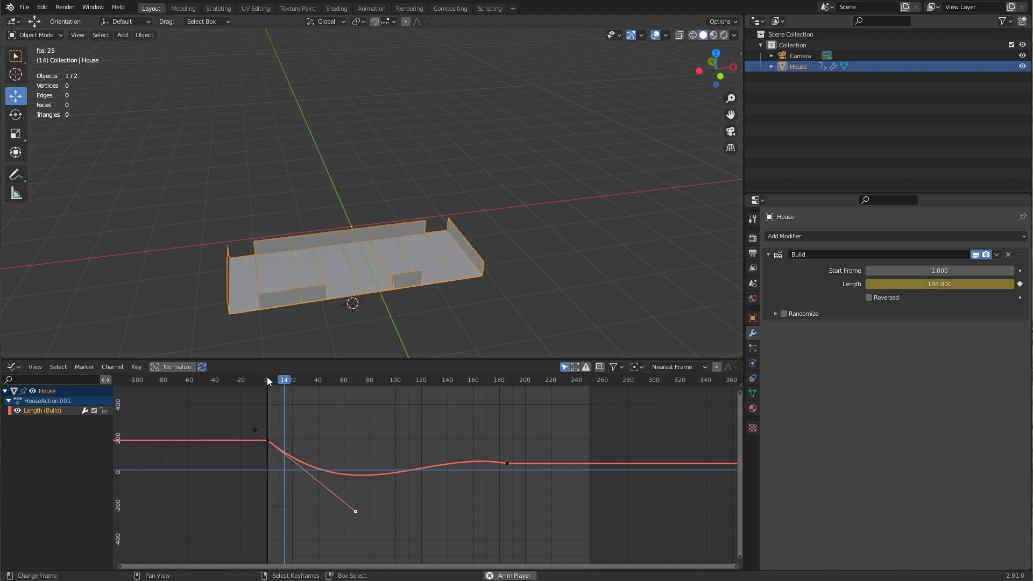
{"action": "left_click", "coordinate": [327, 380]}
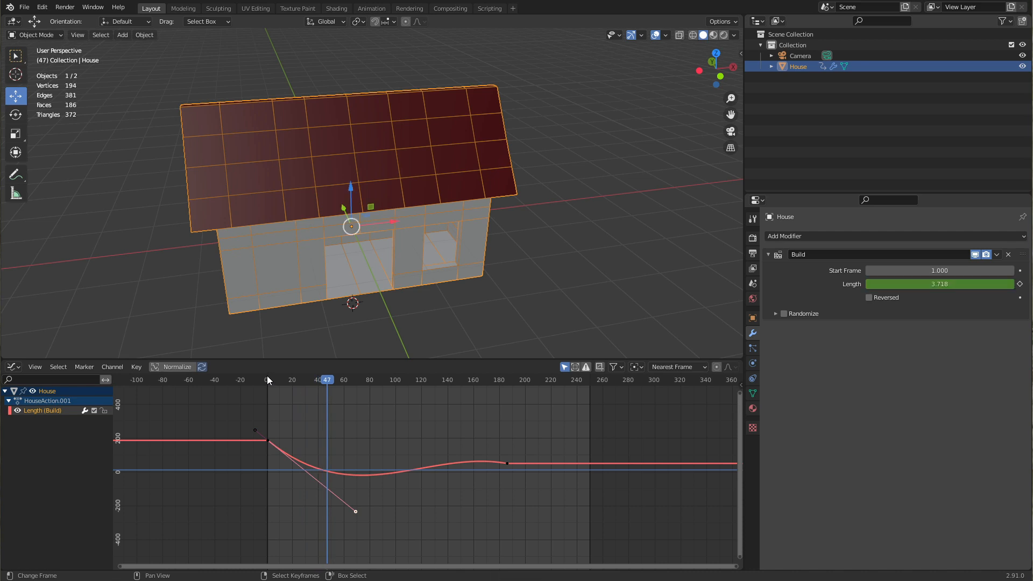
{"action": "left_click", "coordinate": [332, 380]}
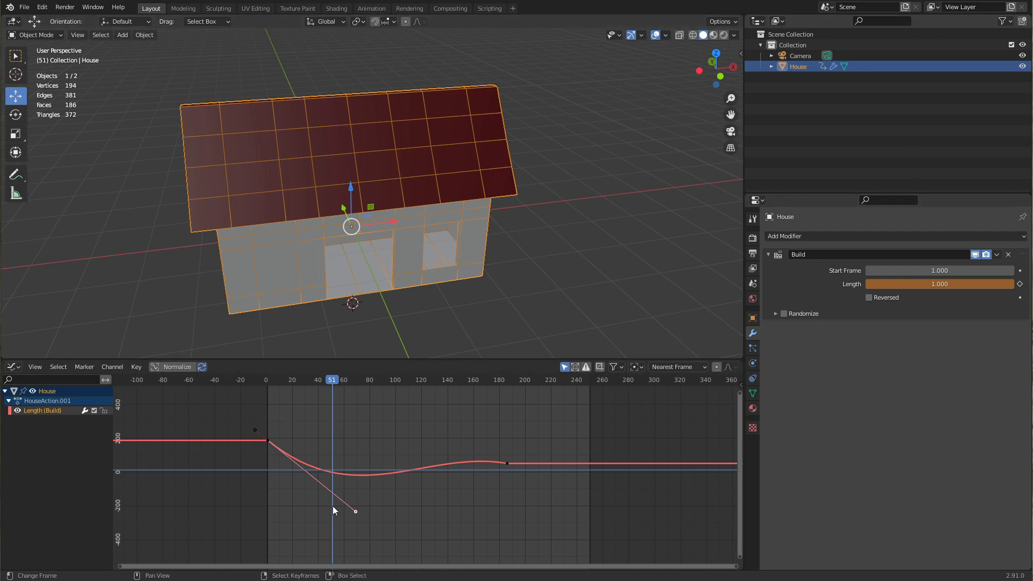
{"action": "mouse_move", "coordinate": [426, 501]}
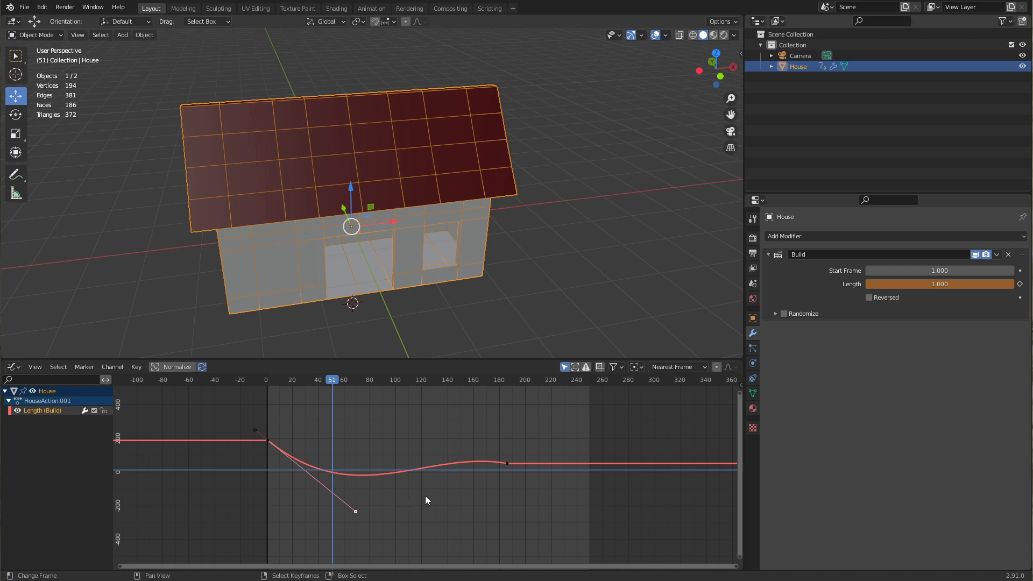
{"action": "mouse_move", "coordinate": [952, 303]}
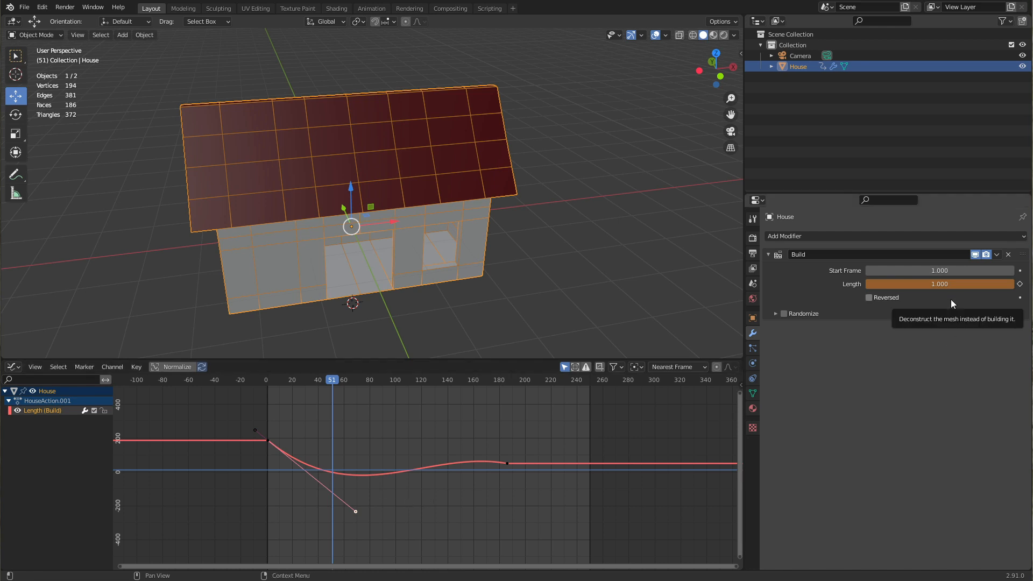
{"action": "mouse_move", "coordinate": [939, 284]}
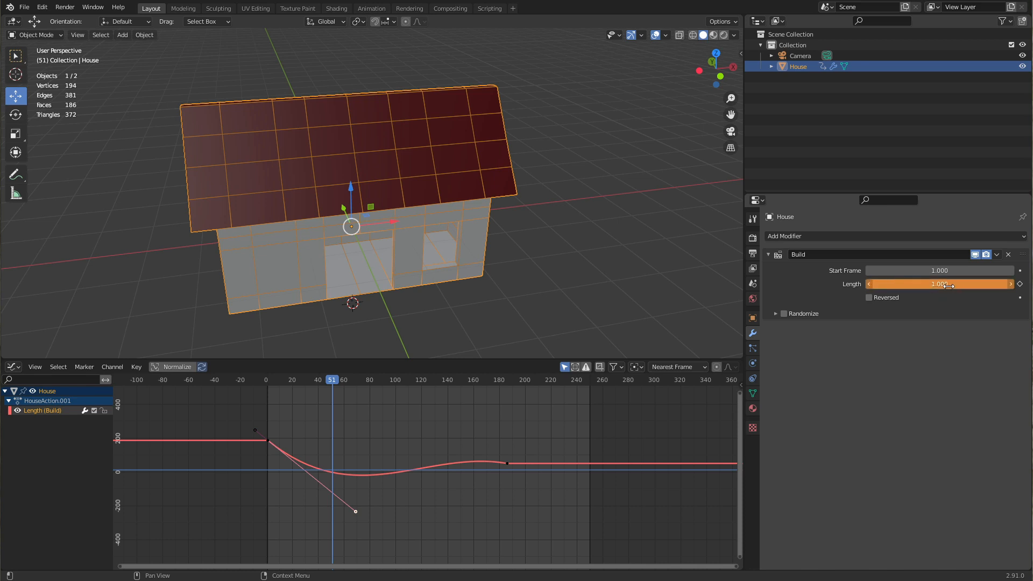
{"action": "mouse_move", "coordinate": [938, 285]}
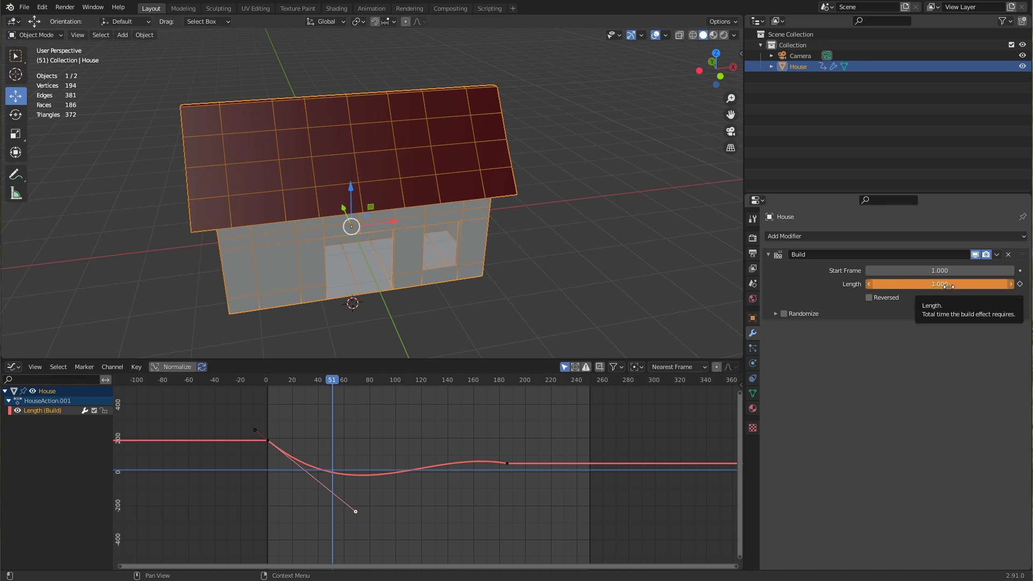